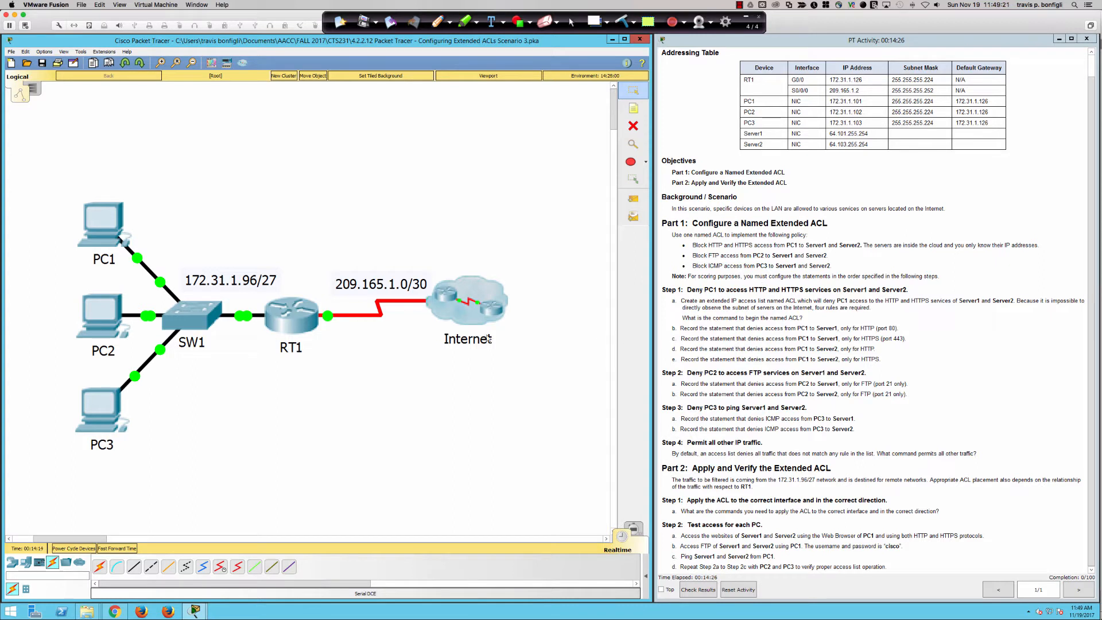
mouse_move(776, 217)
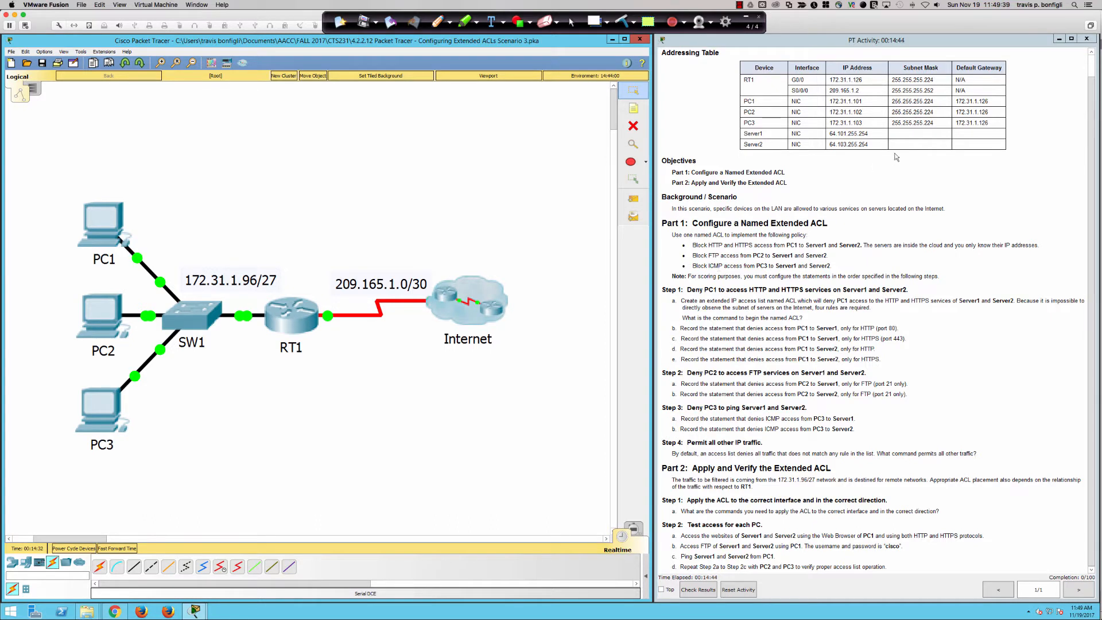
Check Server2's address, then open RT1's device window and its CLI tab.
double_click(848, 144)
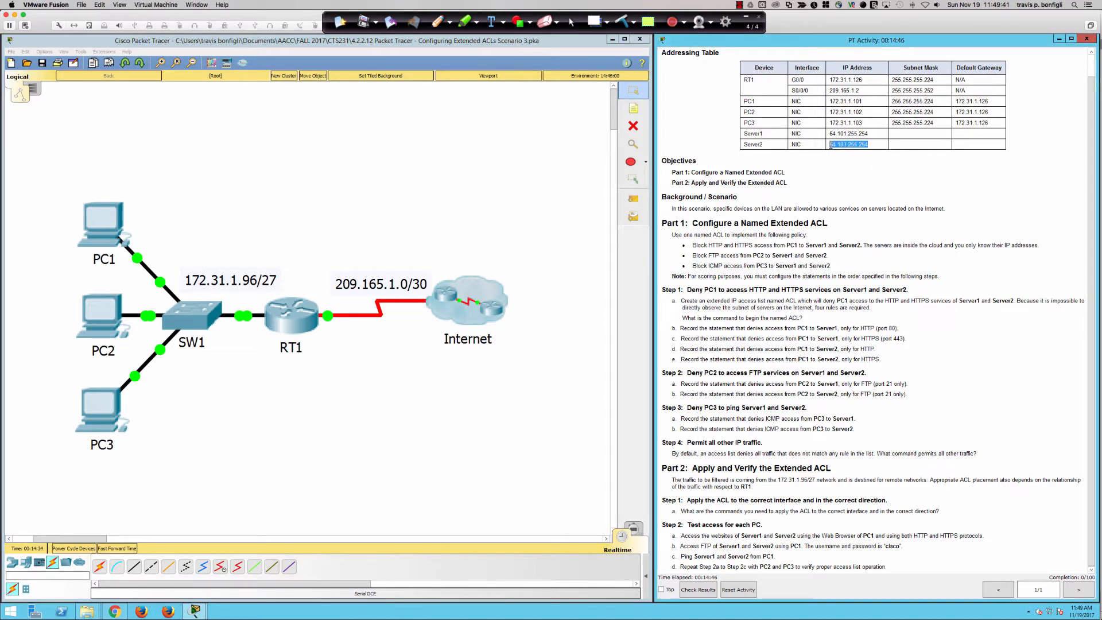
left_click(848, 134)
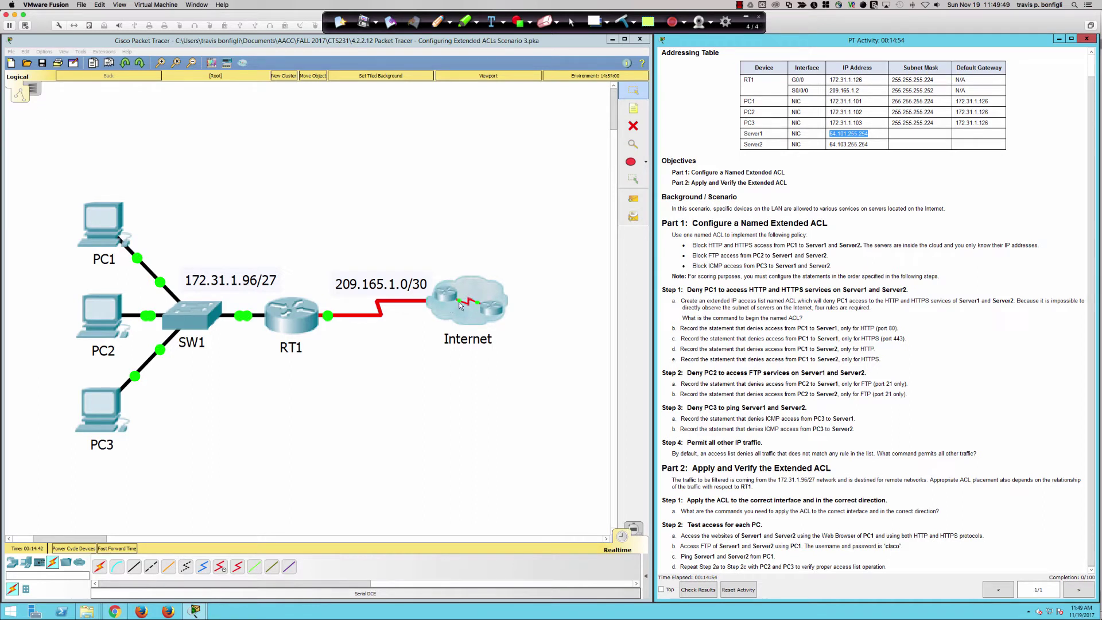
mouse_move(330, 330)
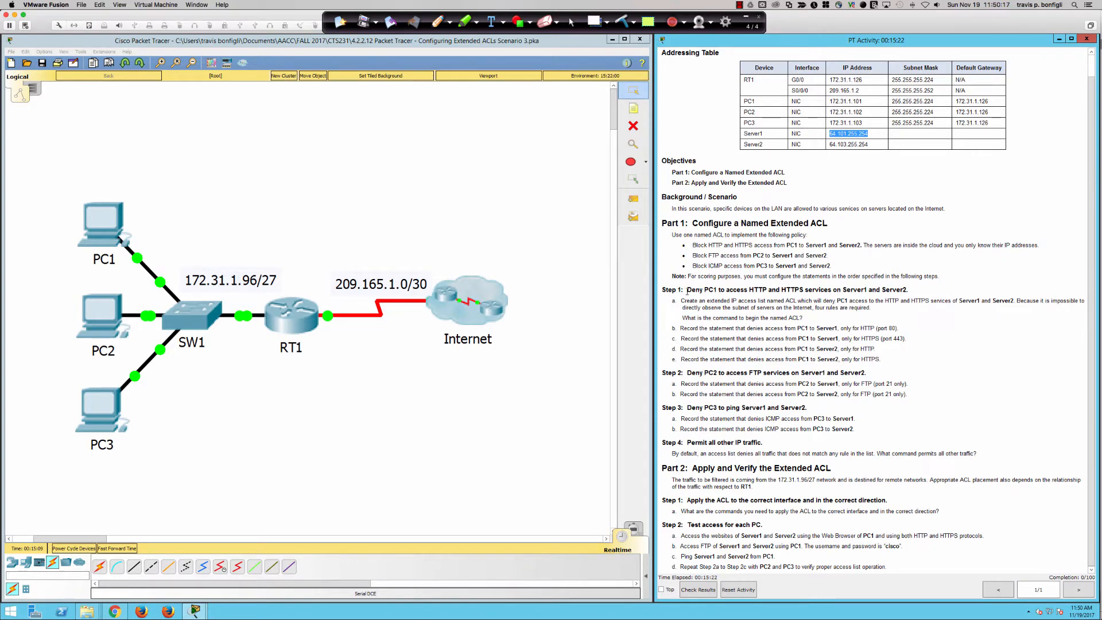
double_click(289, 316)
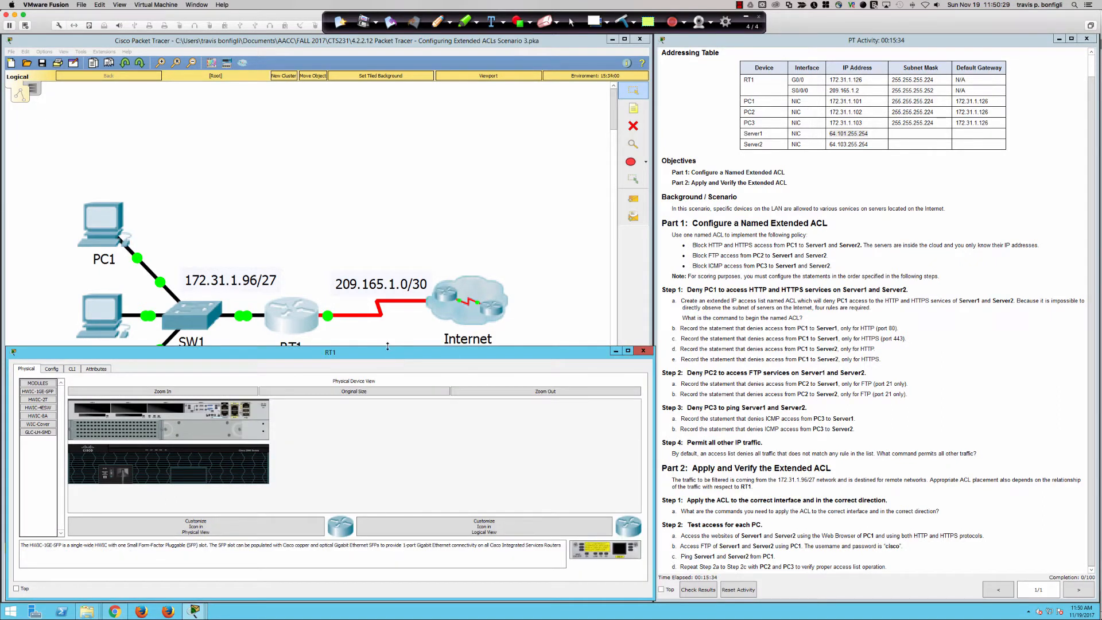
left_click(641, 350)
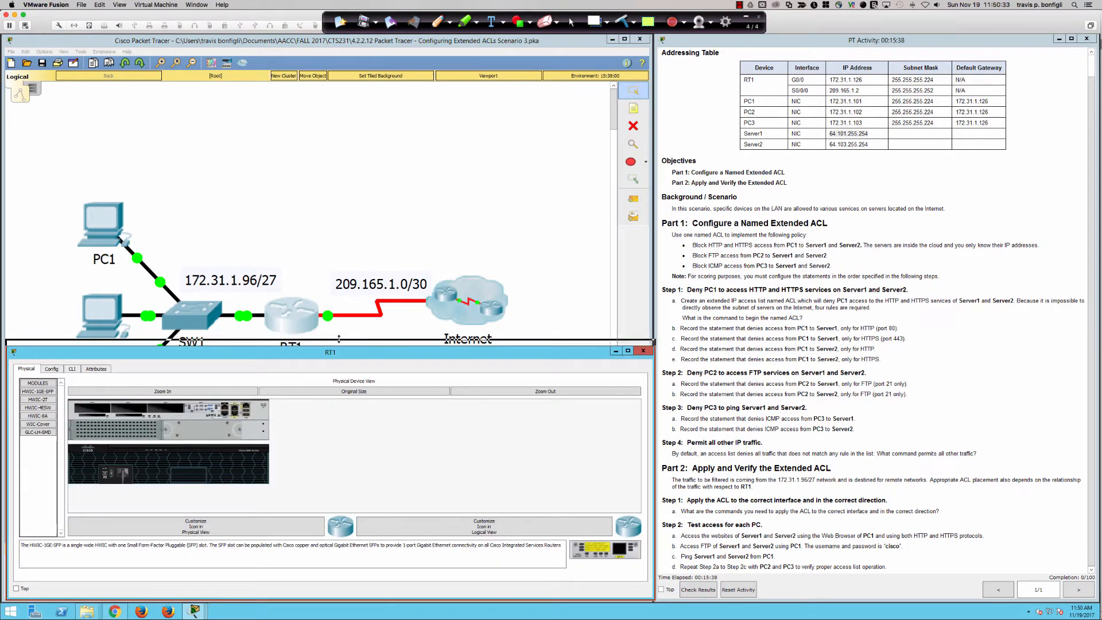
left_click(642, 350)
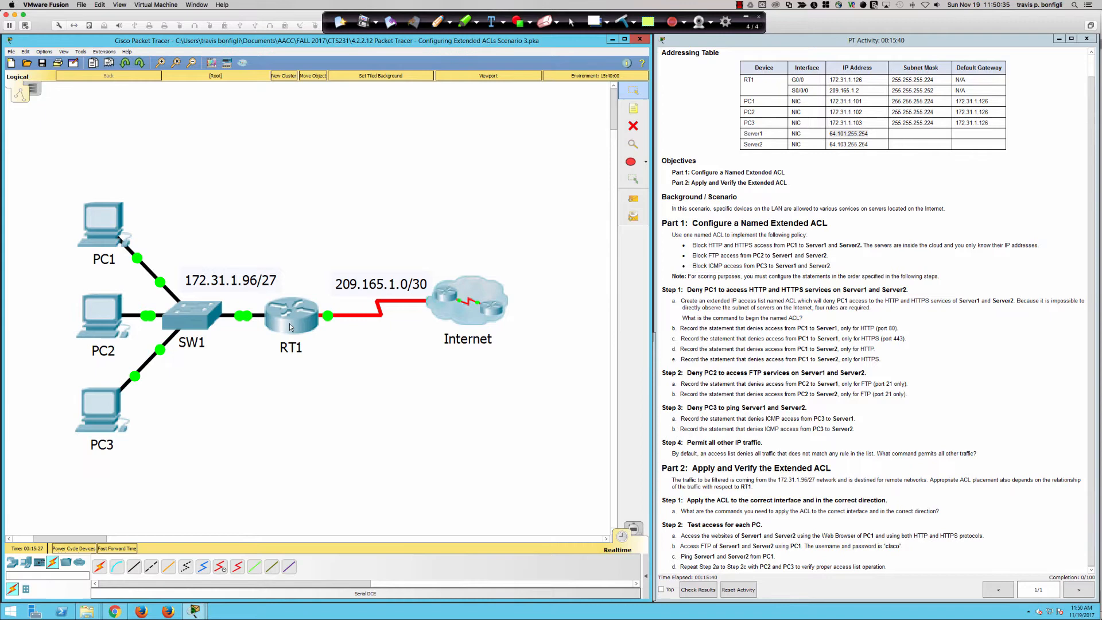
double_click(289, 315)
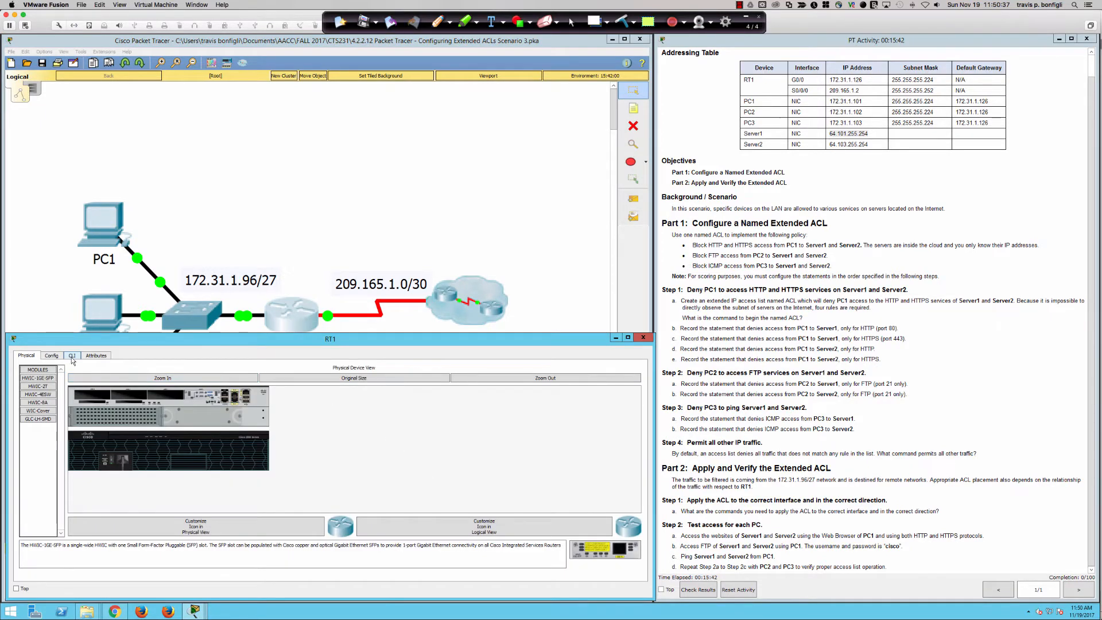
left_click(71, 354)
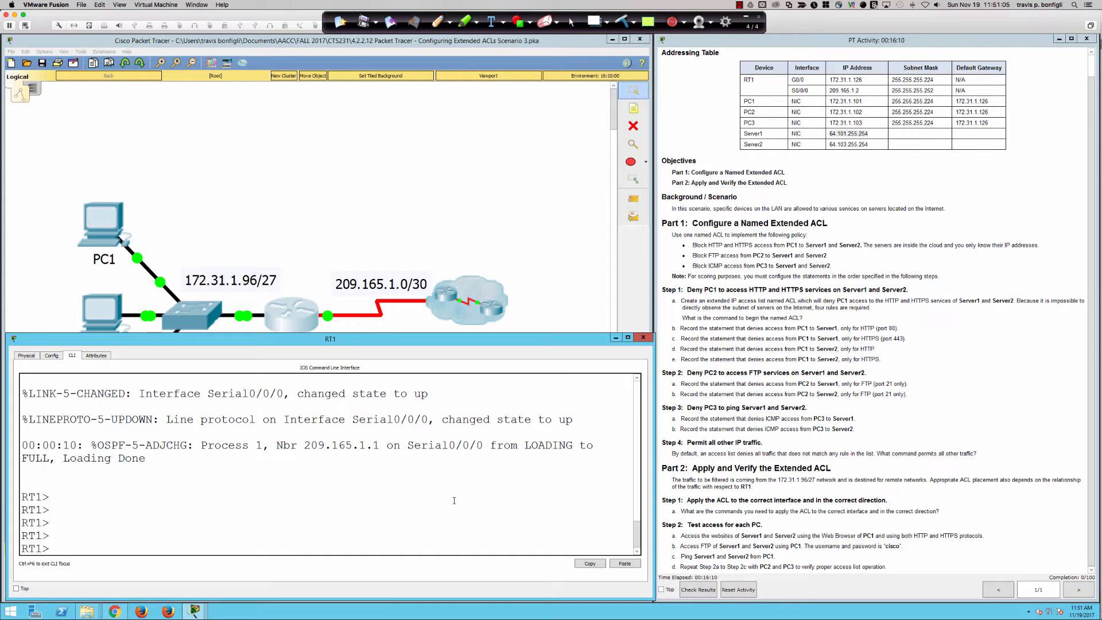
Enter global configuration on RT1 and create the named extended access list 'ACL'.
type("en")
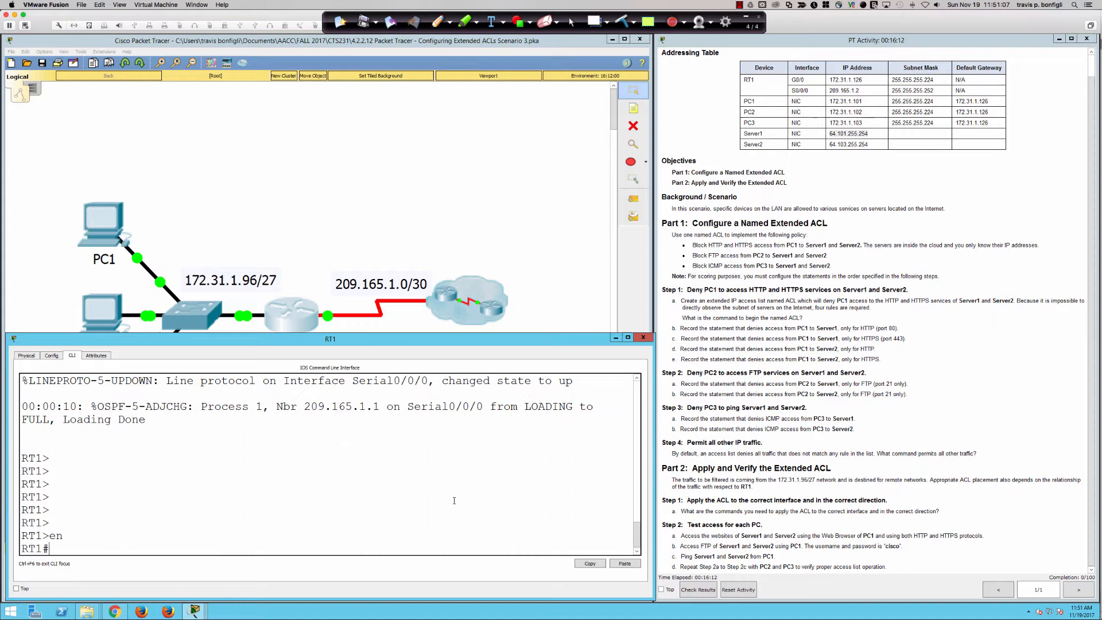
type("conf t")
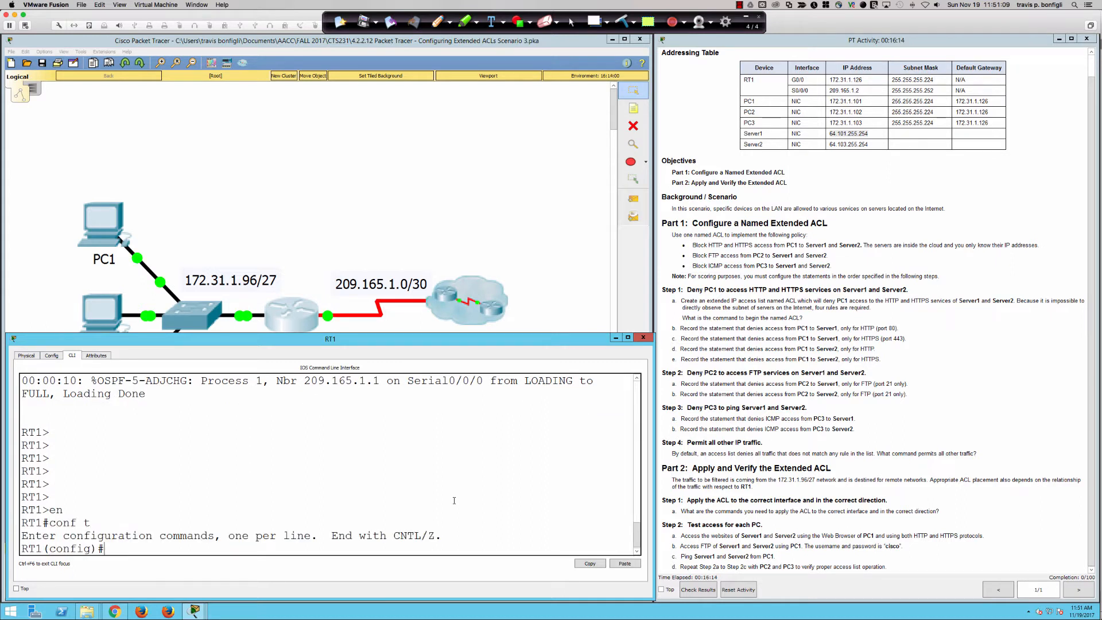
type("ip access-list")
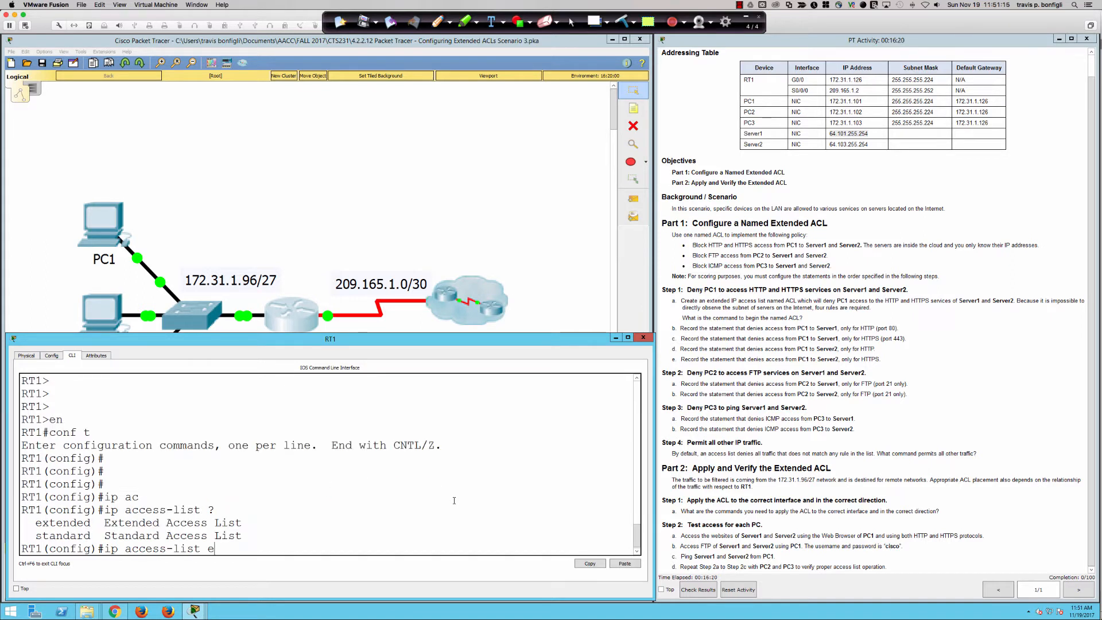
type("extended")
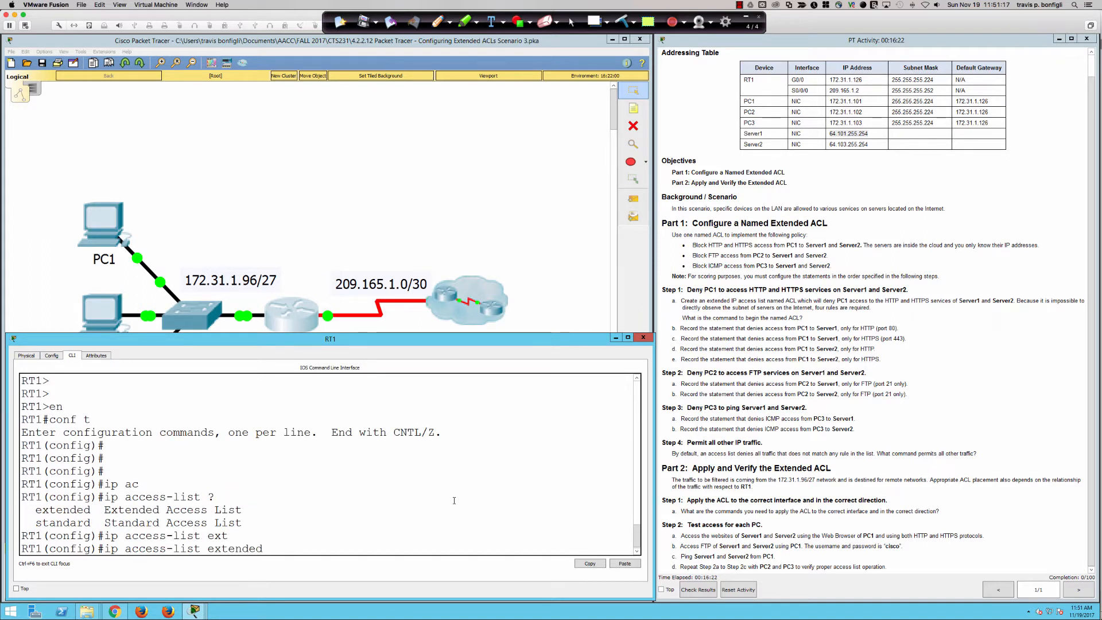
type("?")
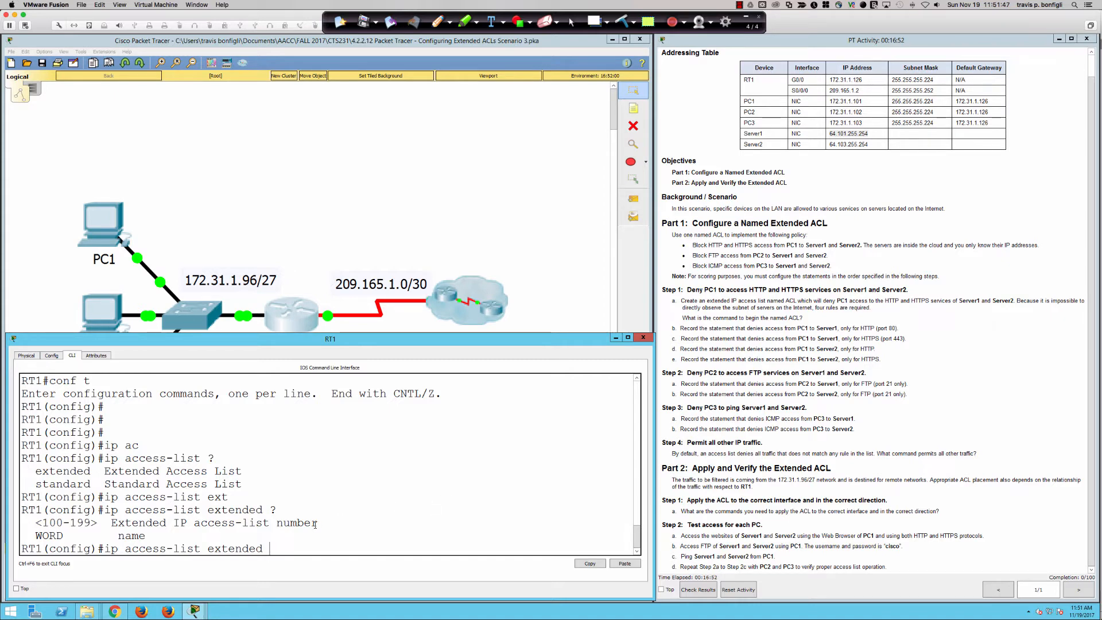
double_click(175, 522)
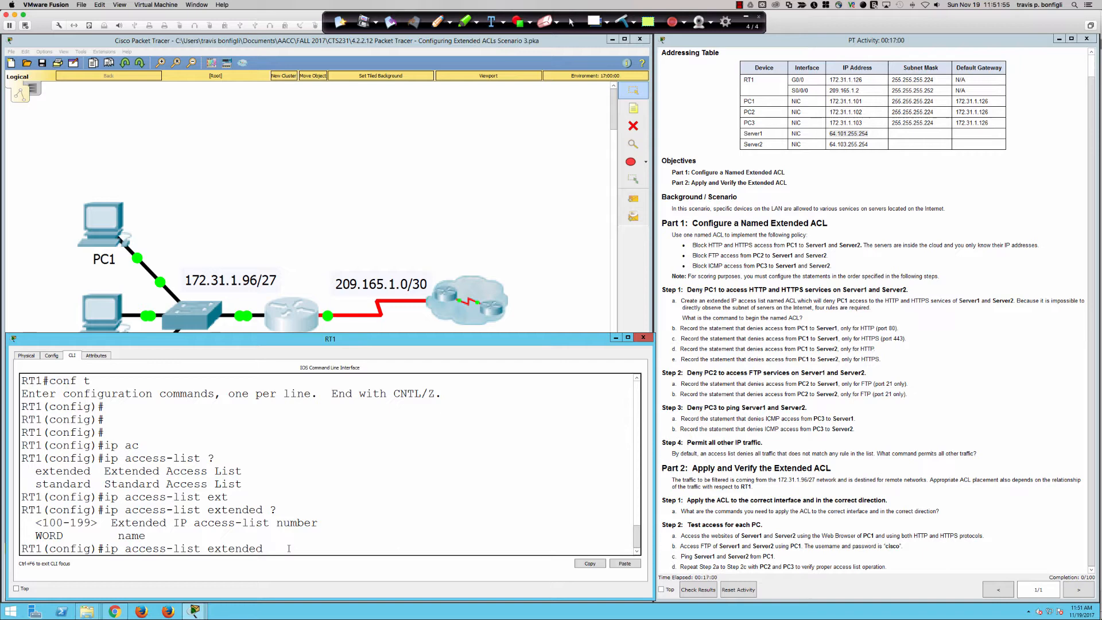
type("ACL")
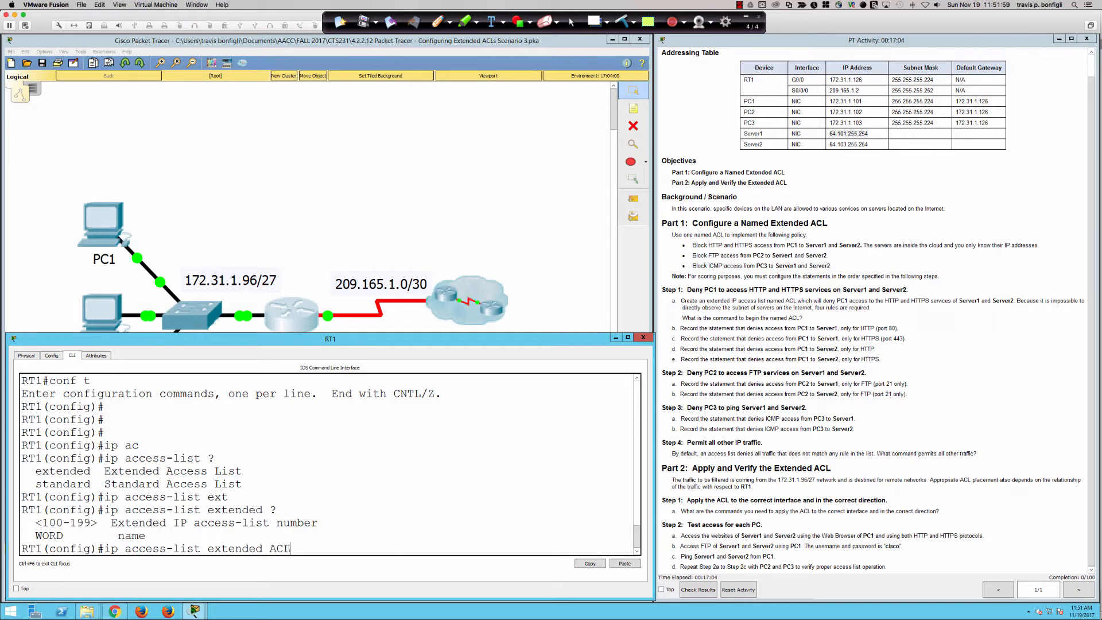
key("return")
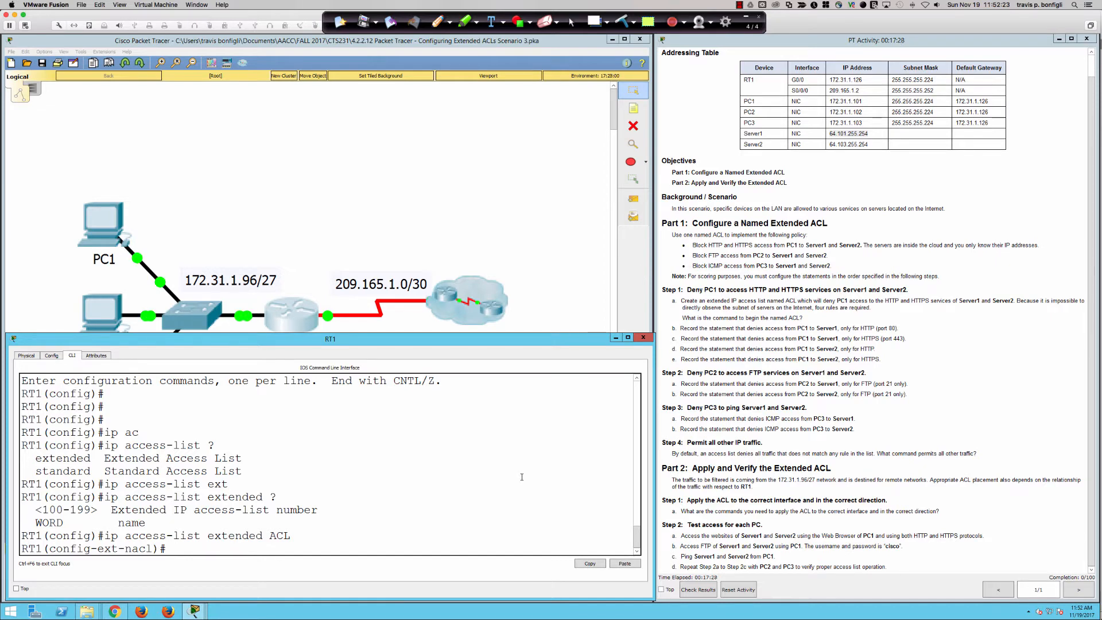
Add 'deny tcp host 172.31.1.101 host 64.101.255.254 eq www' to ACL.
type("?")
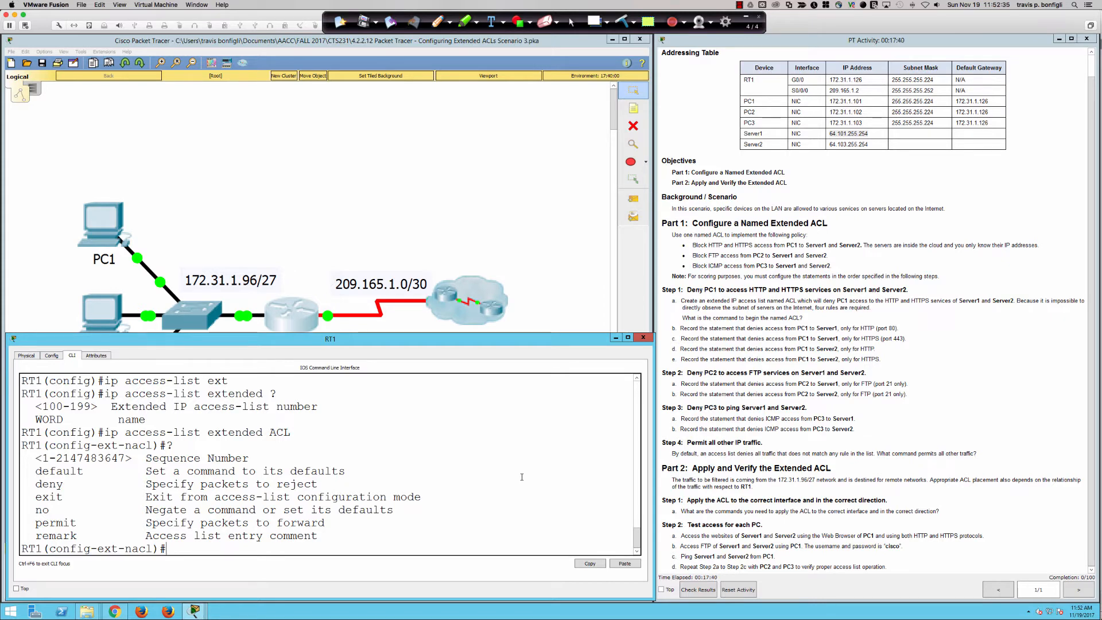
type("deny")
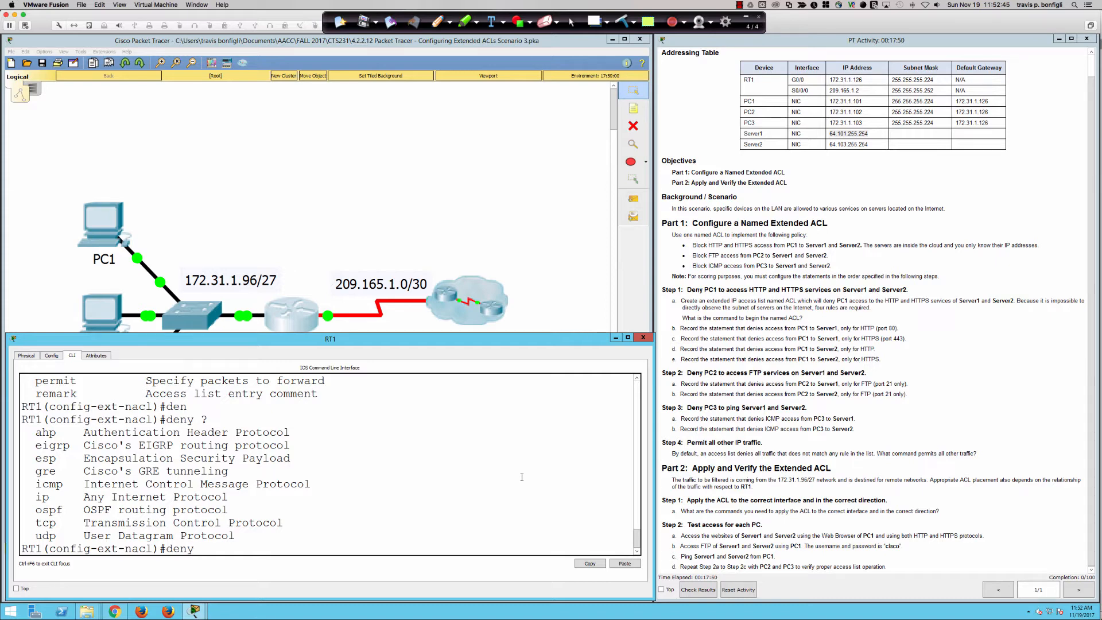
type("tcp")
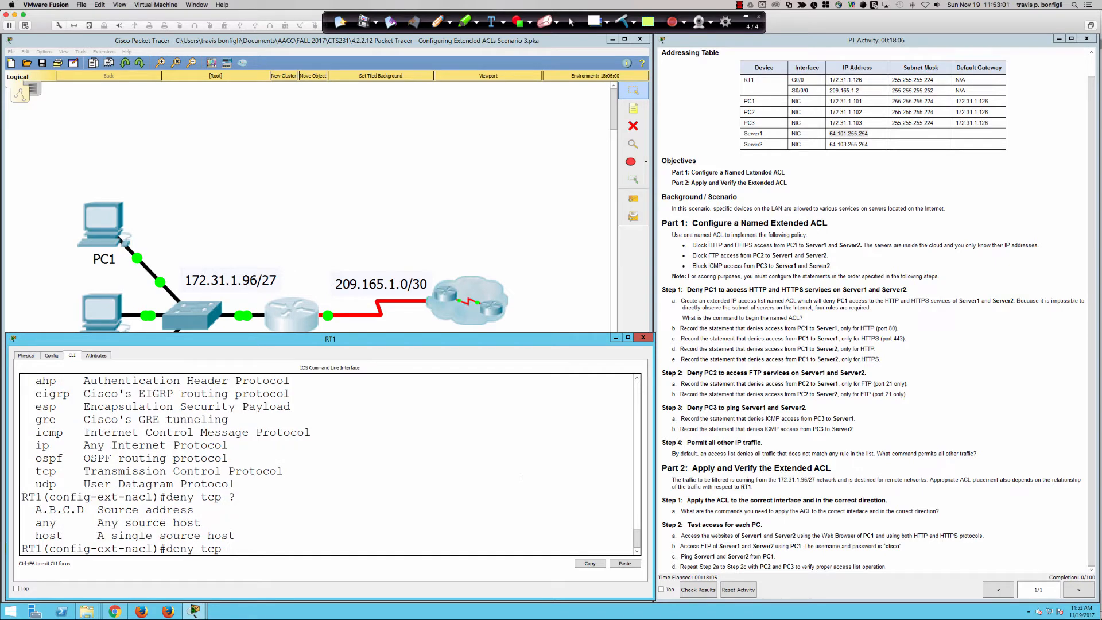
type("host")
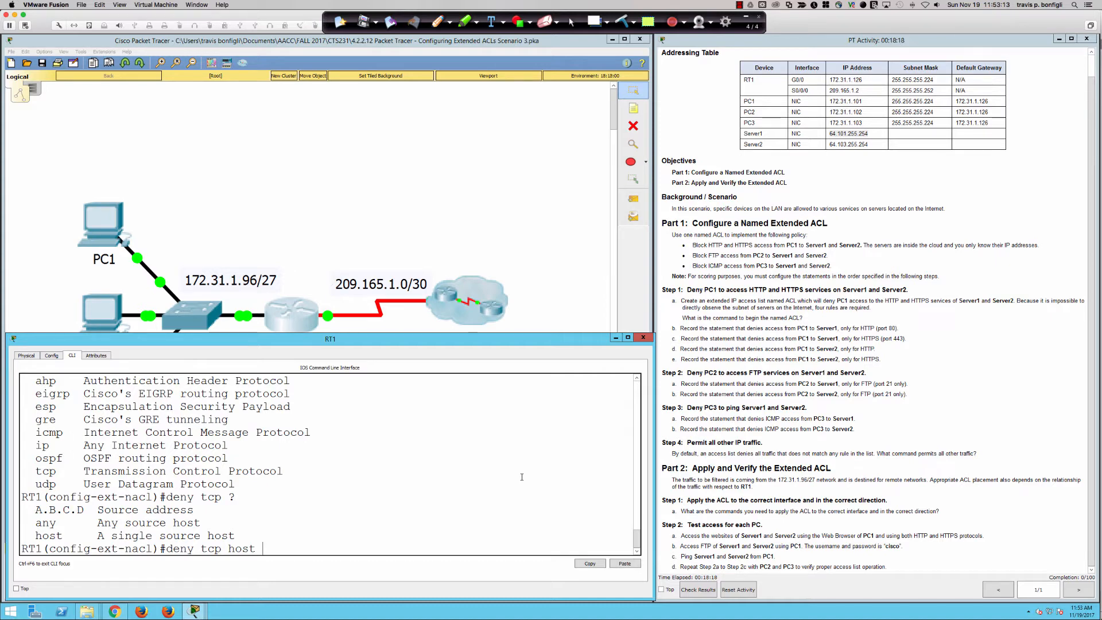
type("172")
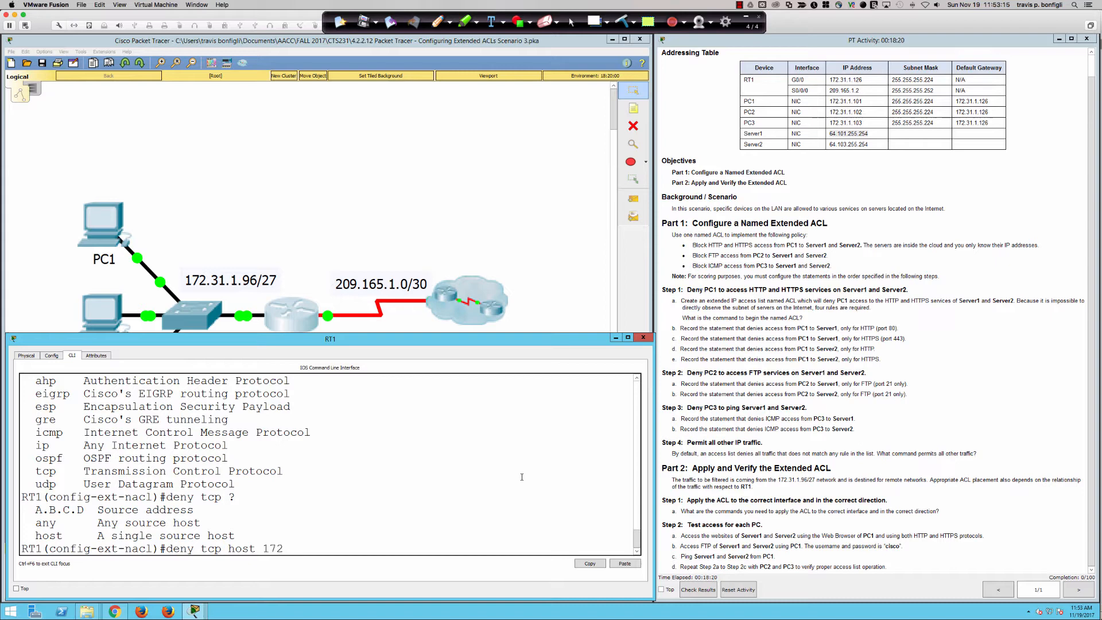
type(".31.1.101")
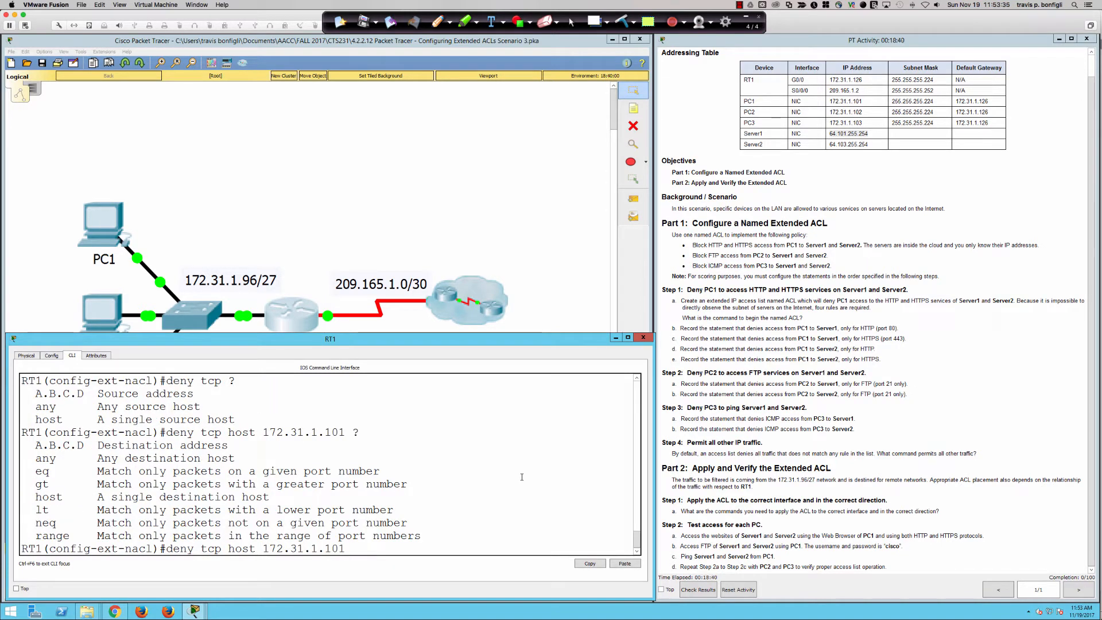
type("ho")
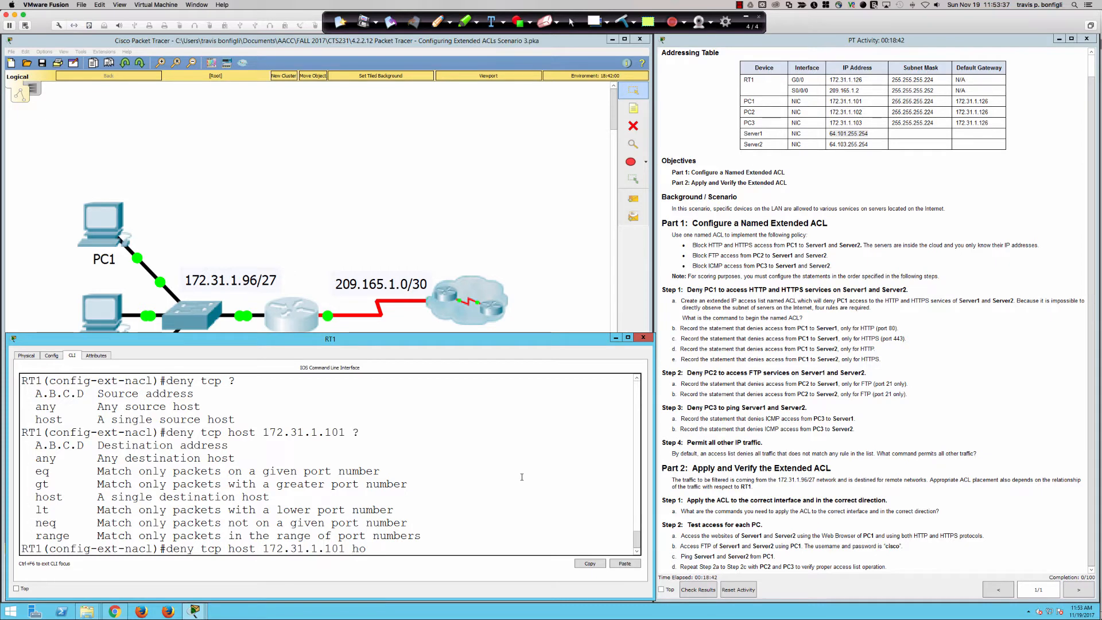
type("st")
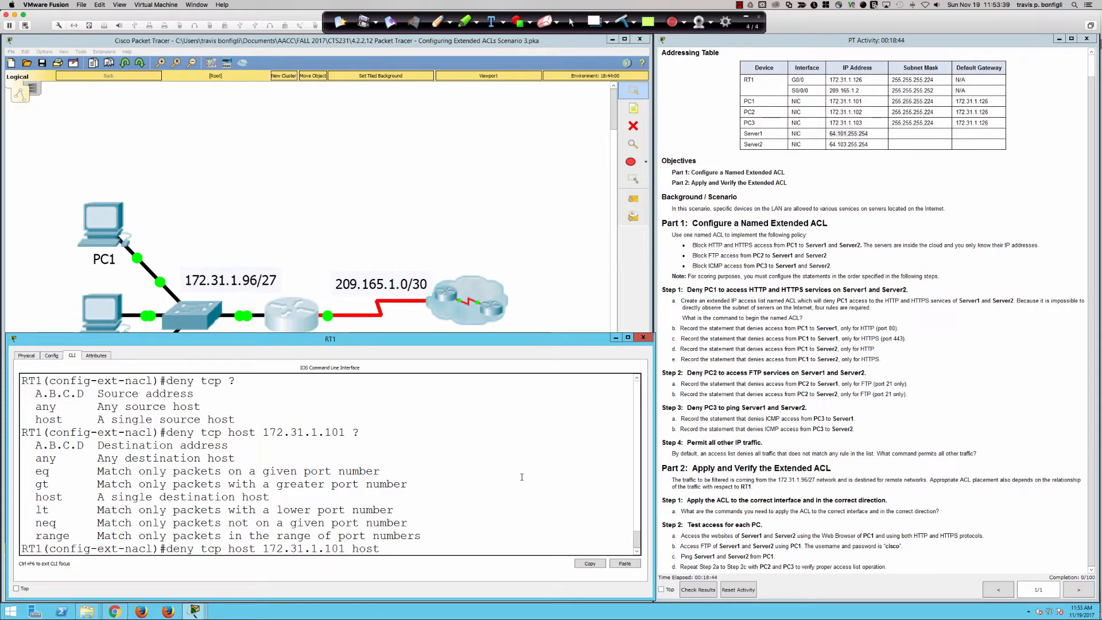
type("64.10")
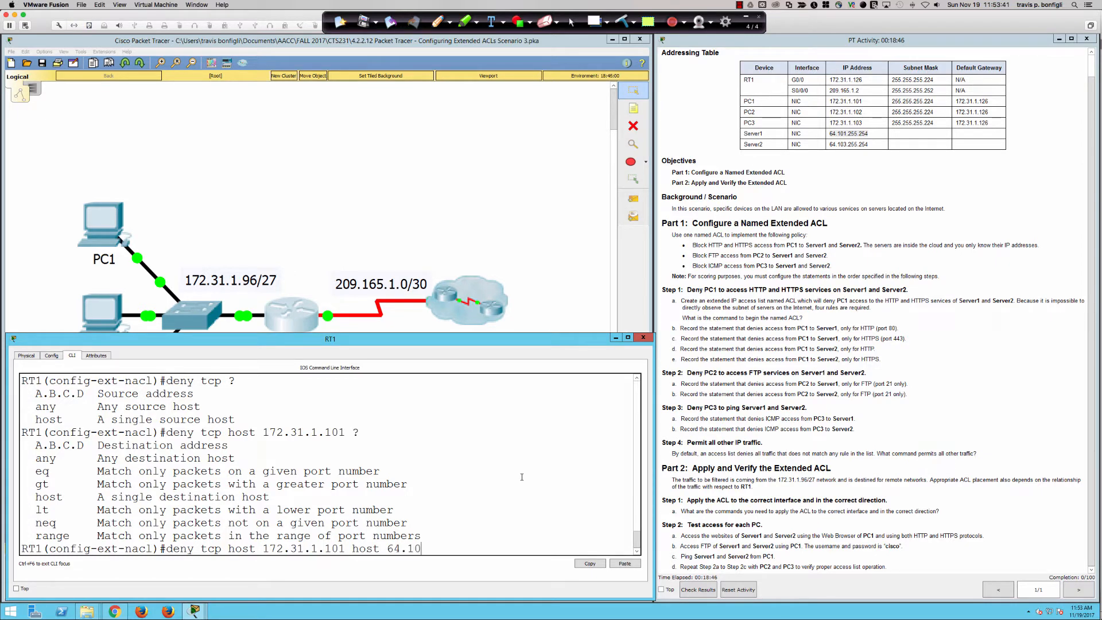
type("1.255")
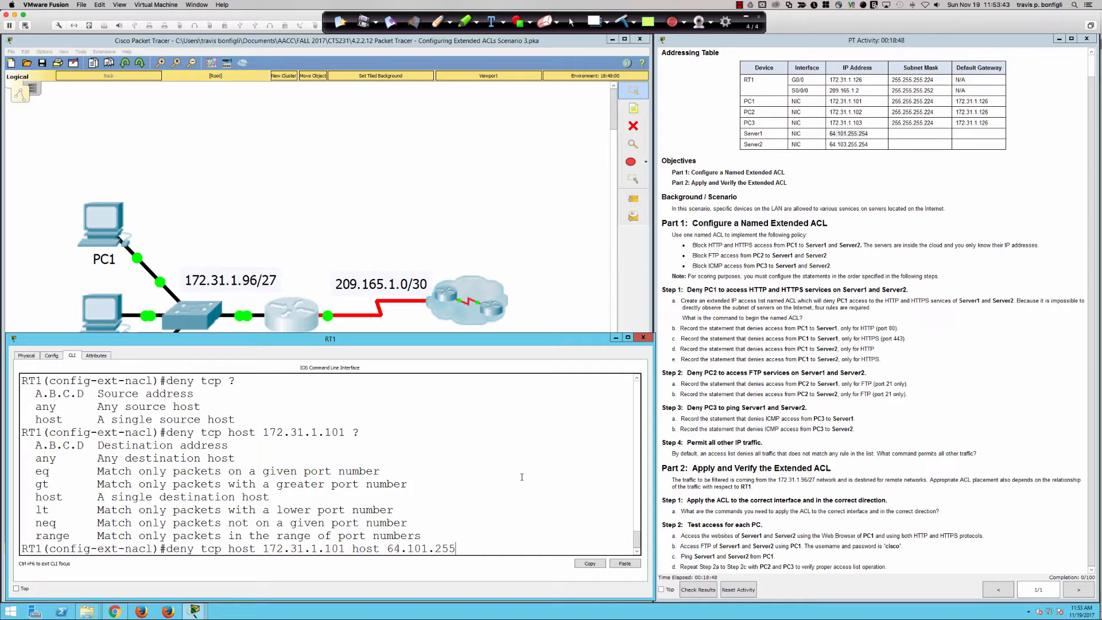
type(".254")
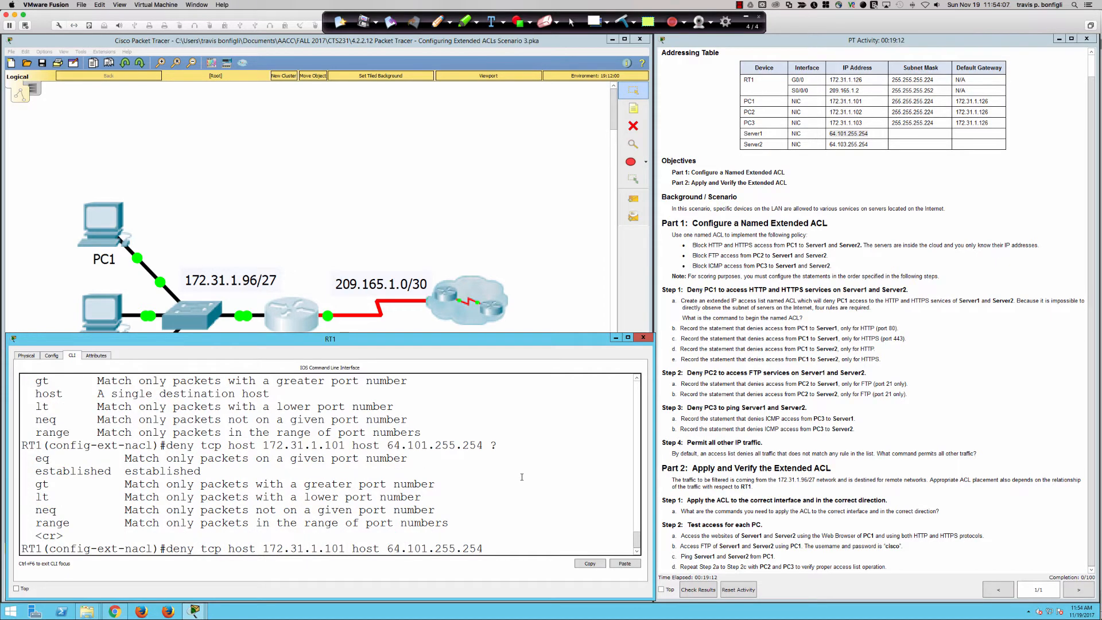
type("eq")
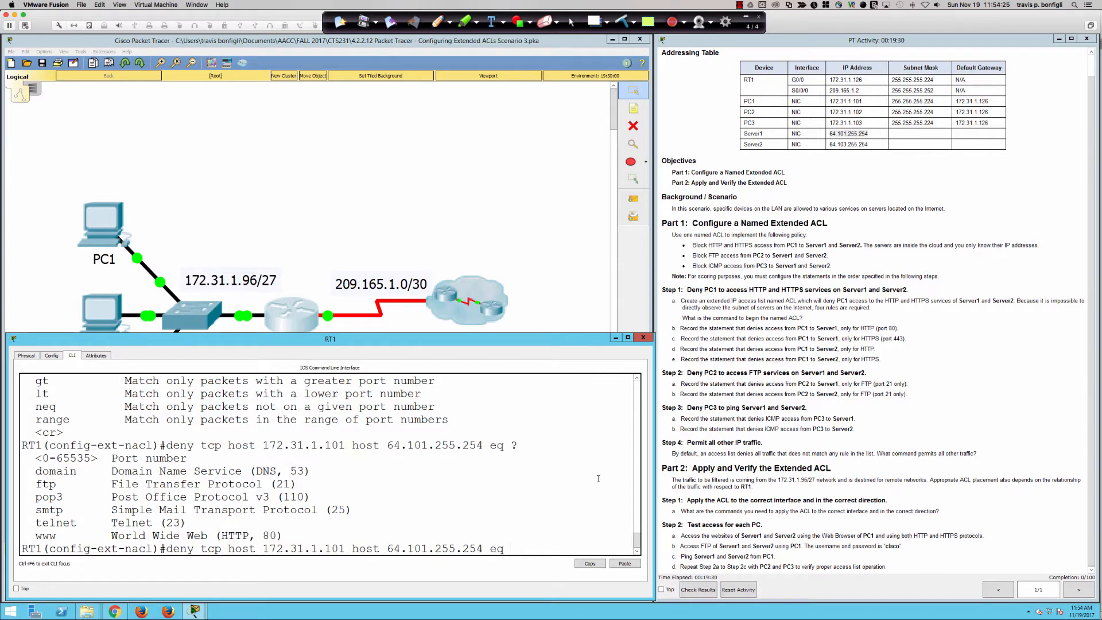
type("www")
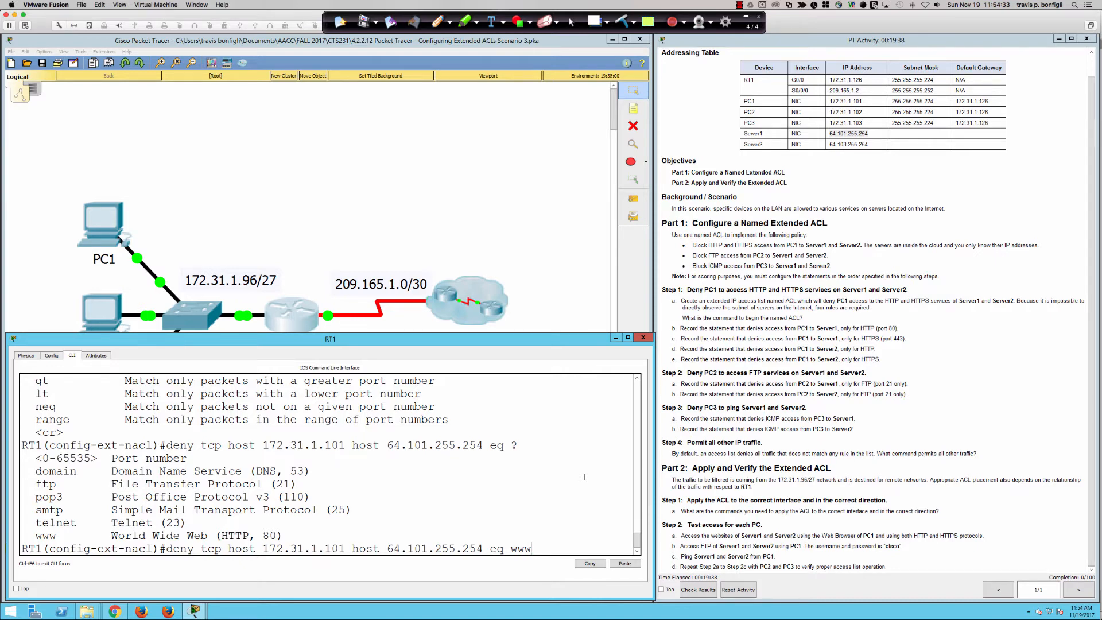
key("Return")
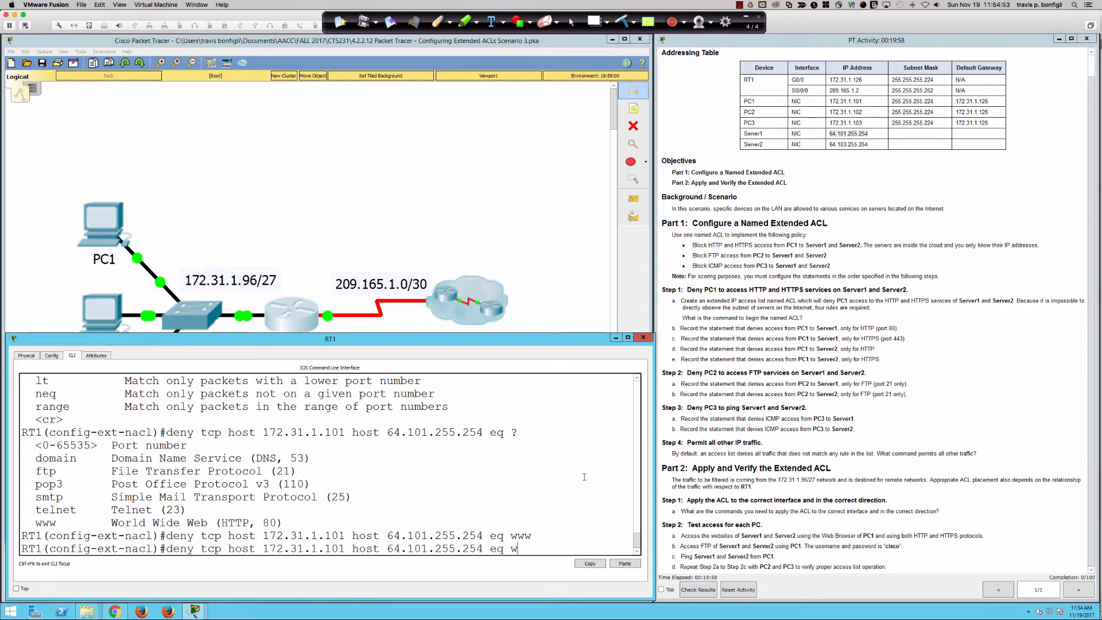
Add deny rules blocking PC1's HTTPS (443) to Server1 and web traffic to Server2.
type("443")
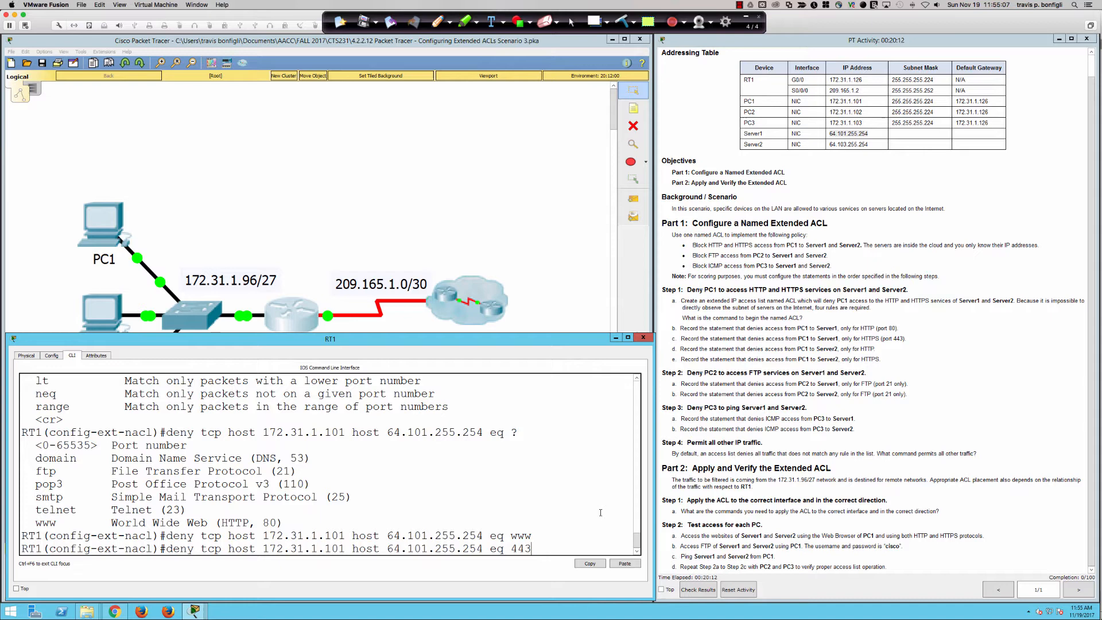
key("Return")
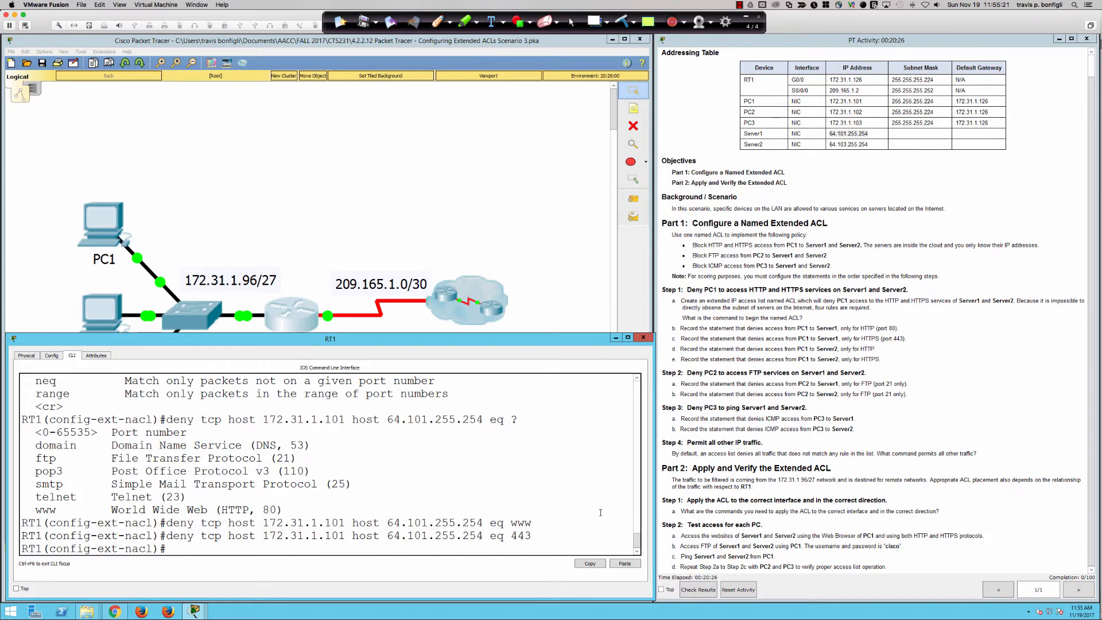
type("deny tcp host 172.31.1.101 host 64.101.255.254 eq www")
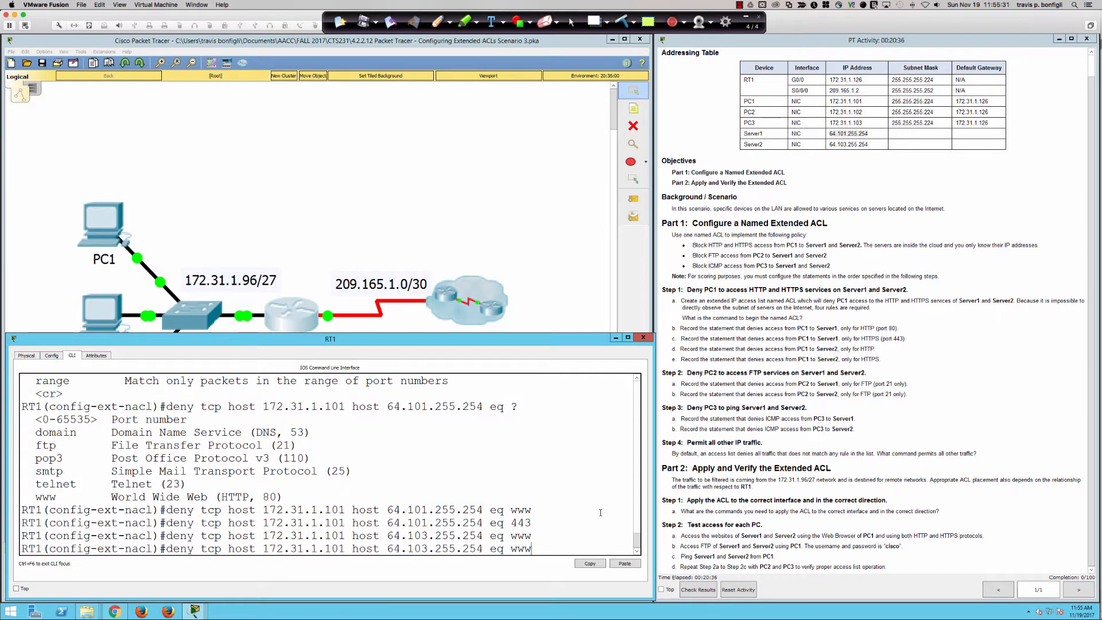
type("443")
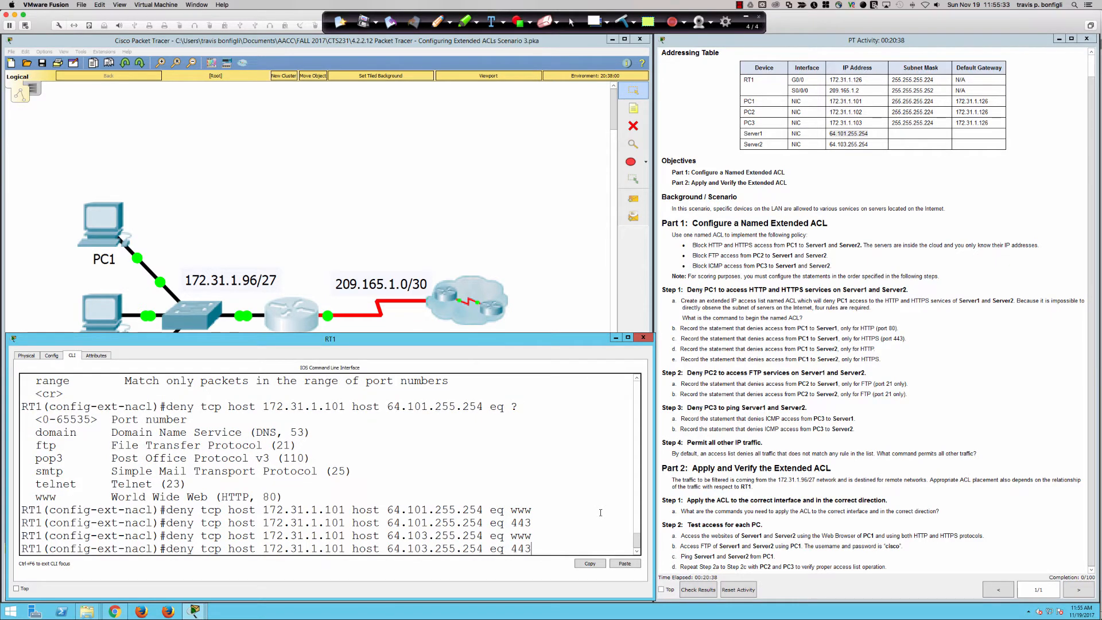
key("Return")
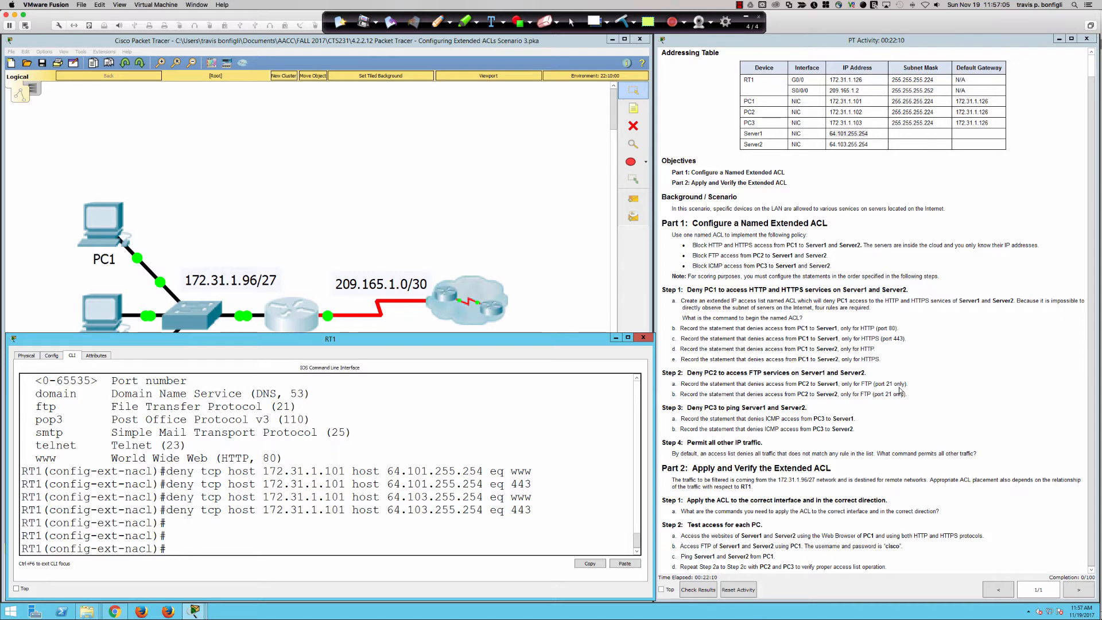
Add 'deny tcp host 172.31.1.102 host 64.101.255.254 eq 21' blocking PC2 FTP to Server1.
type("d")
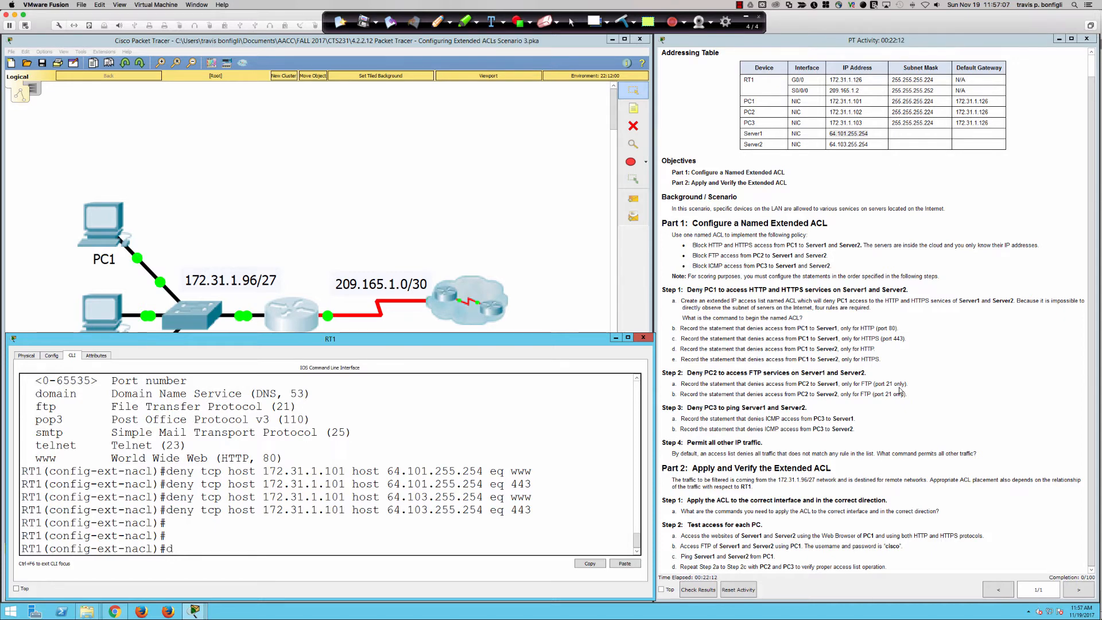
type("eny")
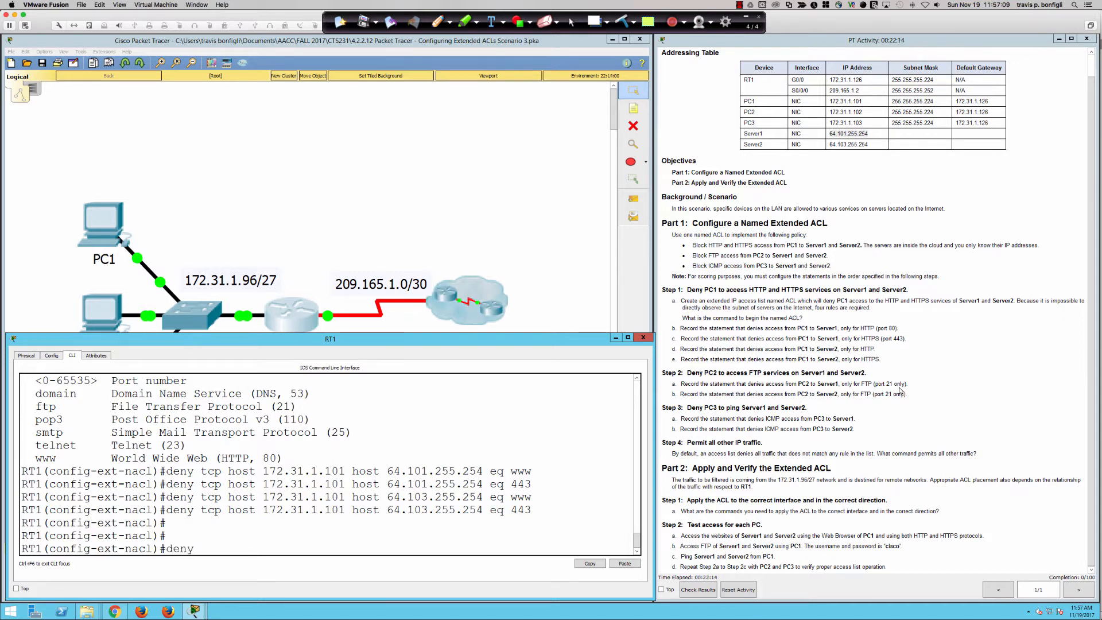
type("tcp")
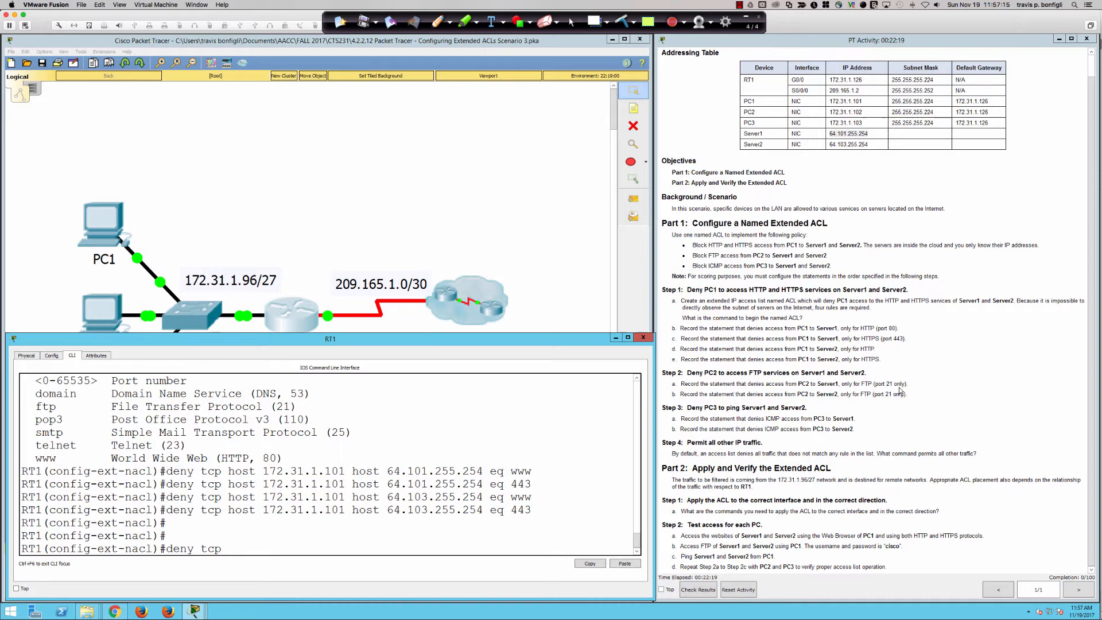
type("host 1")
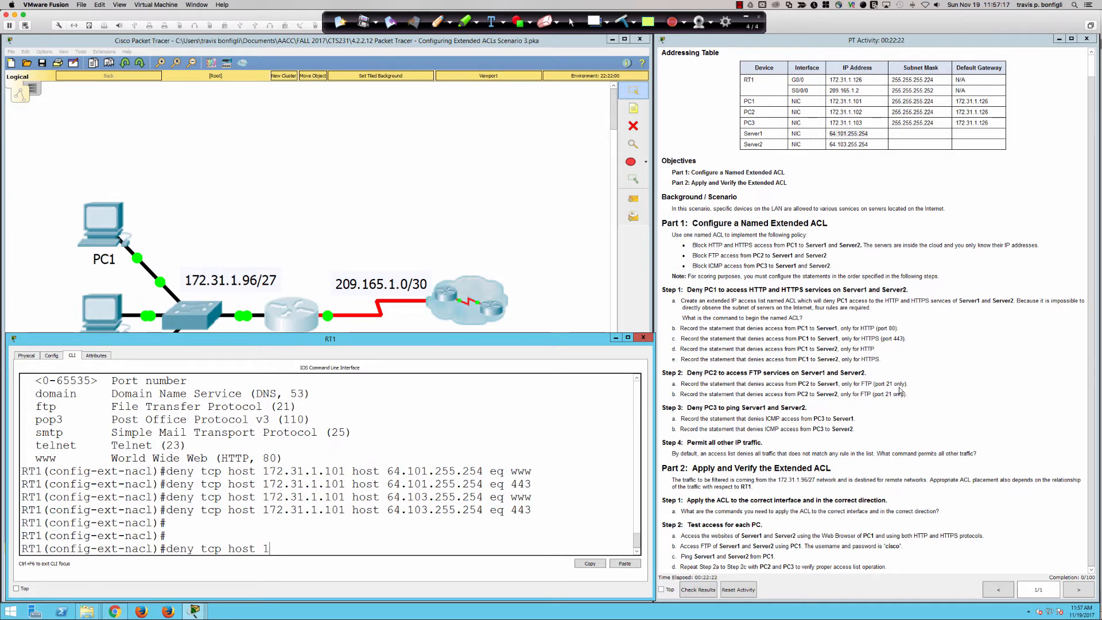
type("72.")
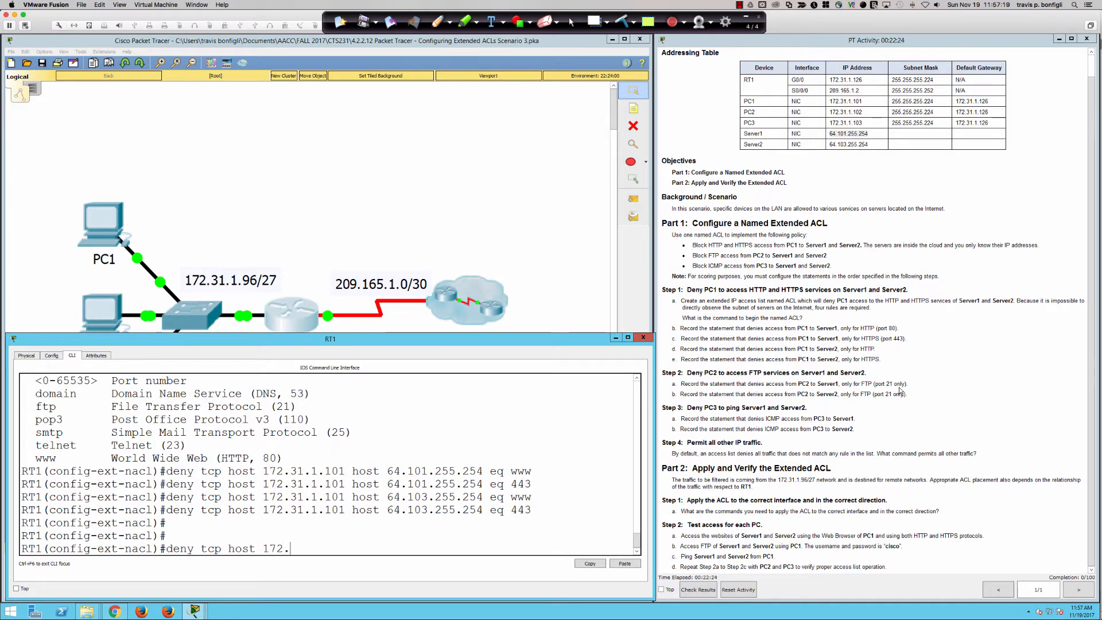
type("31.1")
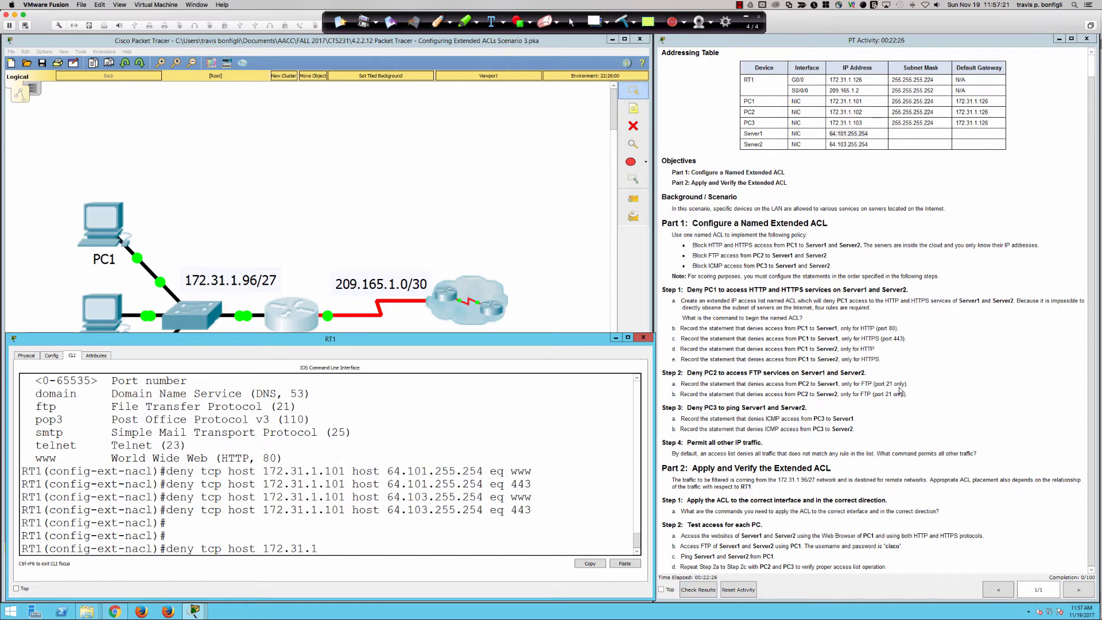
type("02")
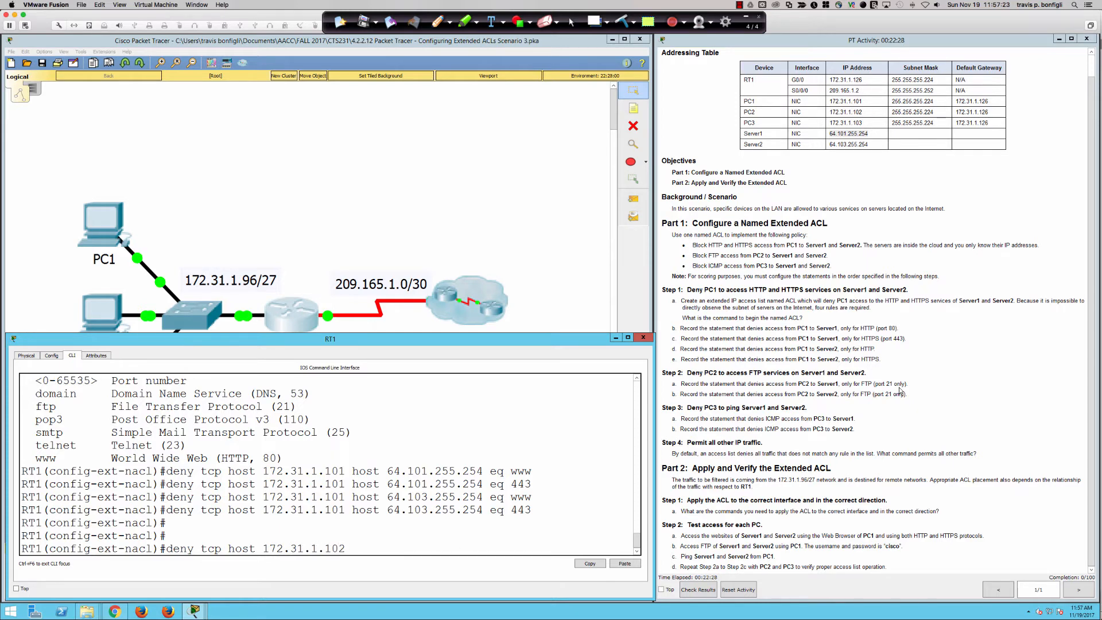
type("host")
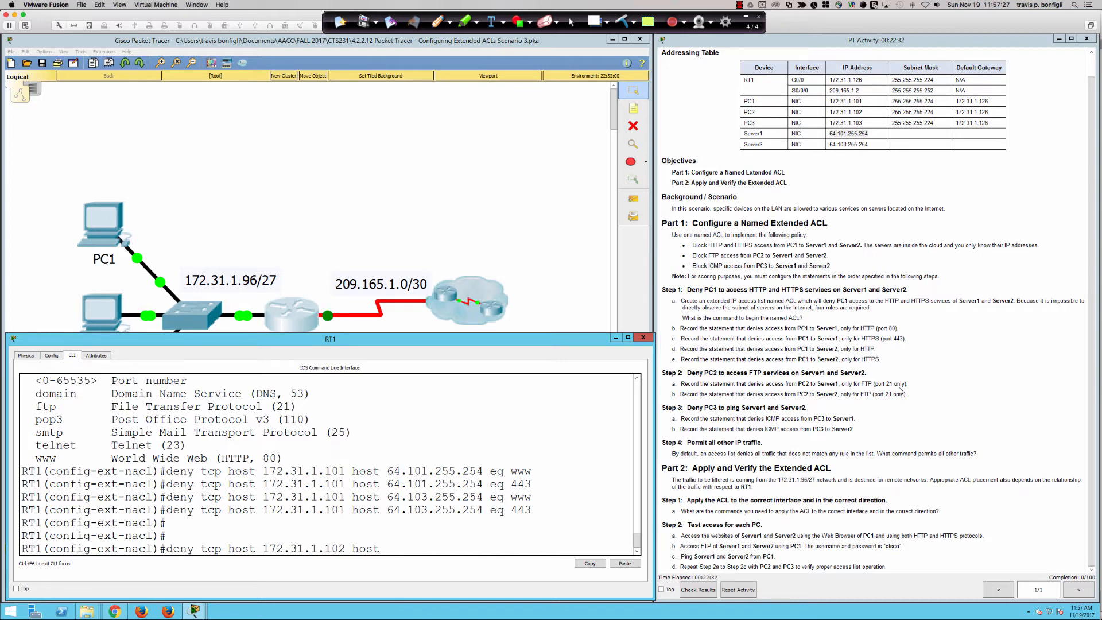
type("64.101.")
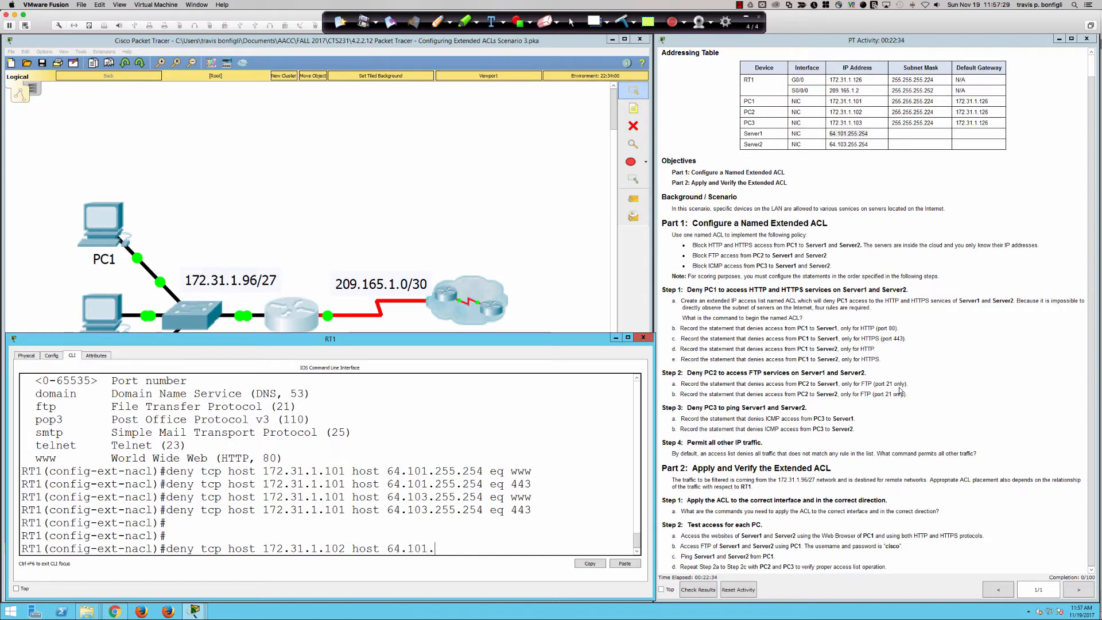
type("255.254")
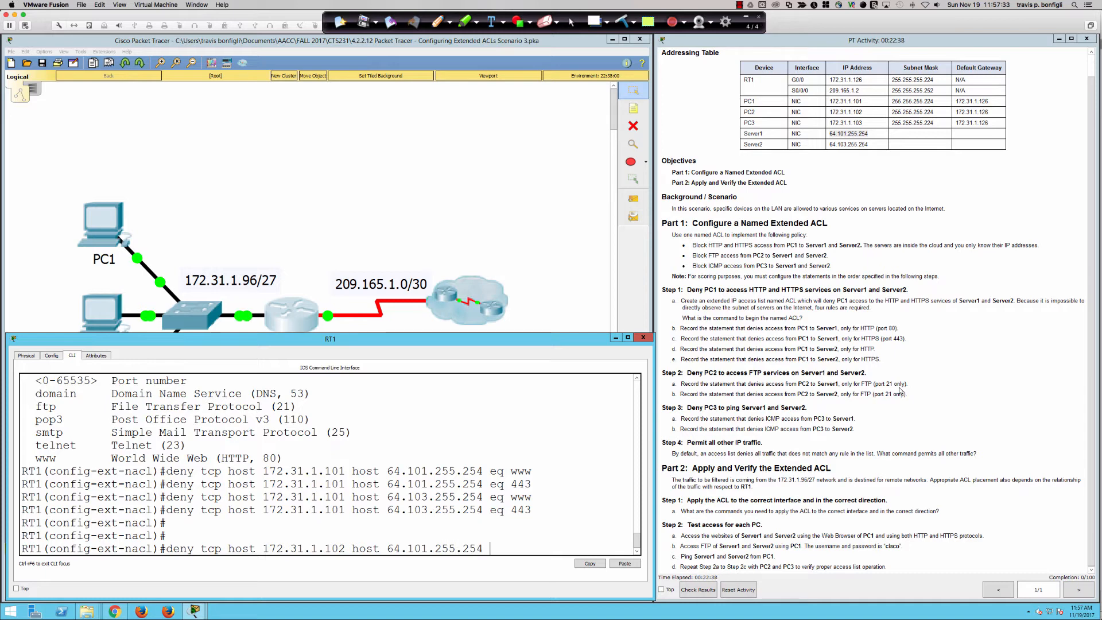
type("?")
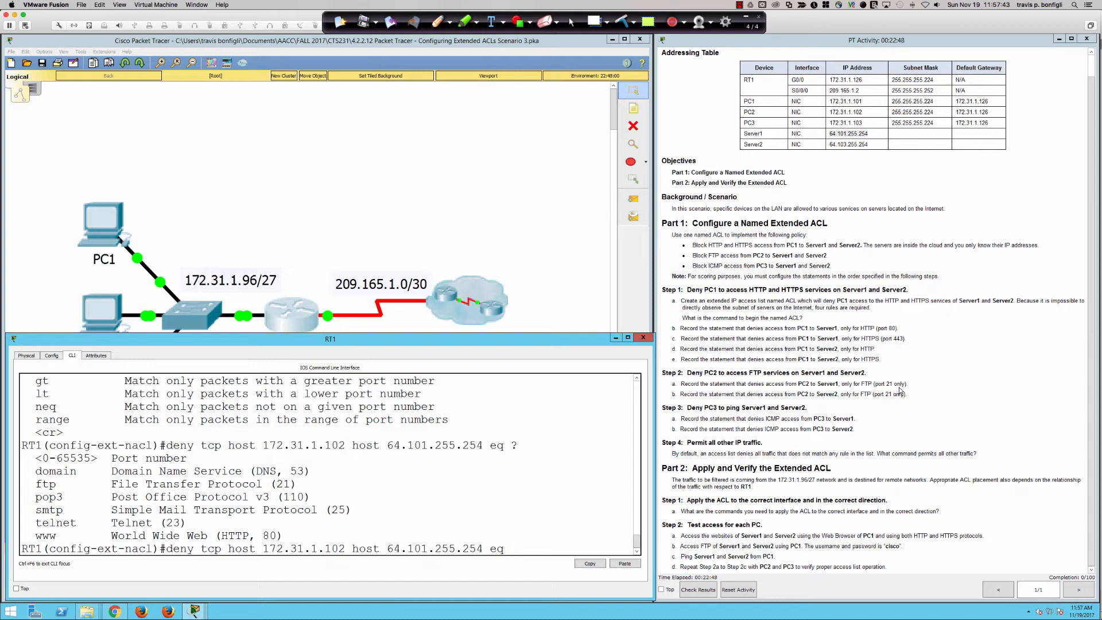
type("2")
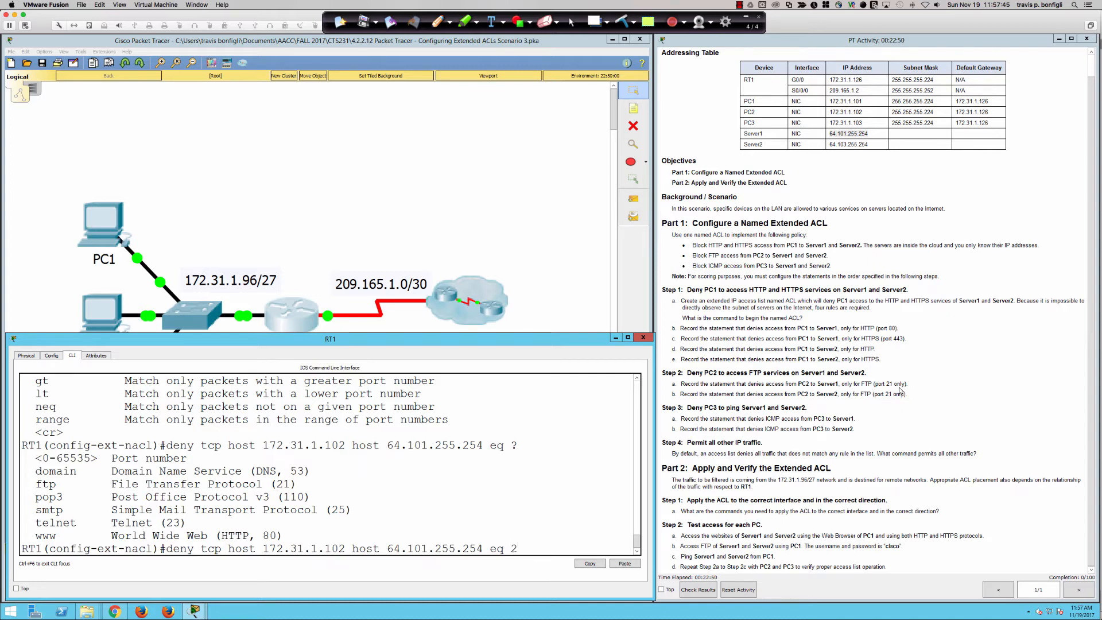
key("Return")
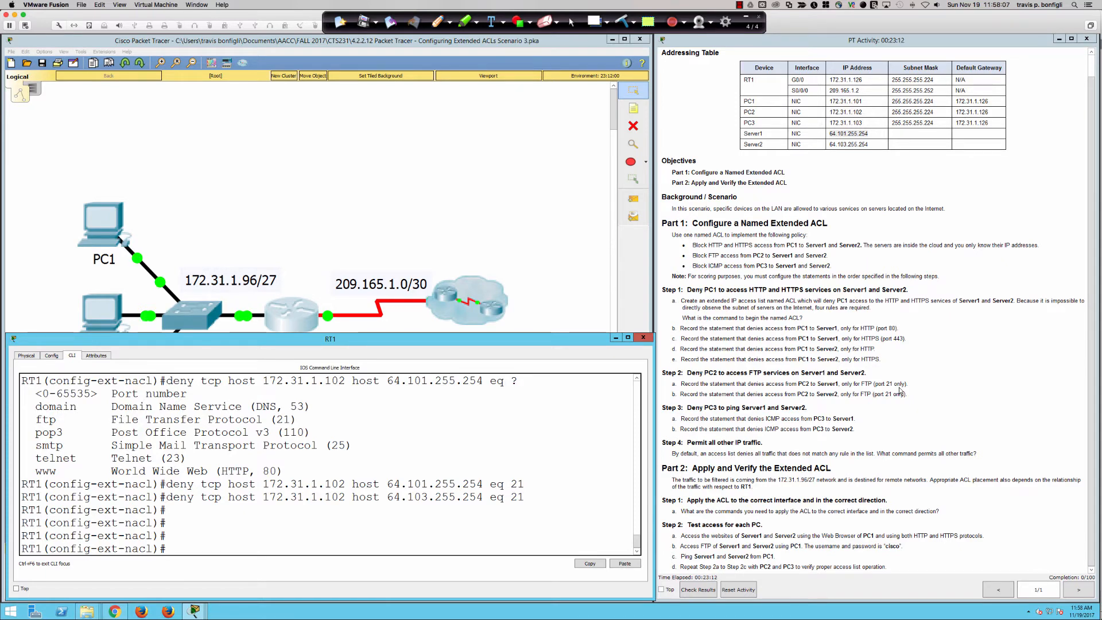
Type the deny rule for PC3 (172.31.1.103) ping to Server1 (64.101.255.254).
type("deny icmp host")
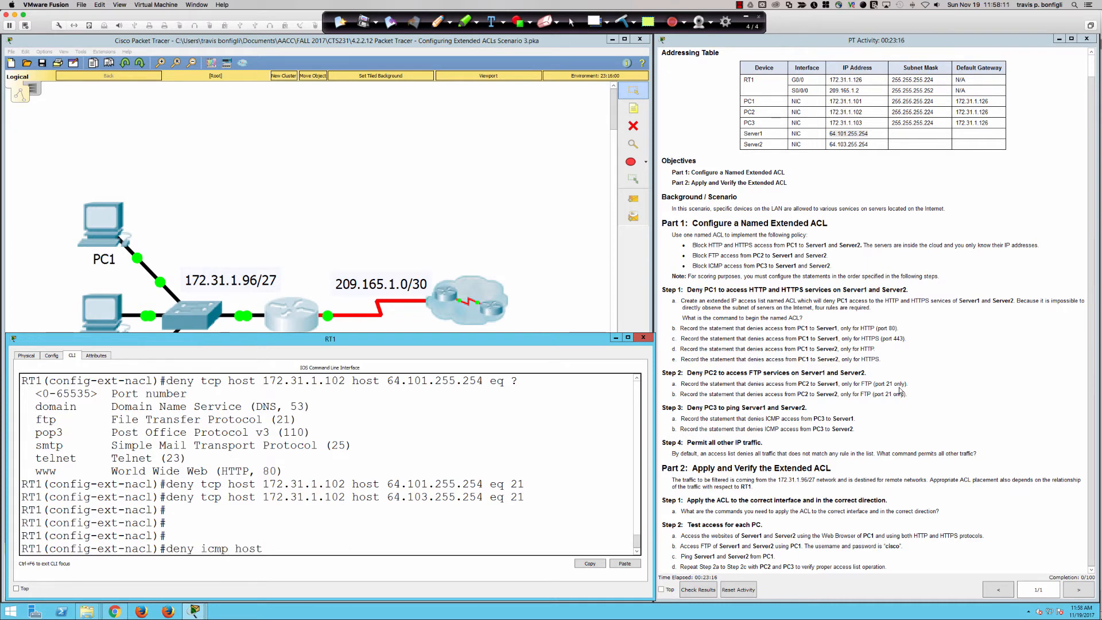
type("1")
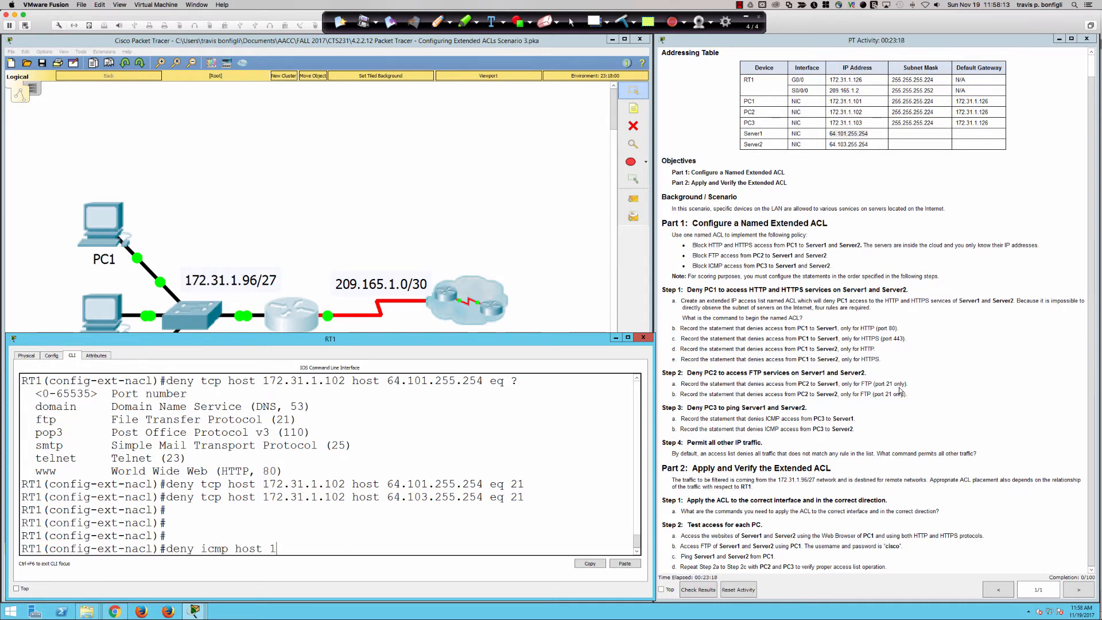
type("72.31.1.10")
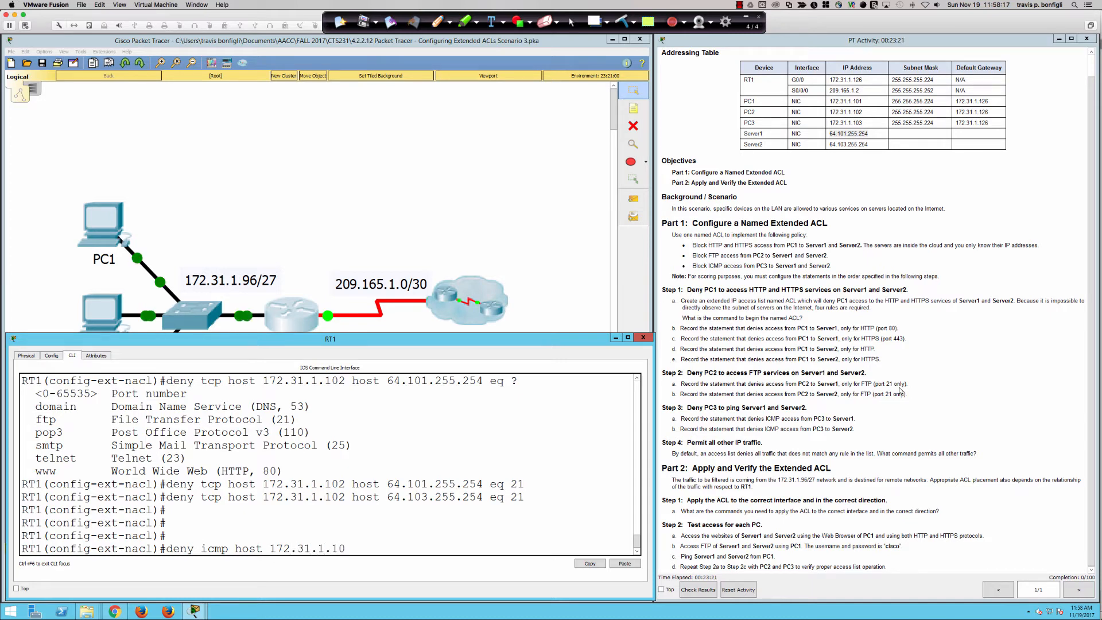
type("3 host")
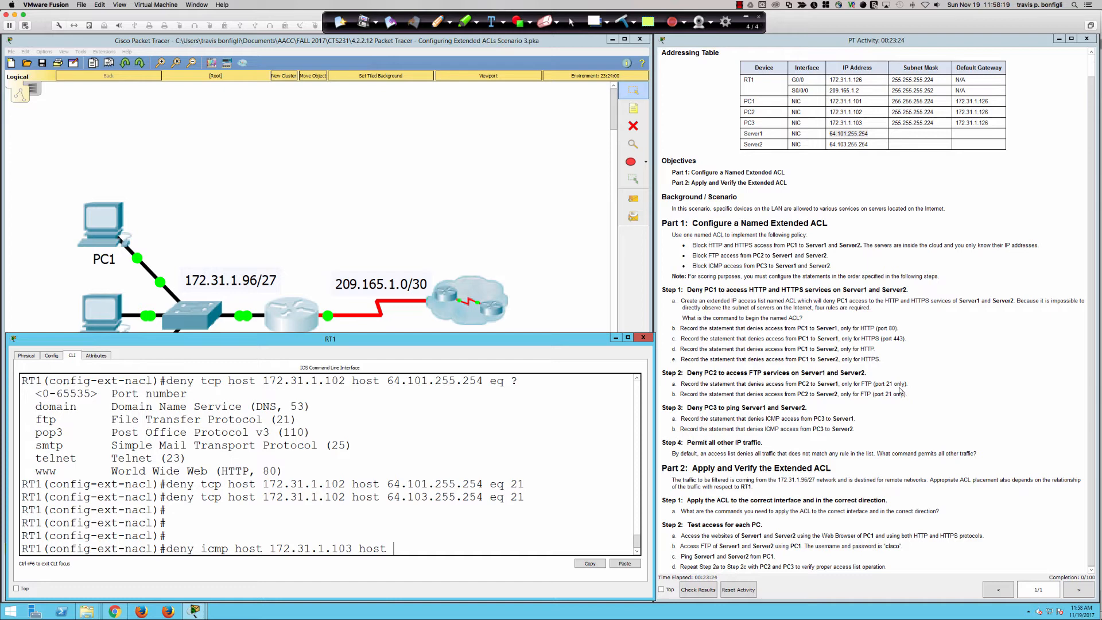
type("64")
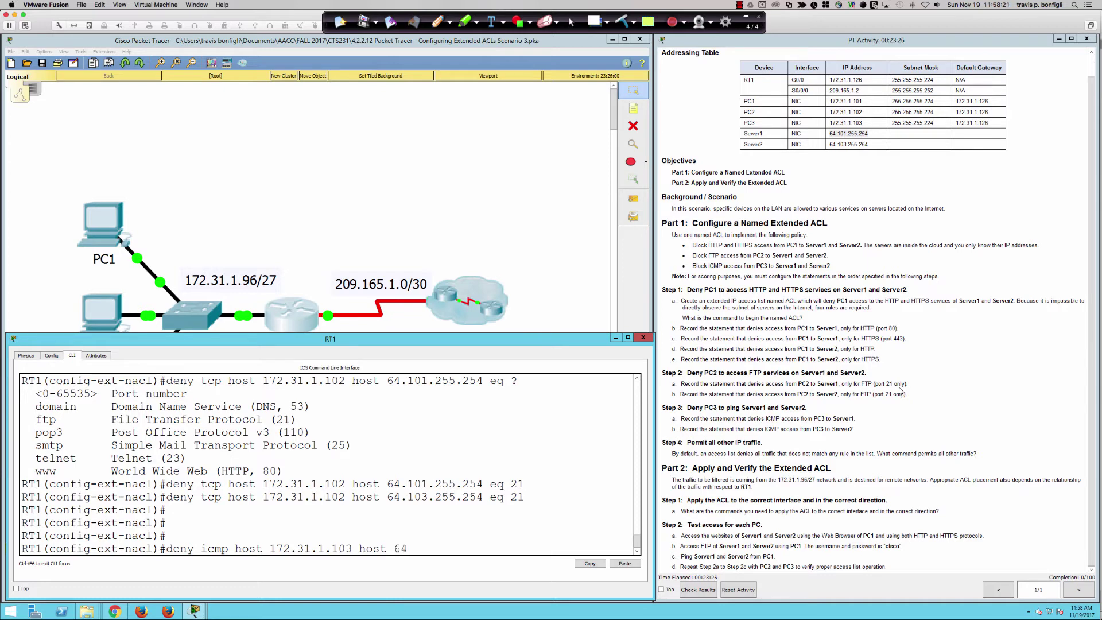
type("101.")
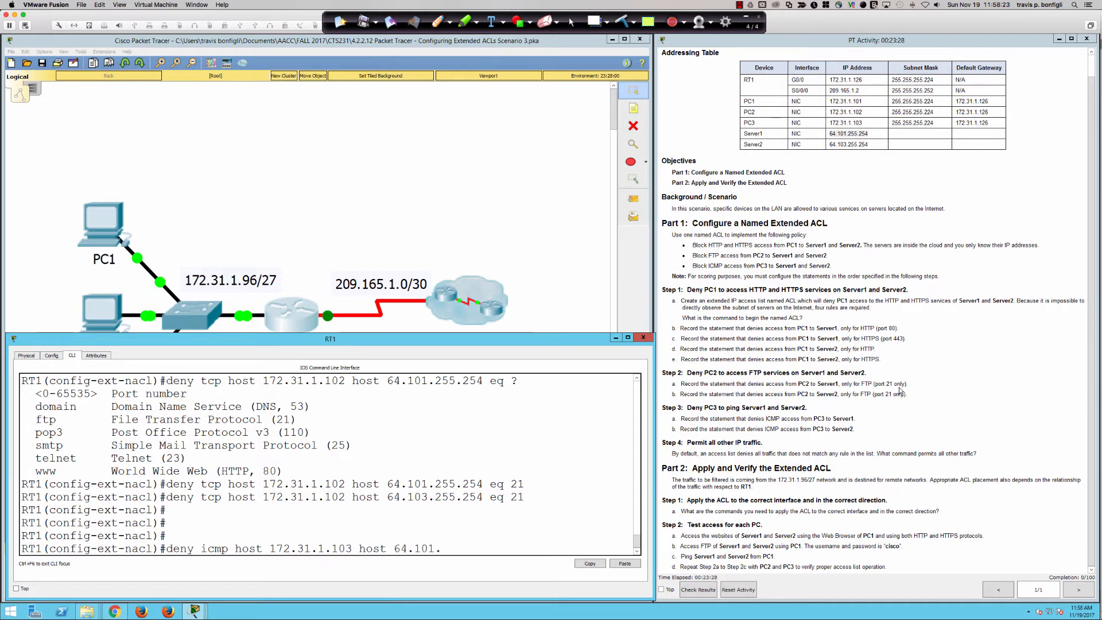
type("255.254")
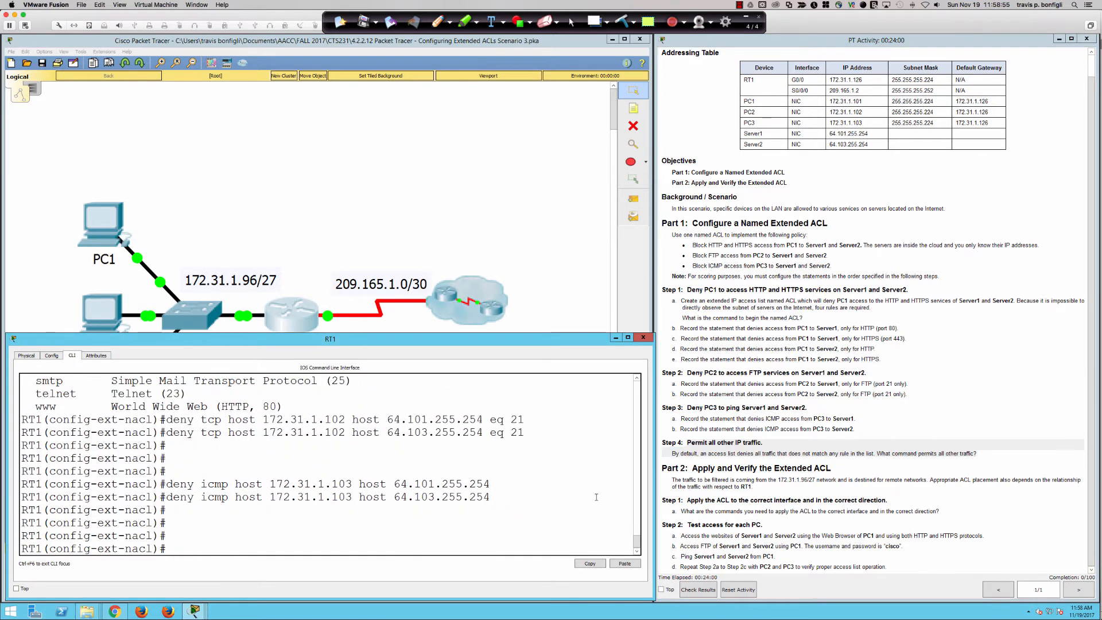
List the ACL's current entries with 'do sh ip access-list'.
type("do sh ip ac")
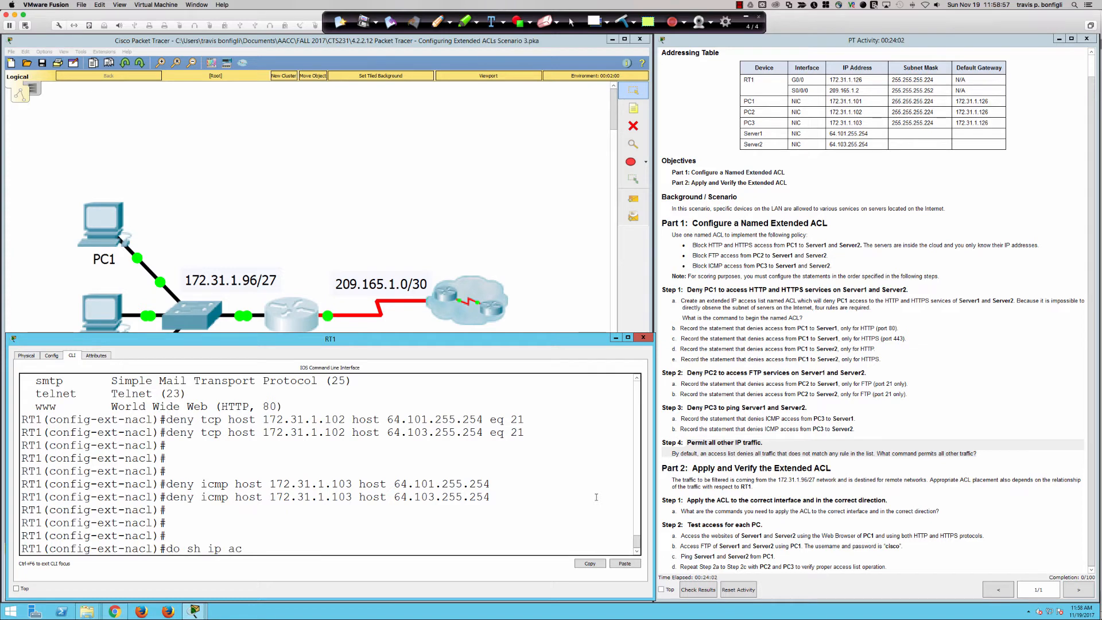
type("cess-list")
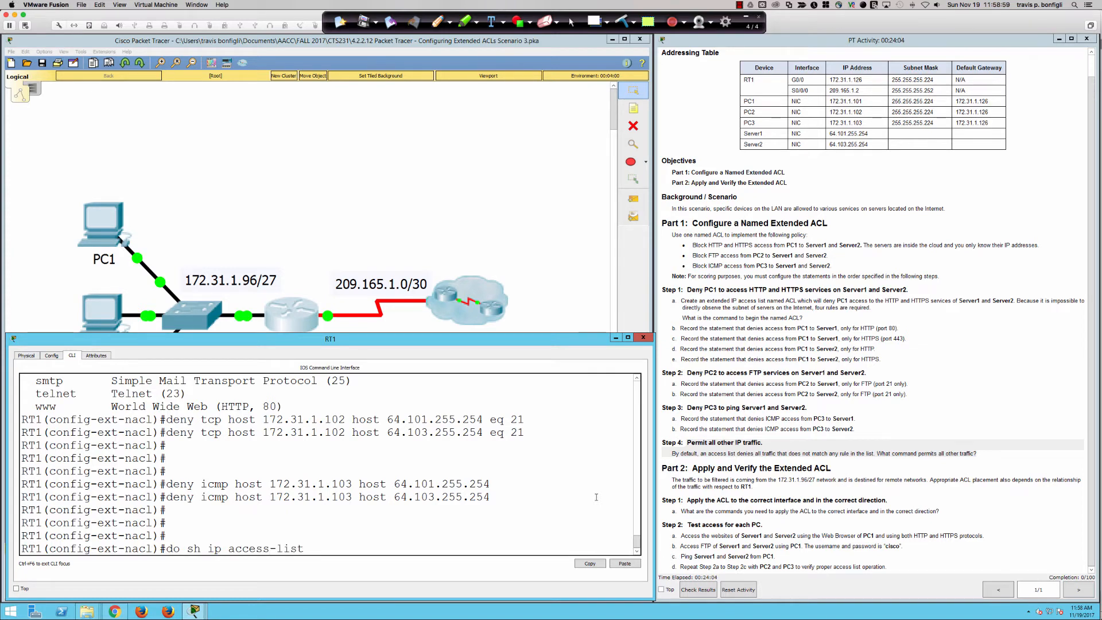
key("Return")
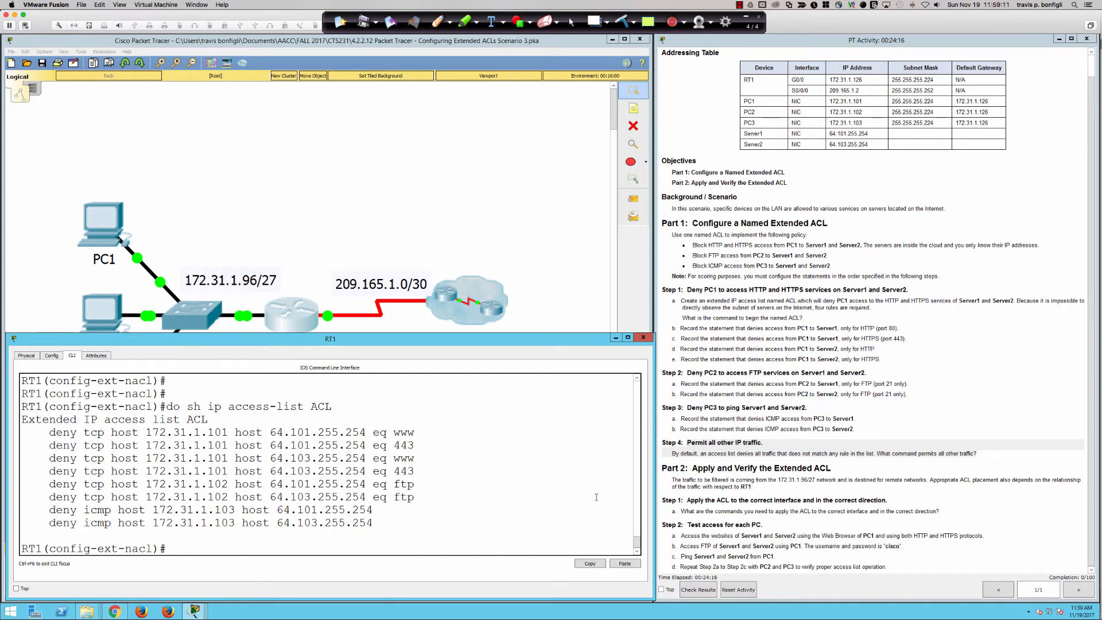
Add the final 'permit ip any any' rule to ACL.
type("permit ip")
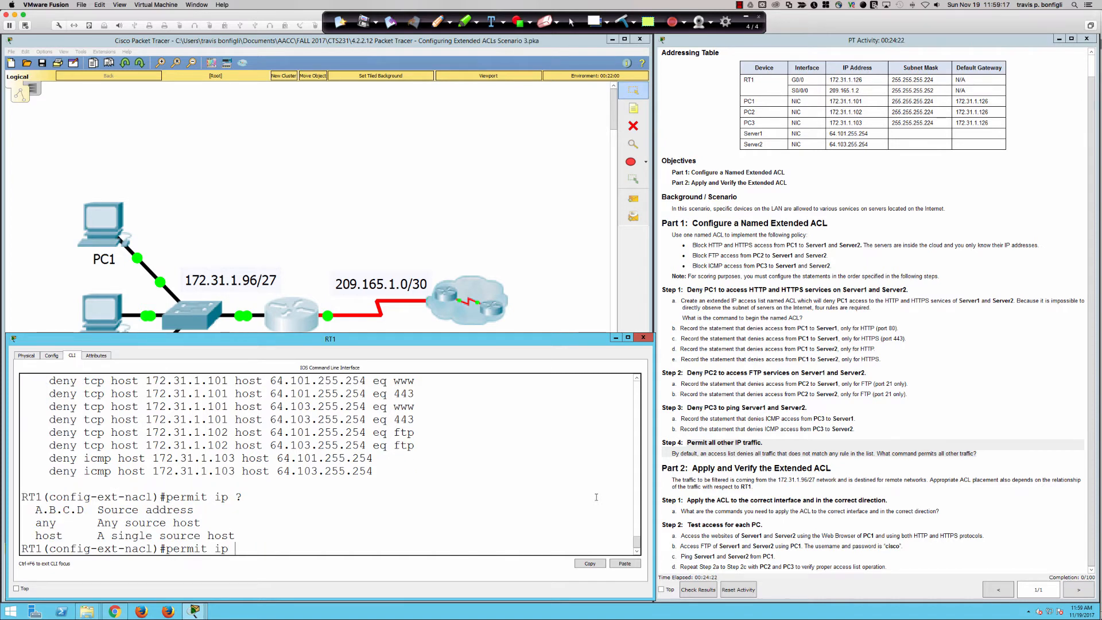
type("an")
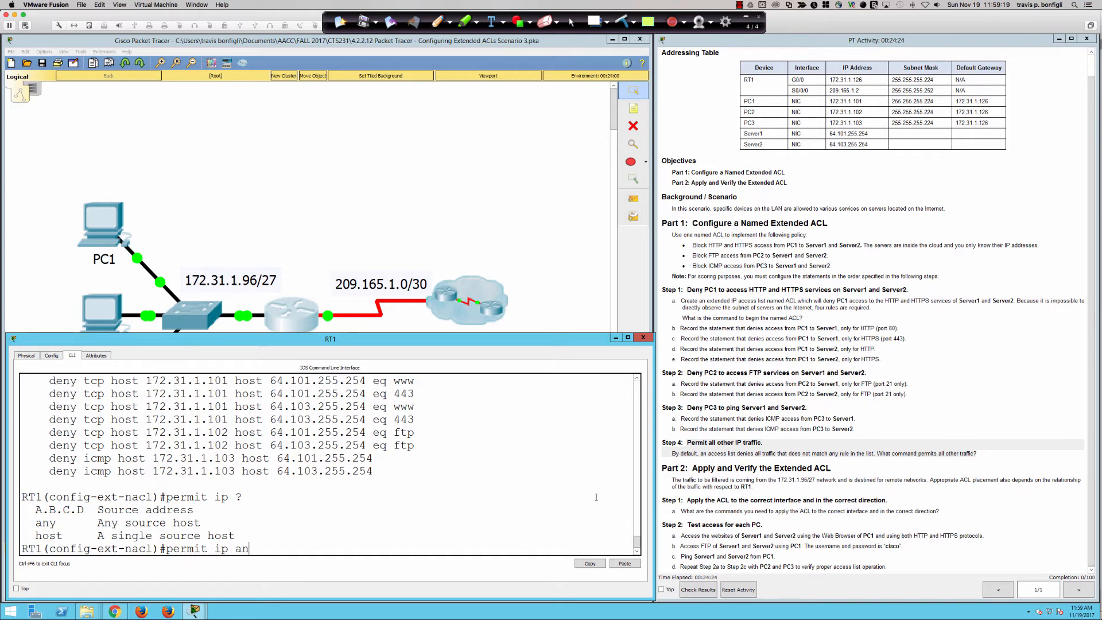
type("y any")
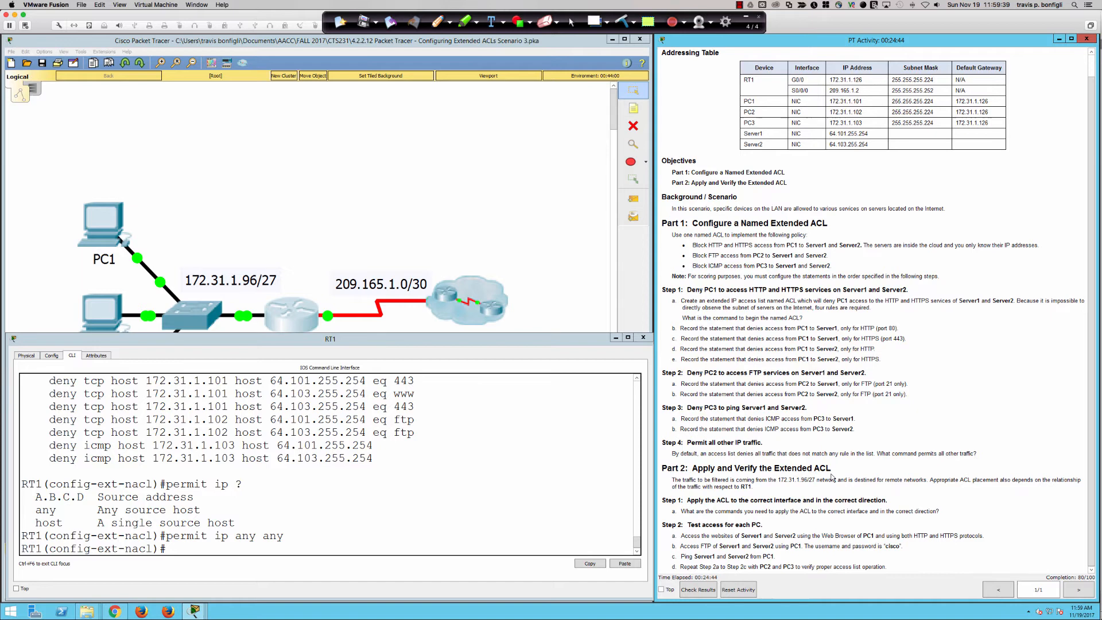
mouse_move(382, 228)
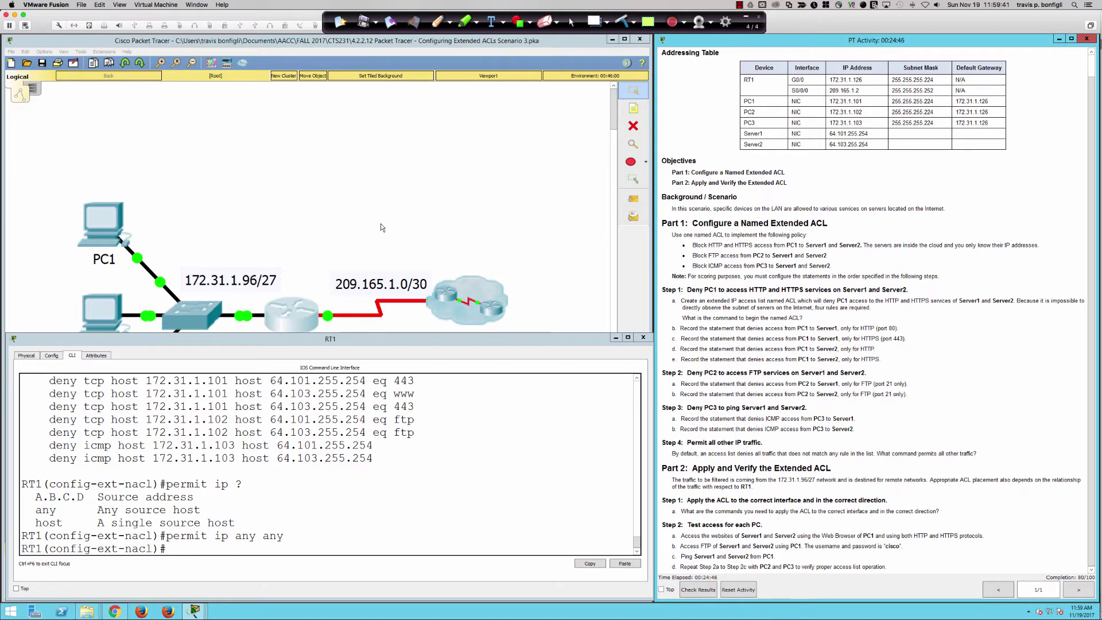
Close RT1's console window to bring the full topology back into view.
left_click(641, 338)
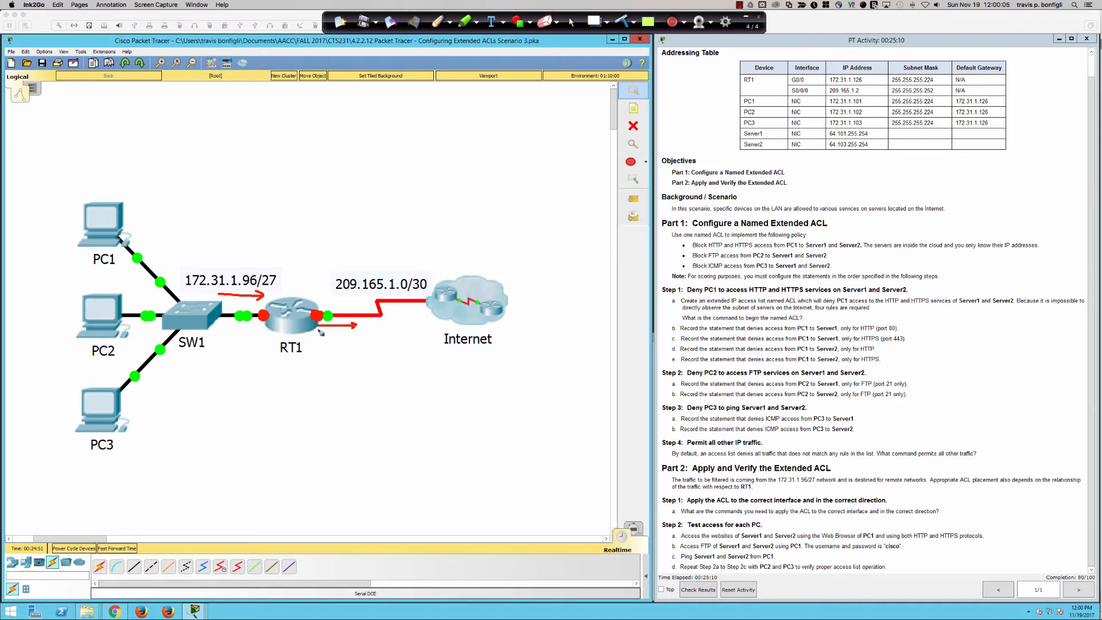
mouse_move(379, 331)
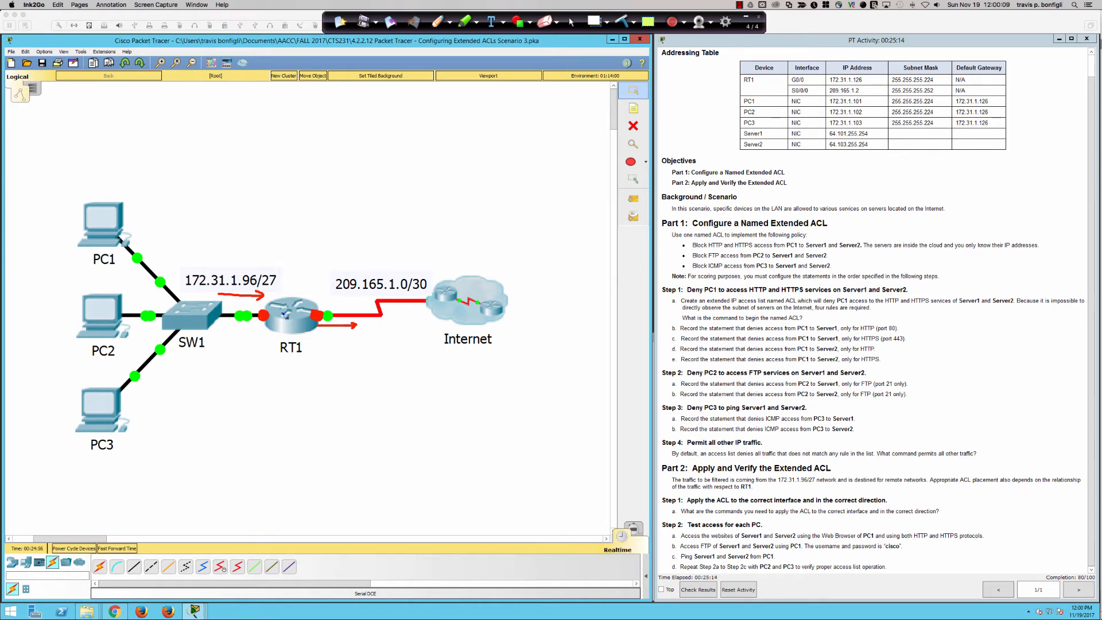
mouse_move(173, 253)
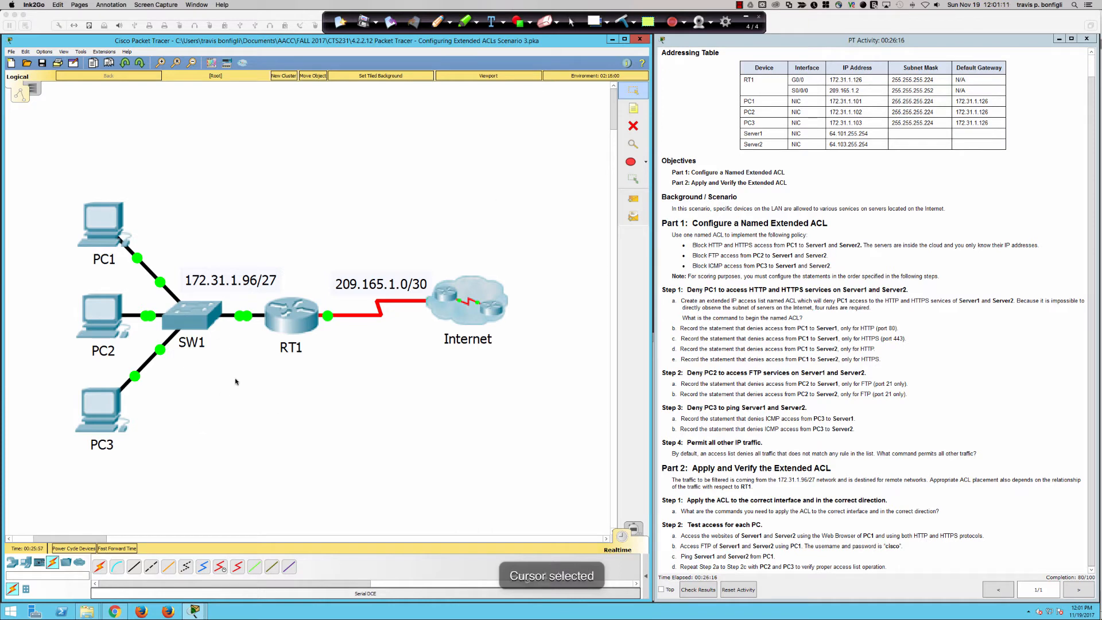
mouse_move(265, 318)
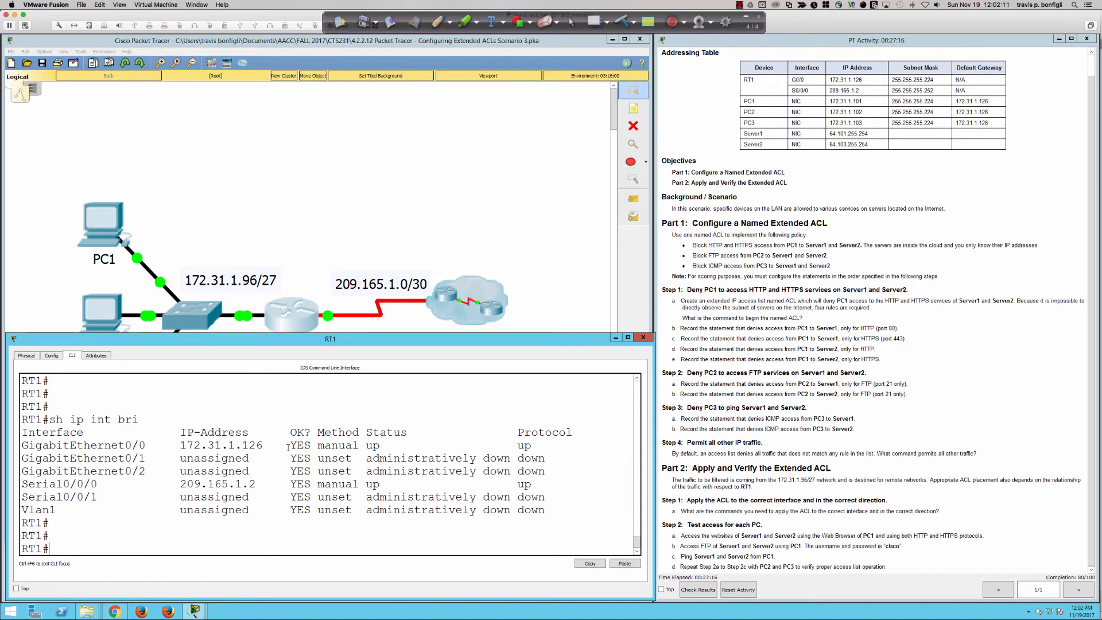
Apply ACL inbound on G0/0 with 'ip access-group ACL in' and close RT1's console.
type("conf t")
type("ip access-group")
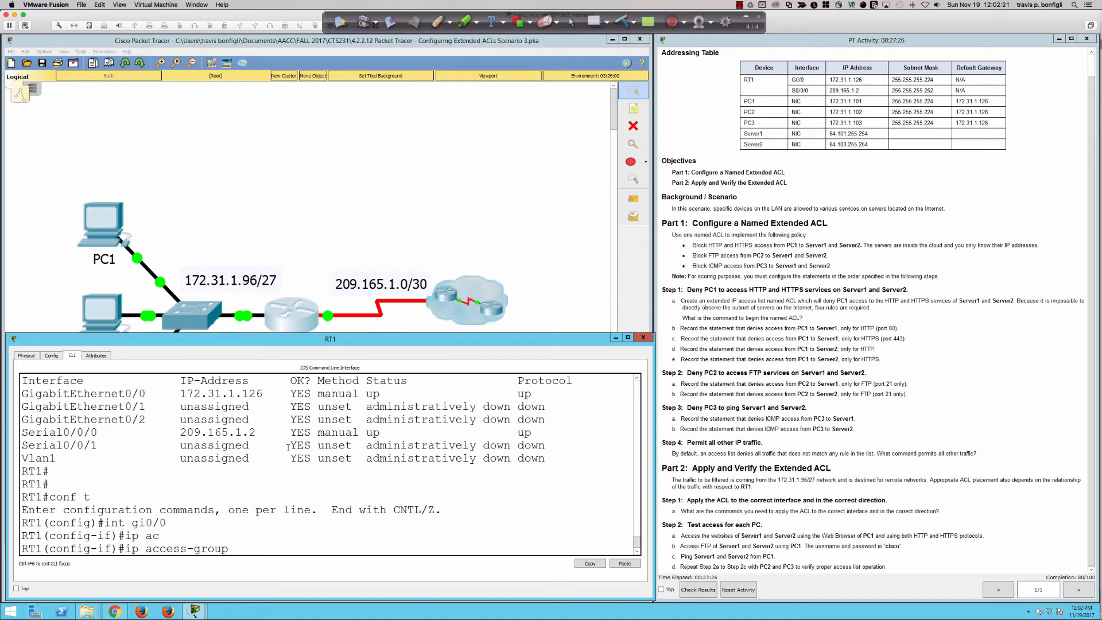
type("ACL")
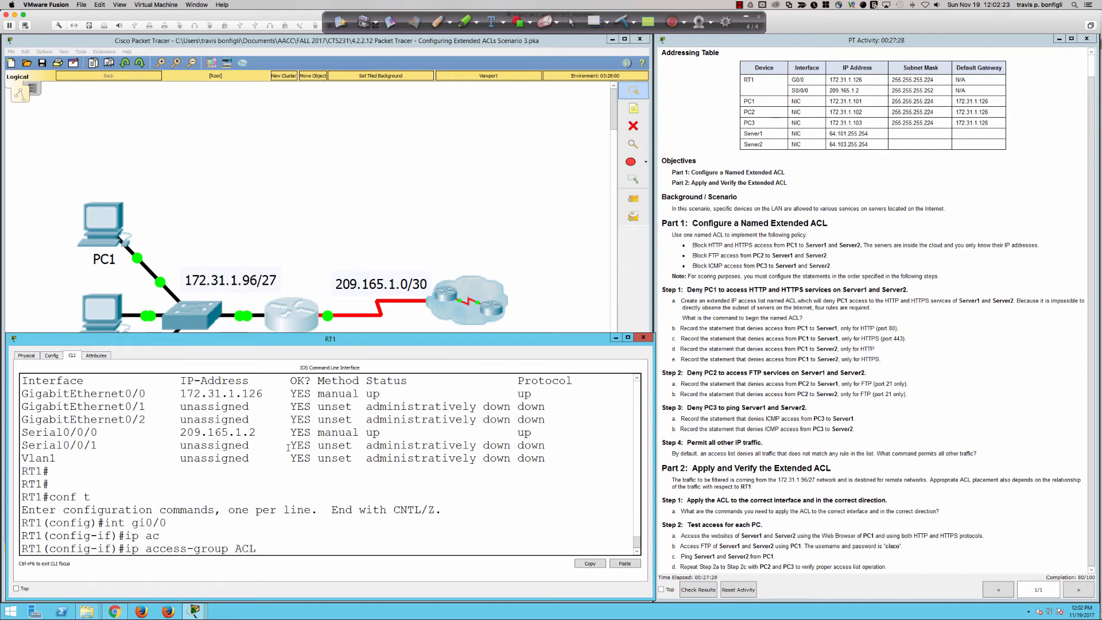
type("in")
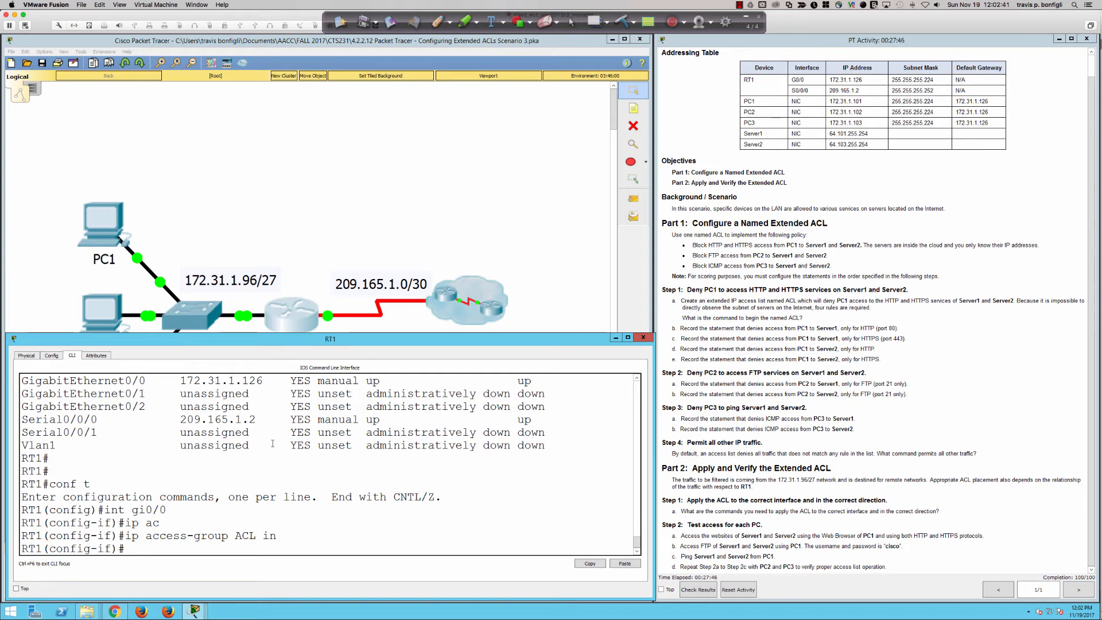
left_click(642, 337)
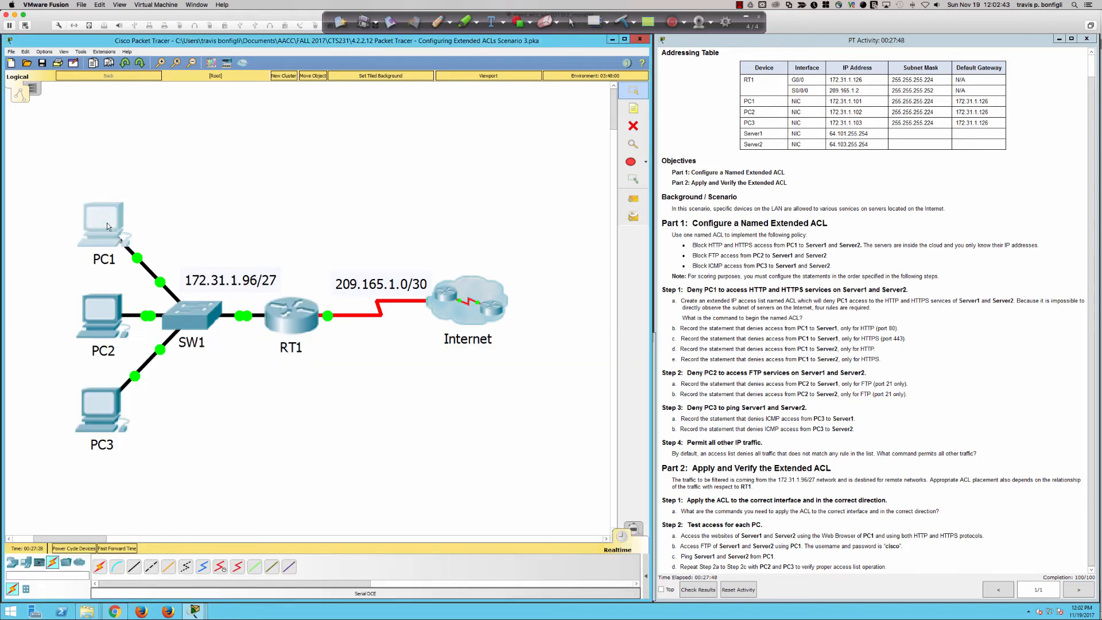
double_click(103, 221)
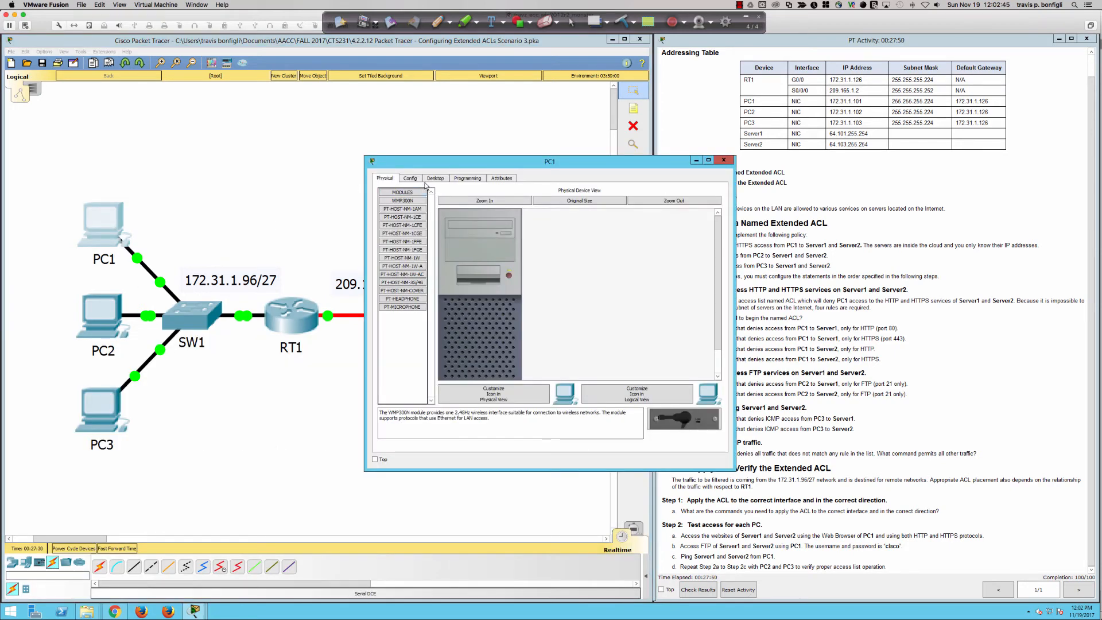
left_click(435, 178)
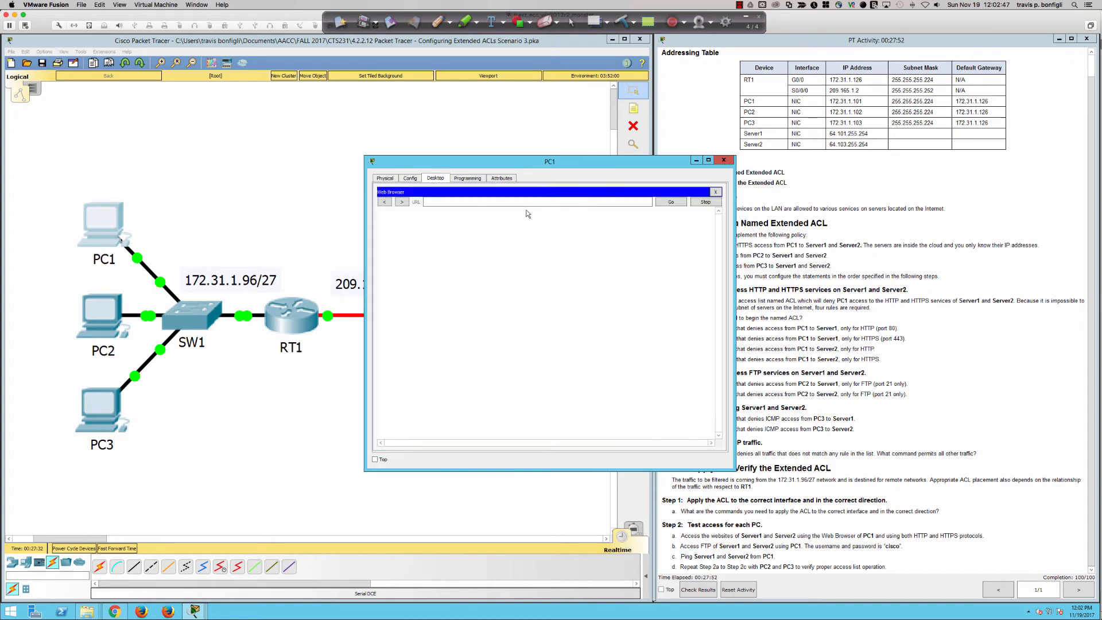
type("http://64.101")
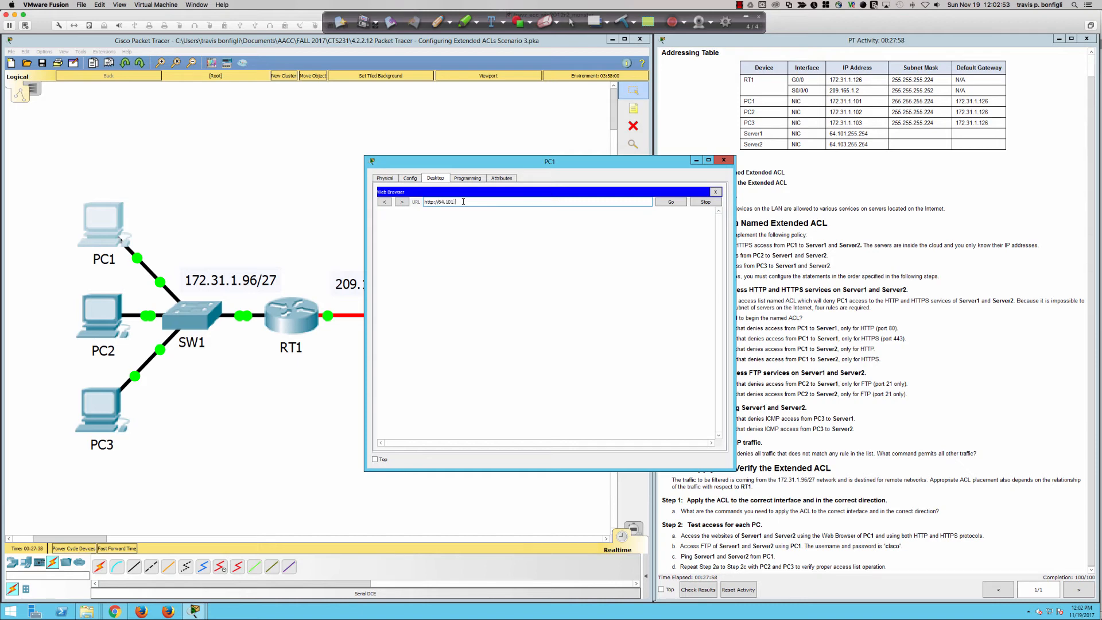
type(".255.254")
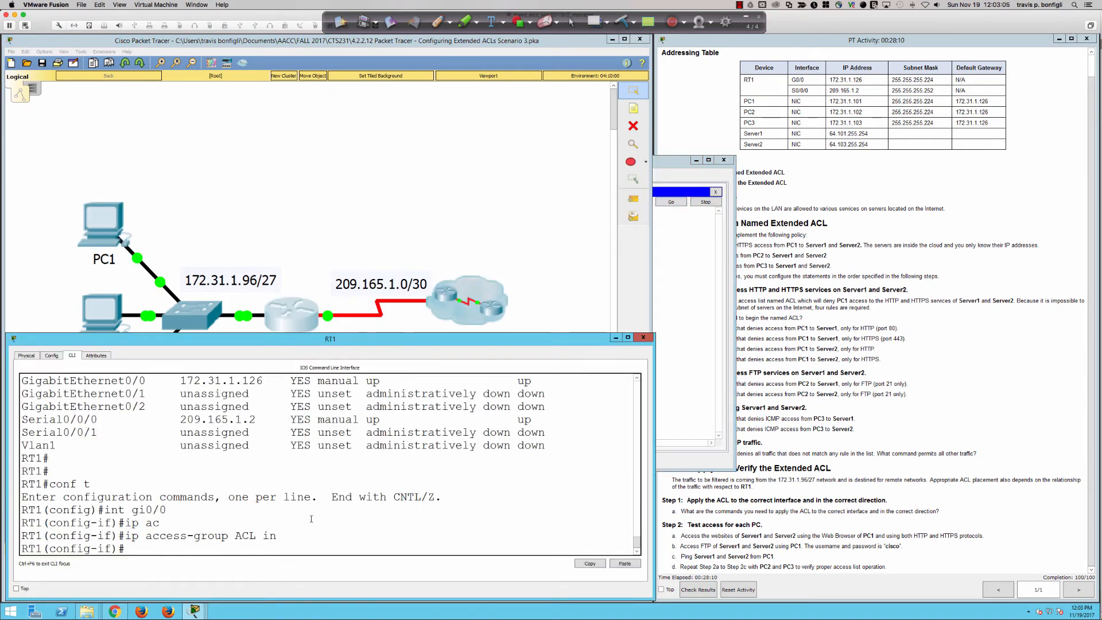
Toggle 'ip access-group ACL in' on RT1, then reload Server1's page and browse its links.
type("ip access-group ACL in")
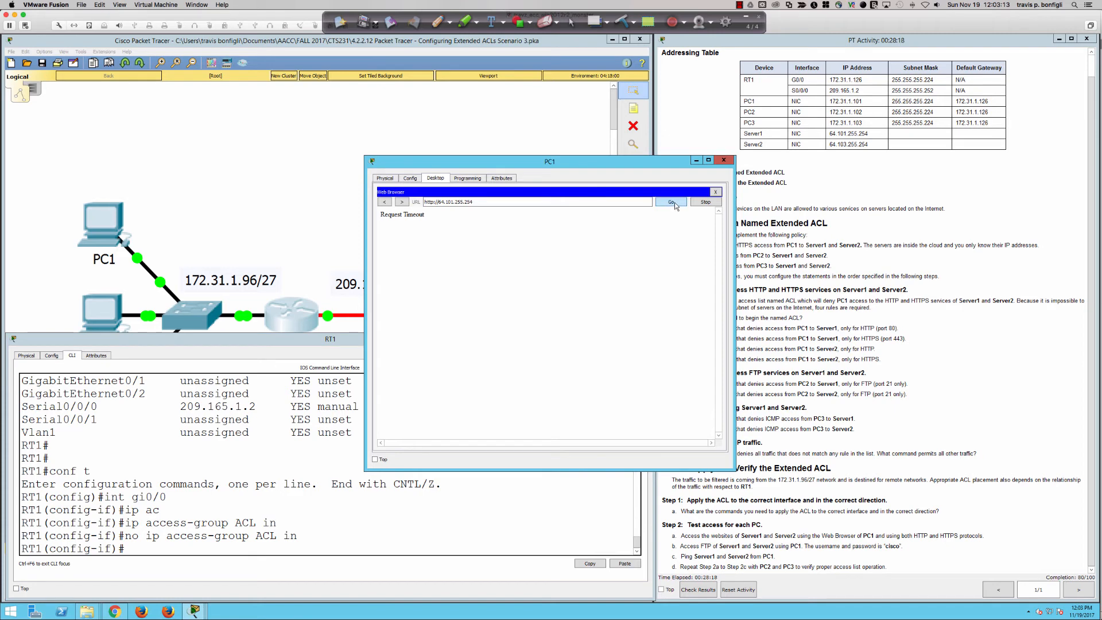
left_click(670, 201)
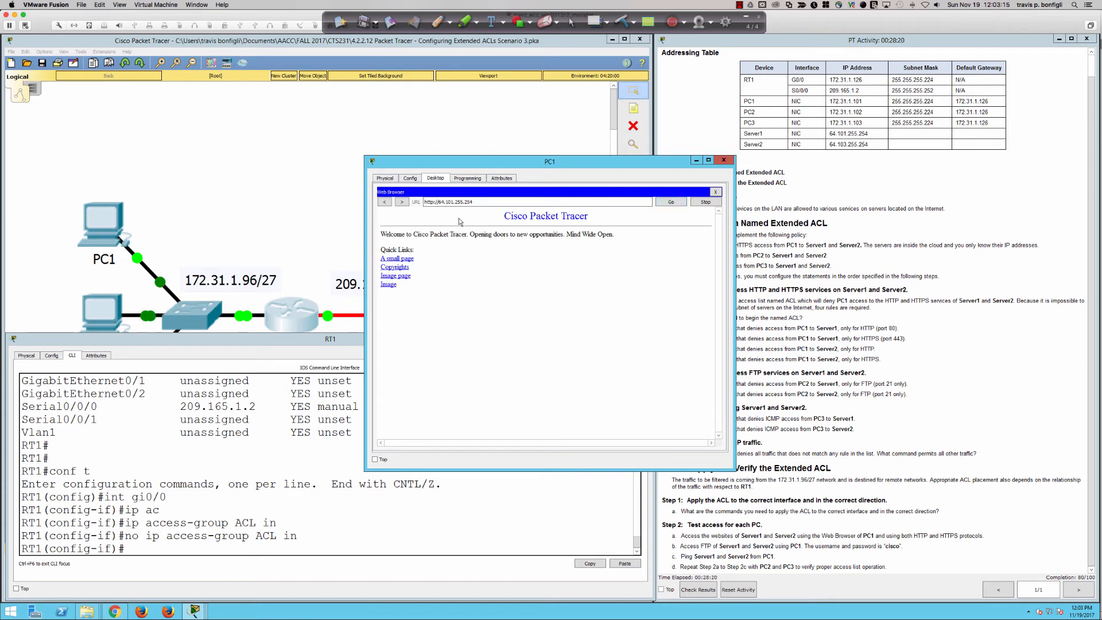
left_click(395, 257)
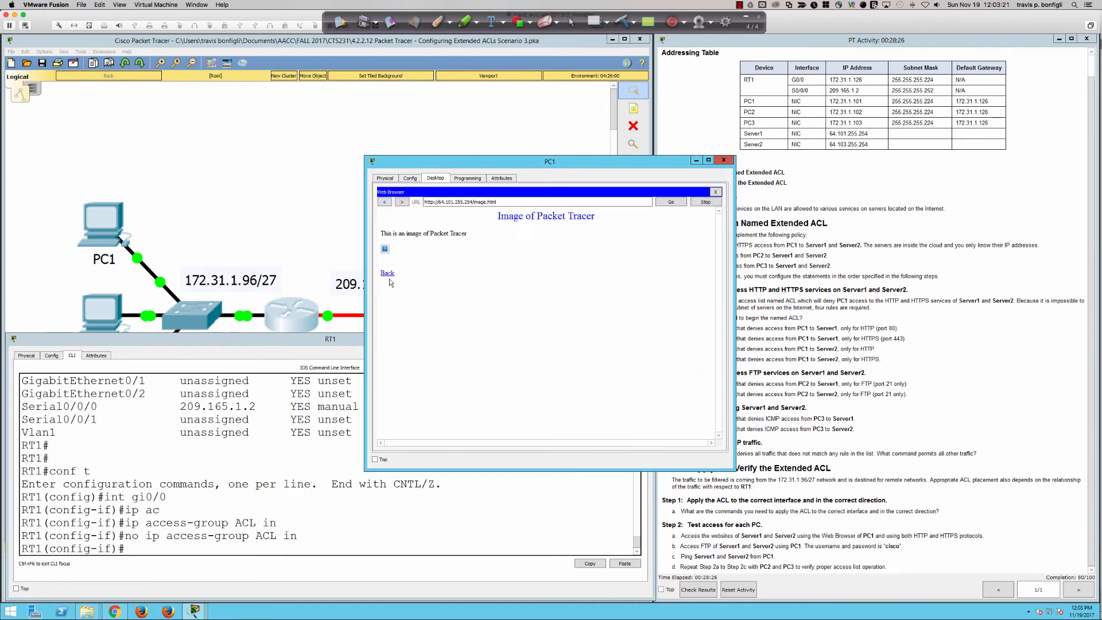
left_click(388, 273)
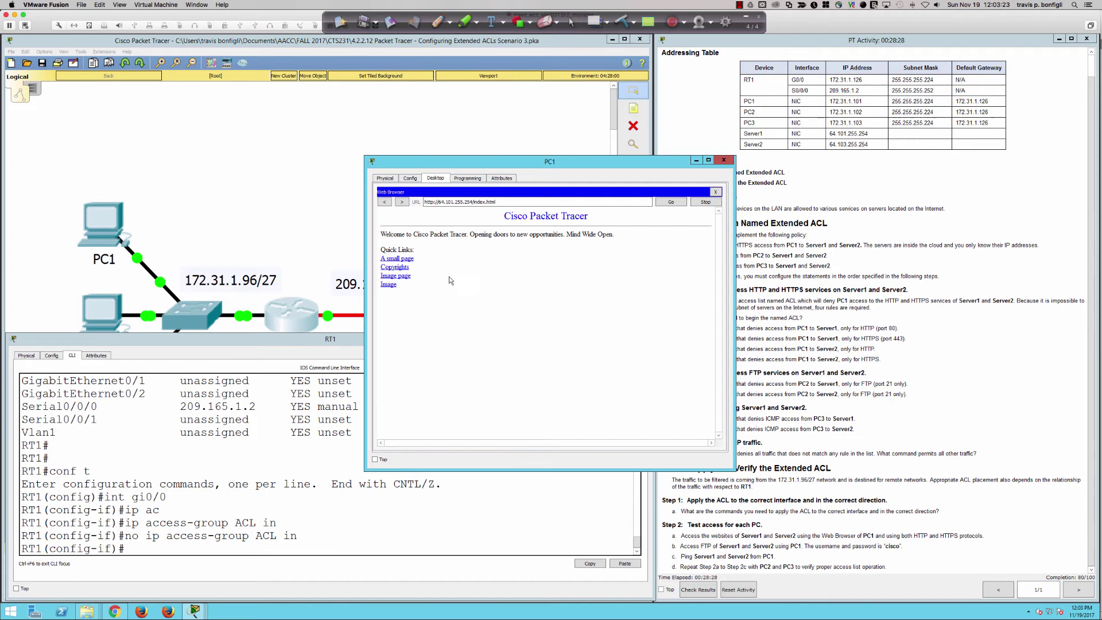
mouse_move(524, 263)
type("ip access-group ACL in")
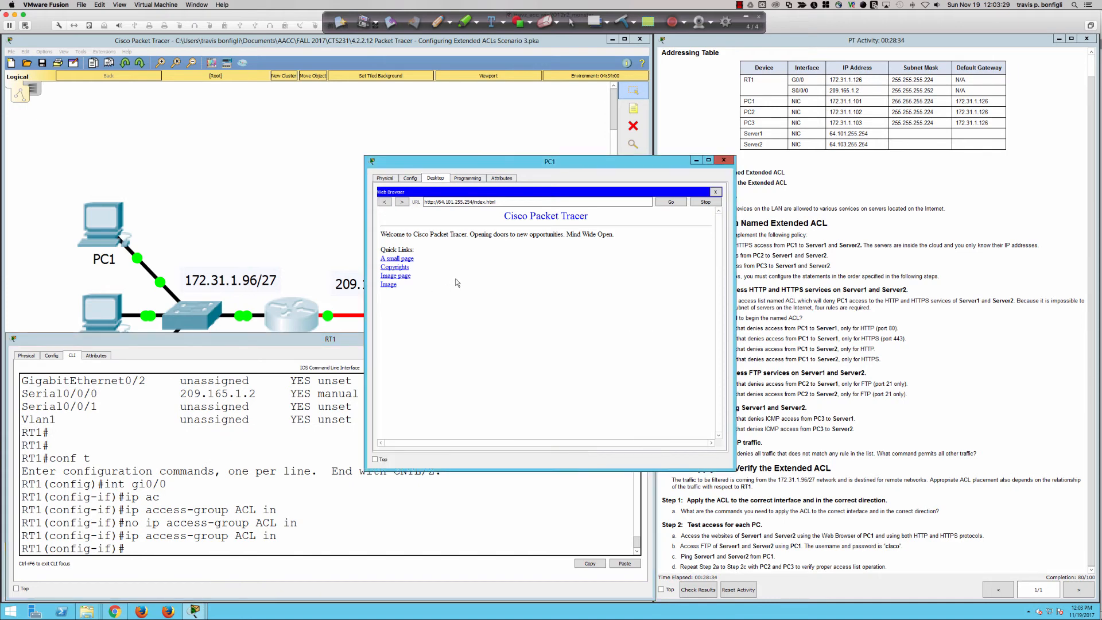
left_click(397, 258)
type("https://64.")
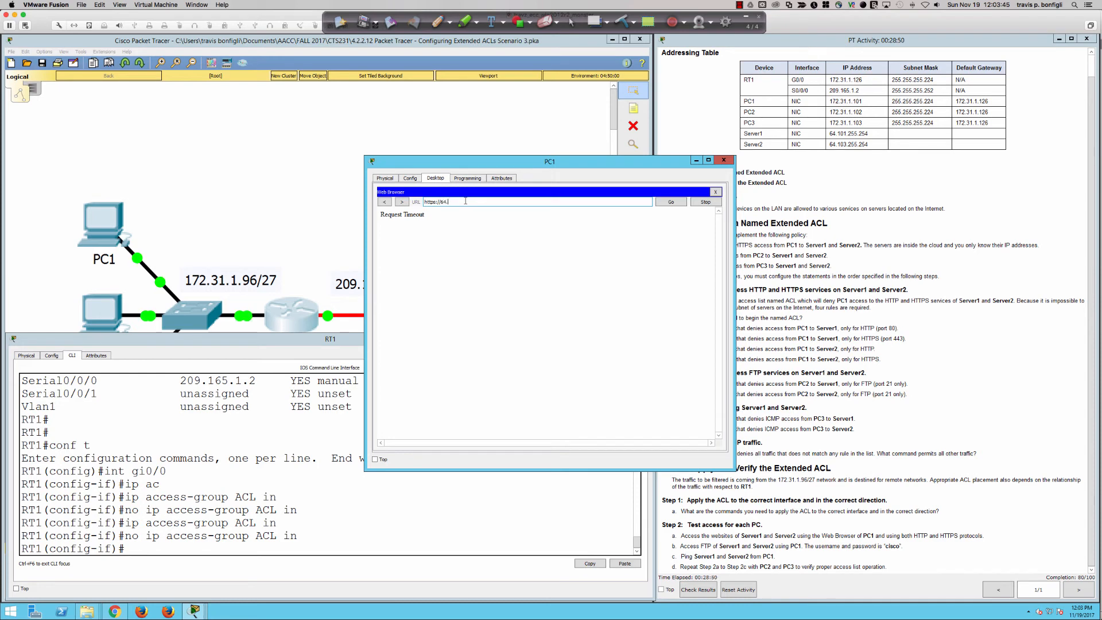
Browse Server1's pages, including the Image page, over HTTPS on PC1, then close the browser.
type("101.255.2")
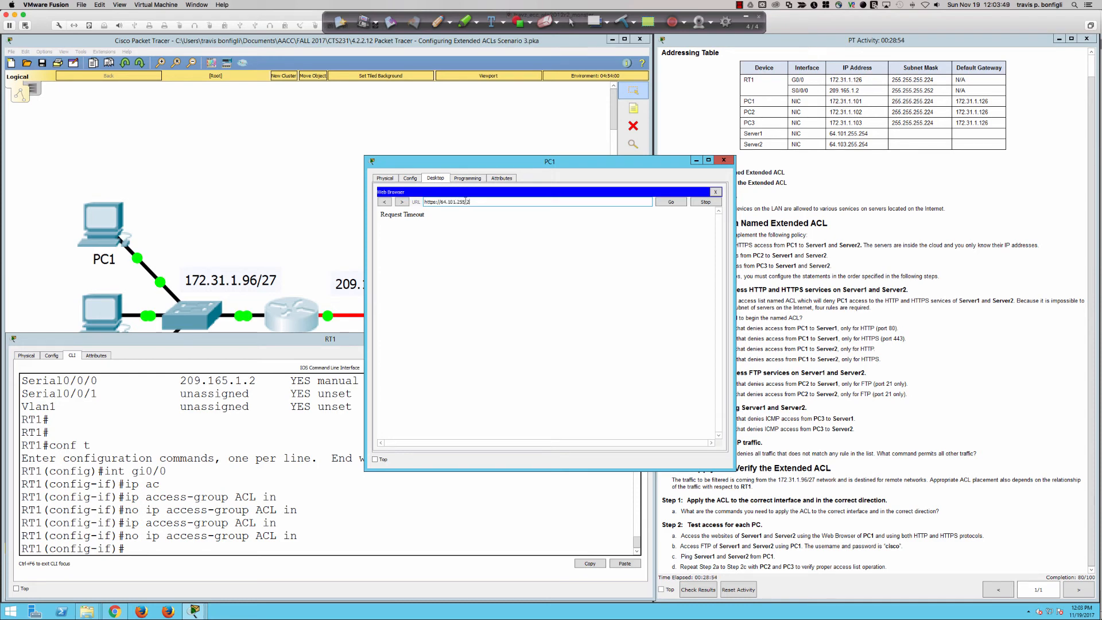
left_click(669, 201)
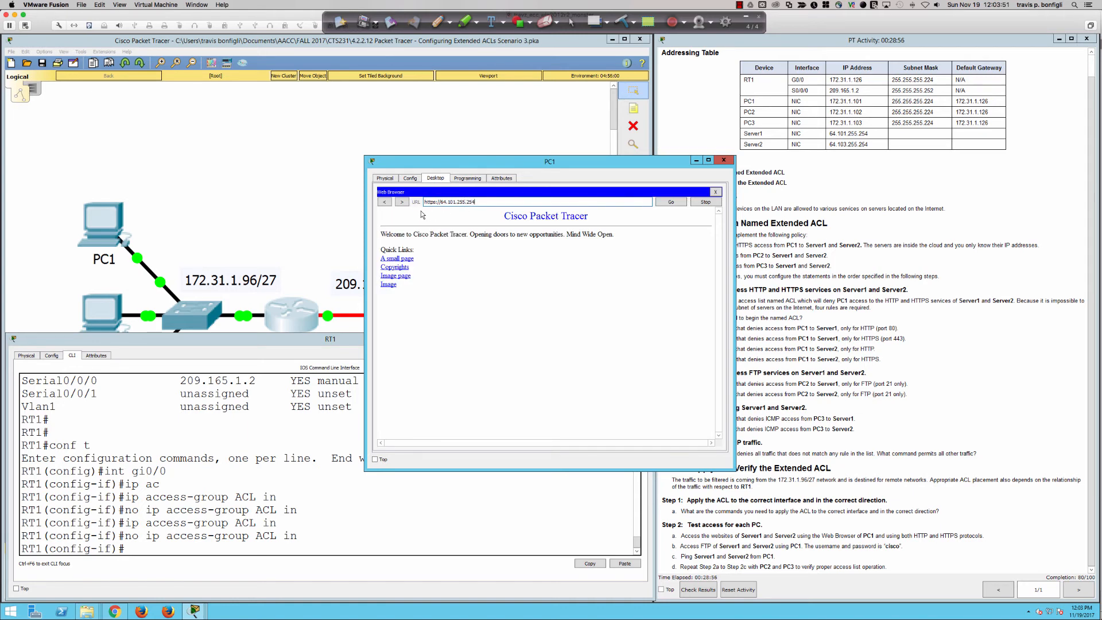
left_click(394, 267)
type("ip access-group ACL in")
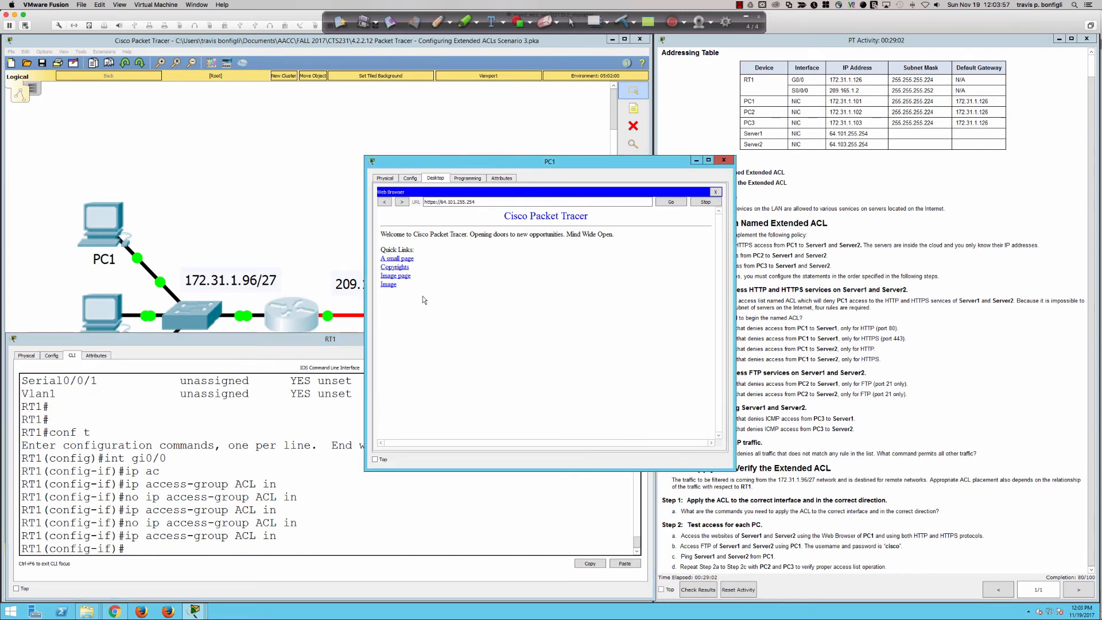
left_click(395, 275)
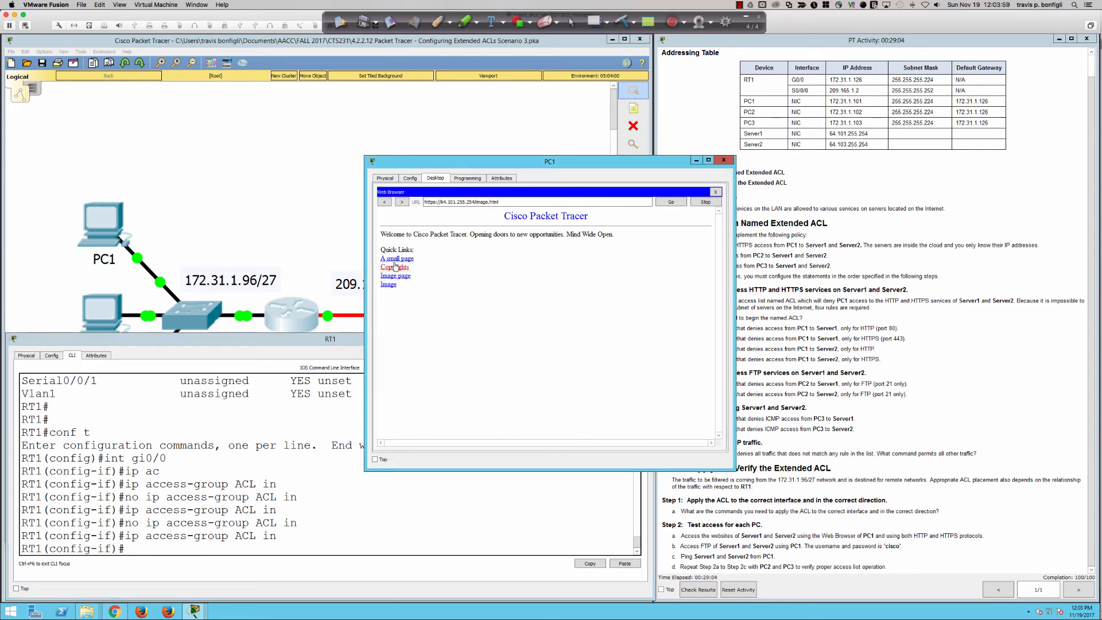
left_click(394, 266)
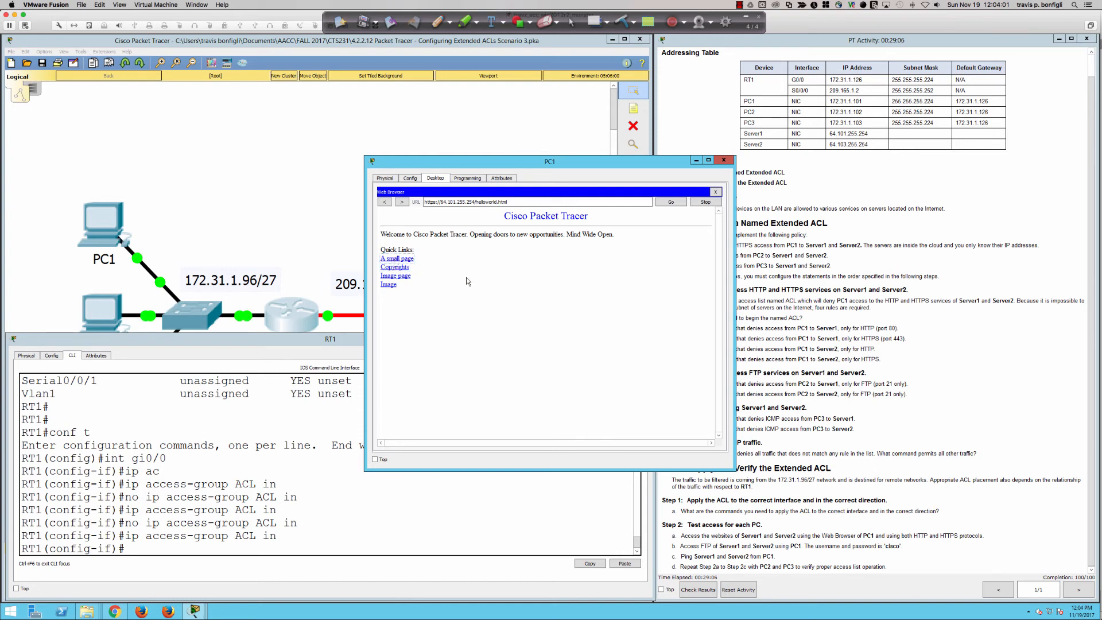
mouse_move(513, 291)
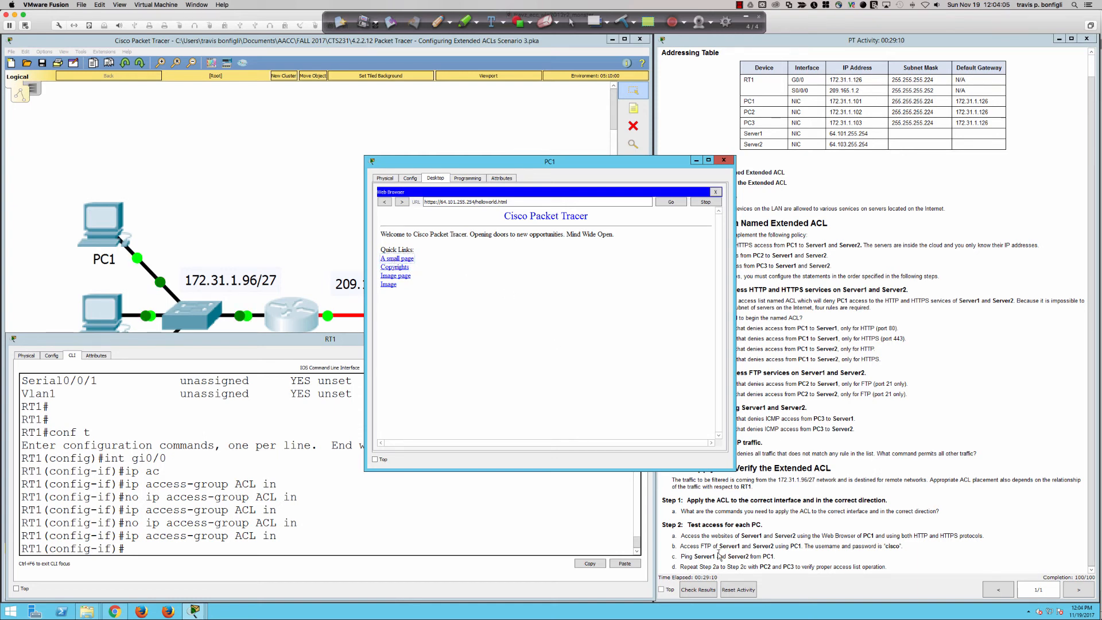
left_click(668, 201)
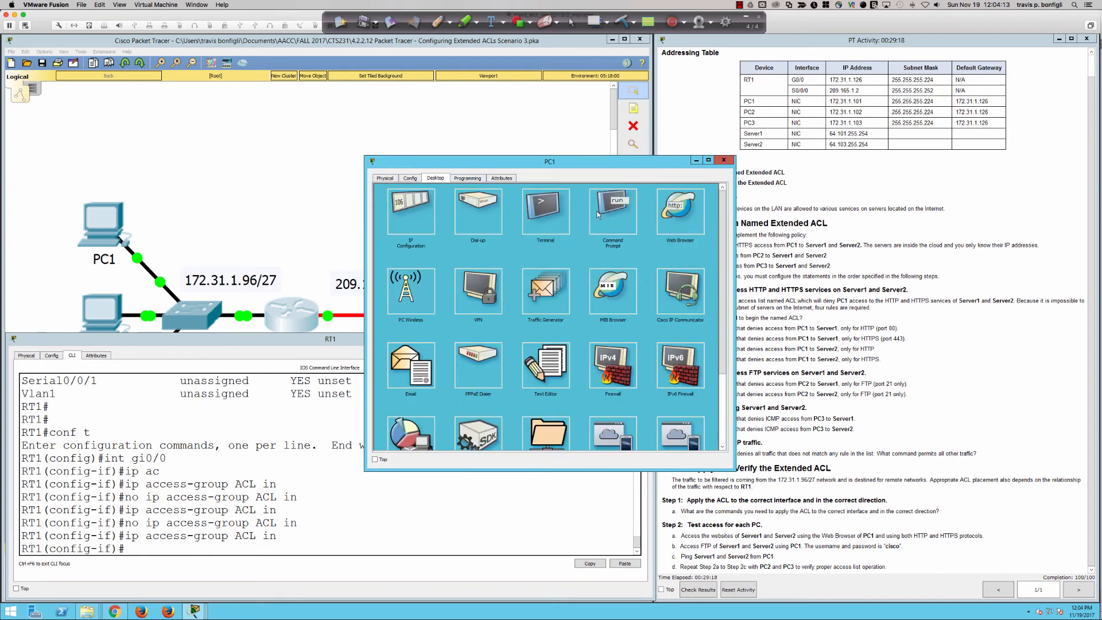
left_click(611, 210)
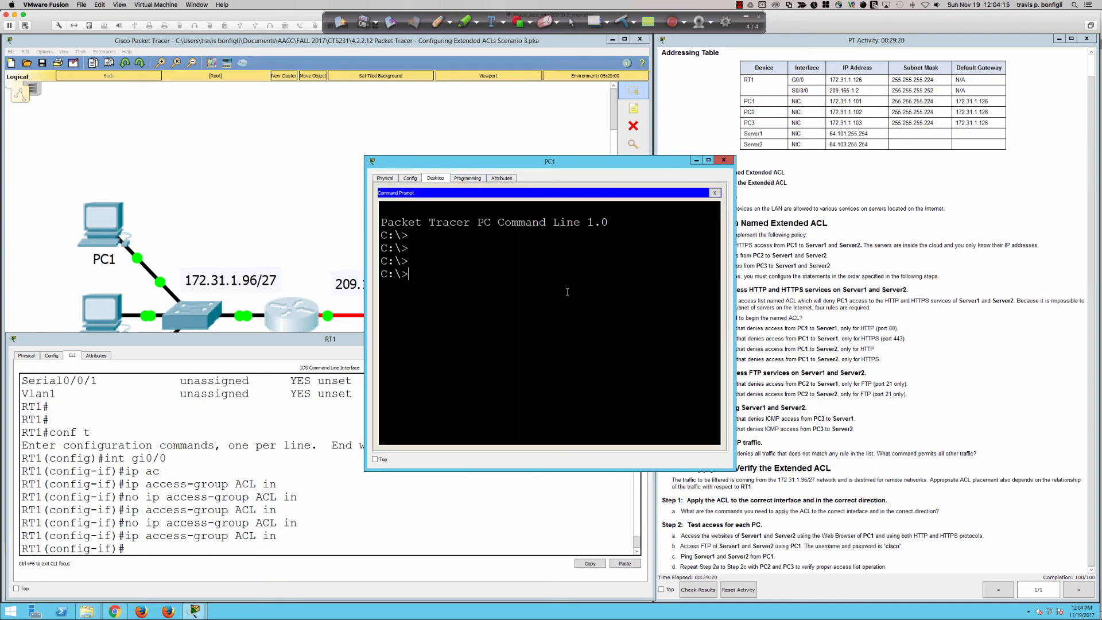
Run ftp 64.101.255.254 from PC1 and log in with username cisco.
type("ftp 64.101.")
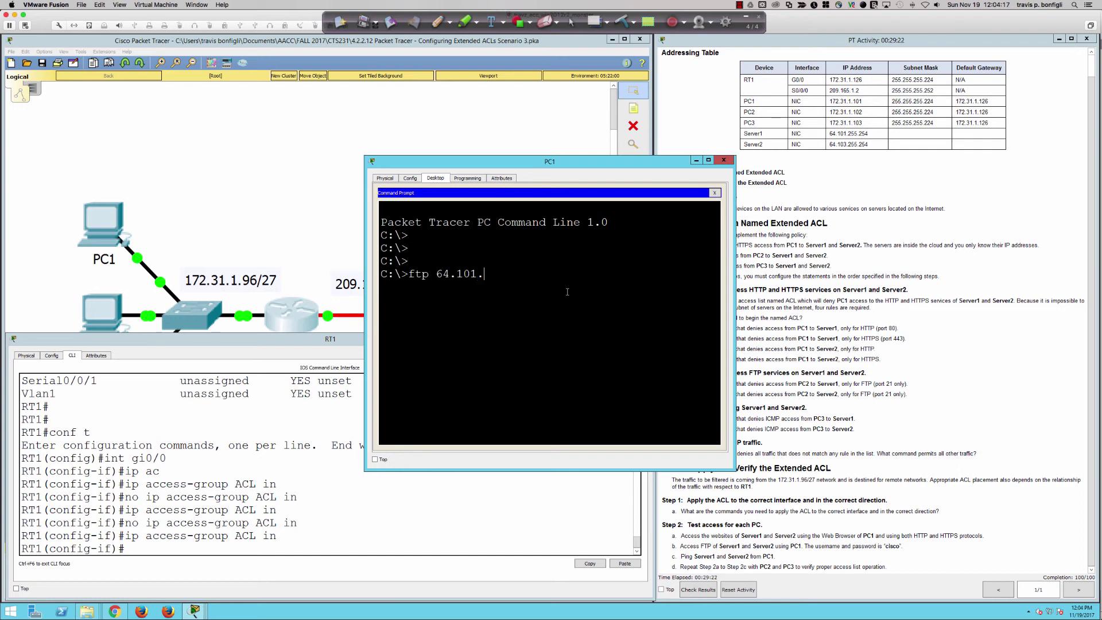
type("255.254")
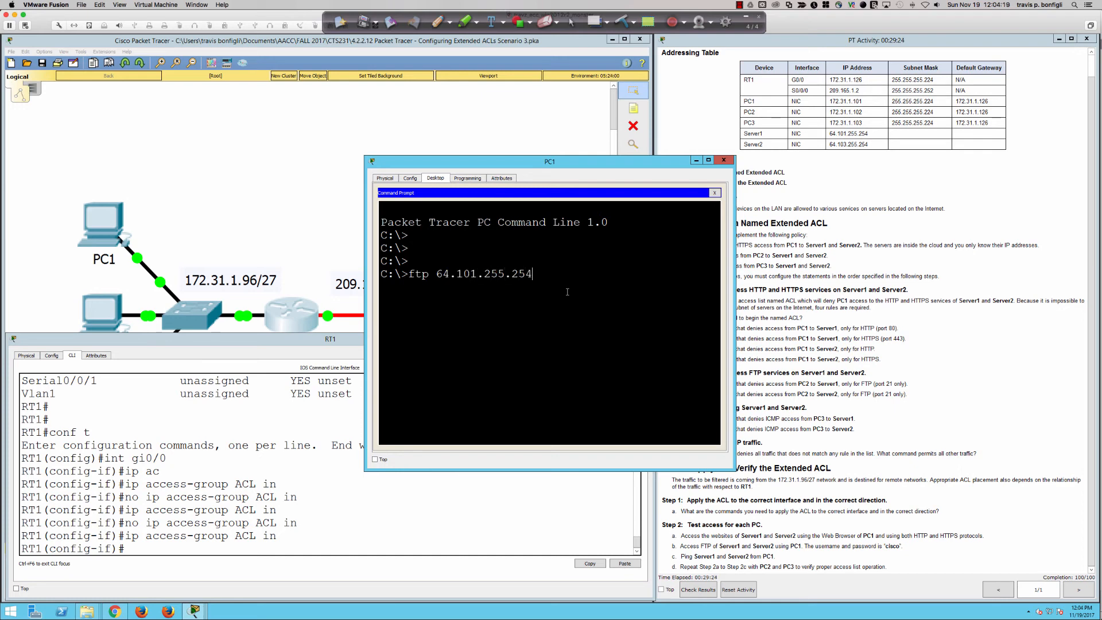
key("Return")
type("permit ip ?")
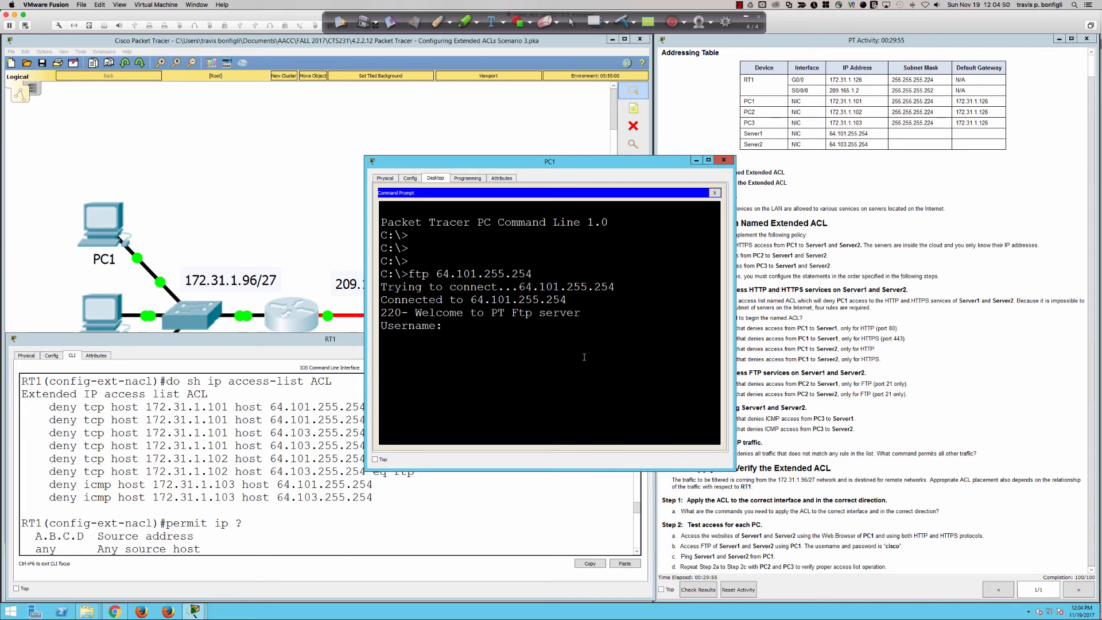
type("cisco")
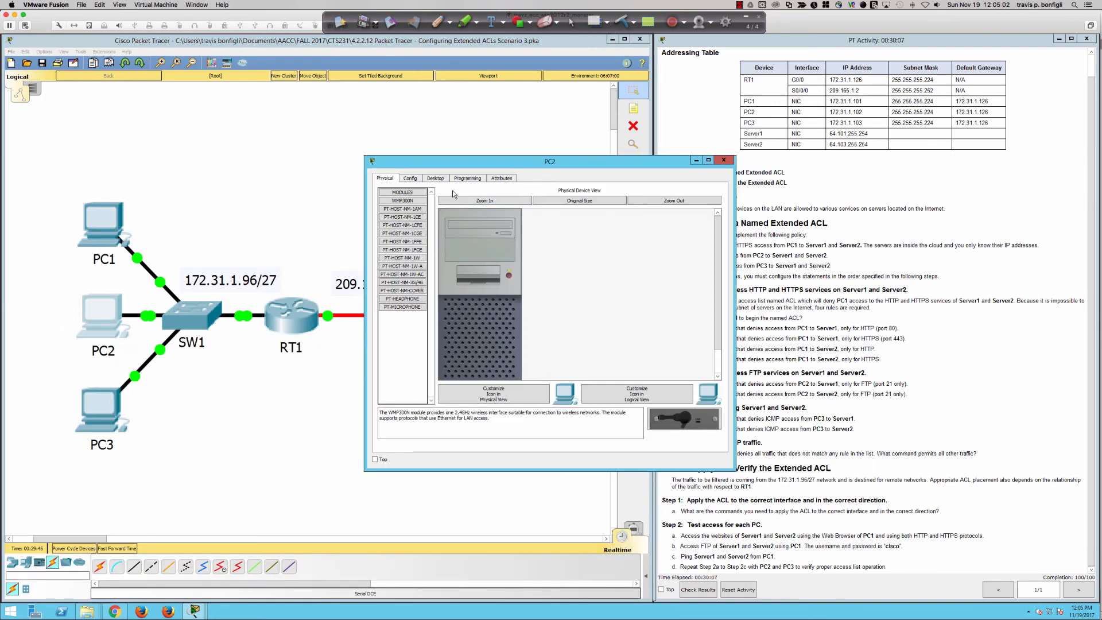
Run ftp 64.101.255.254 from PC2's command prompt and watch it time out.
left_click(435, 178)
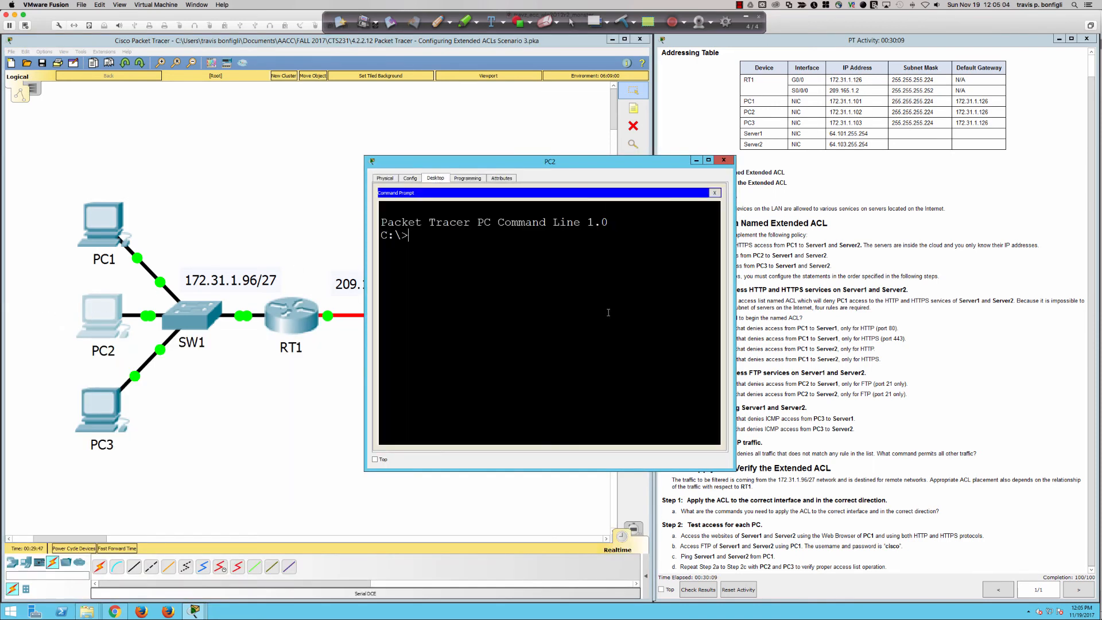
type("ftp")
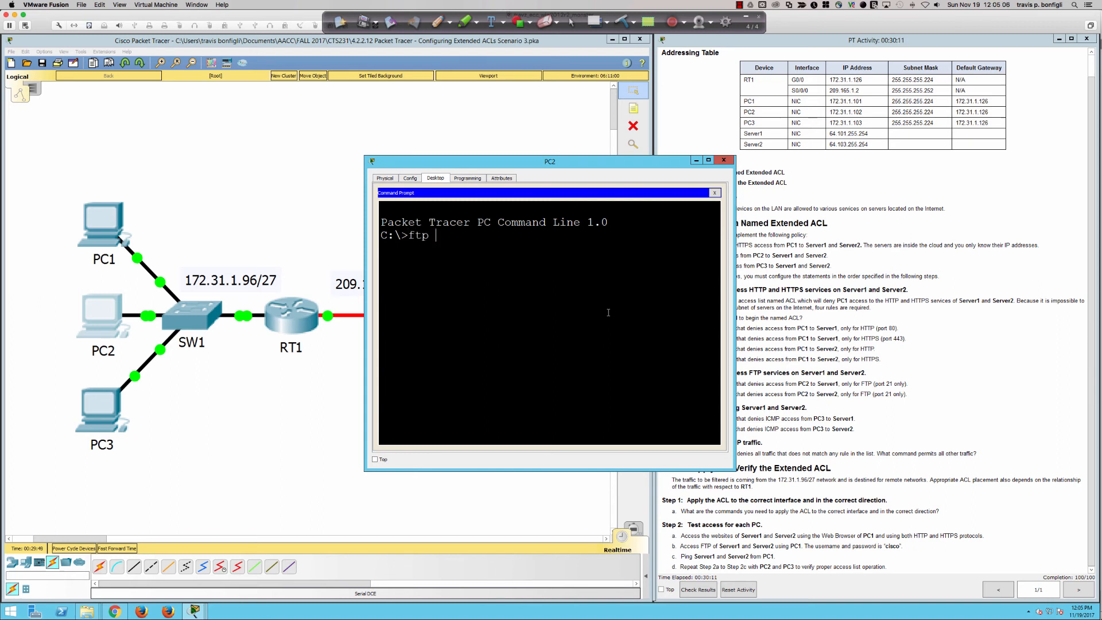
type("64.101.2")
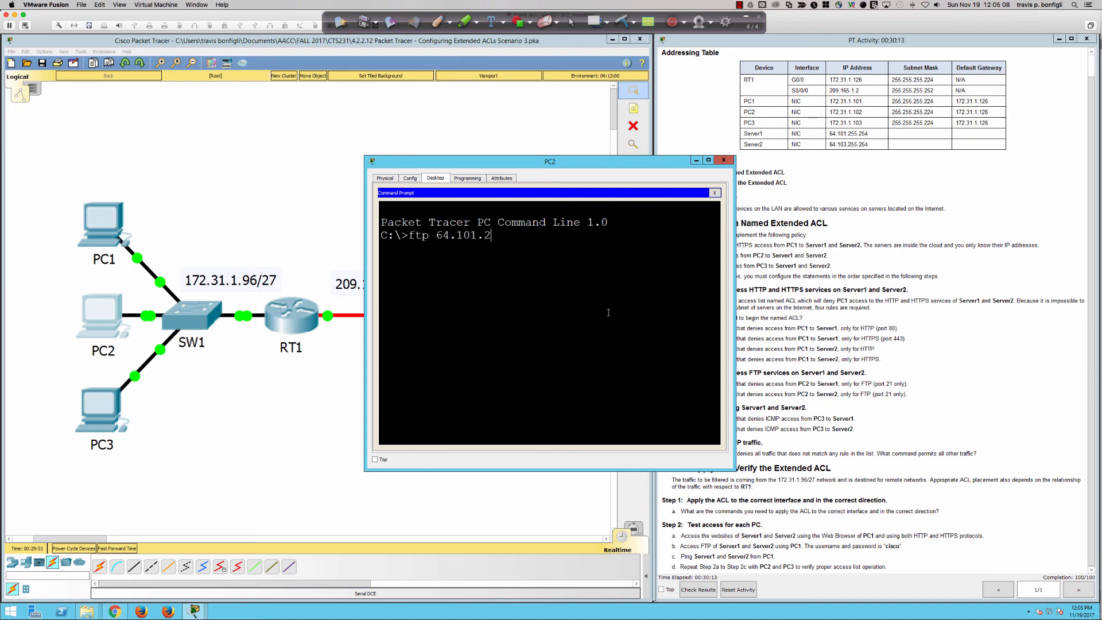
key("Return")
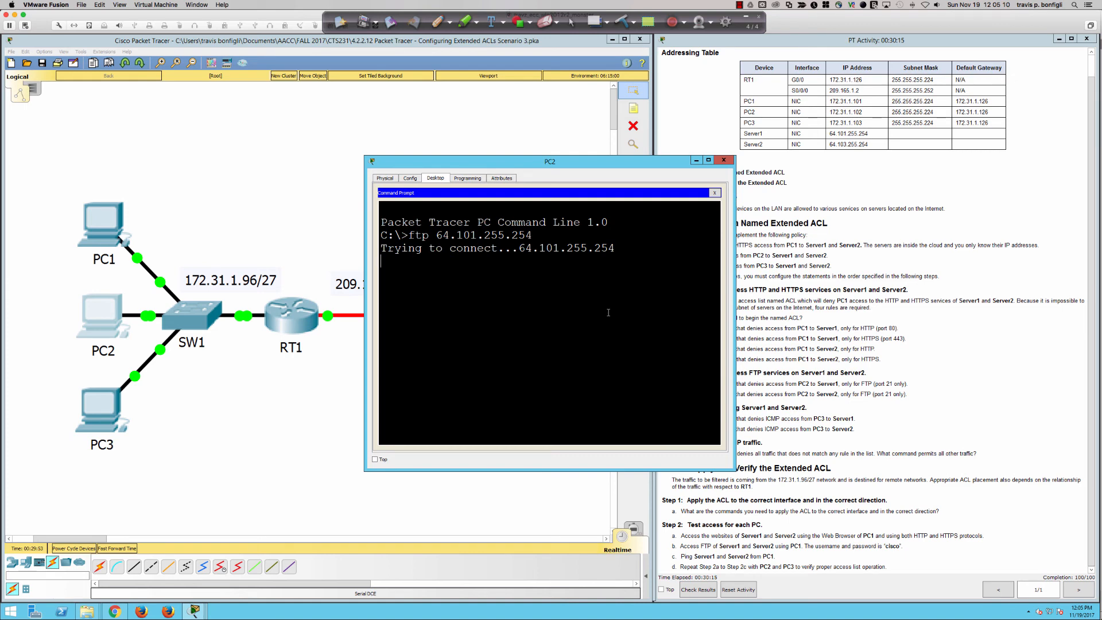
mouse_move(82, 304)
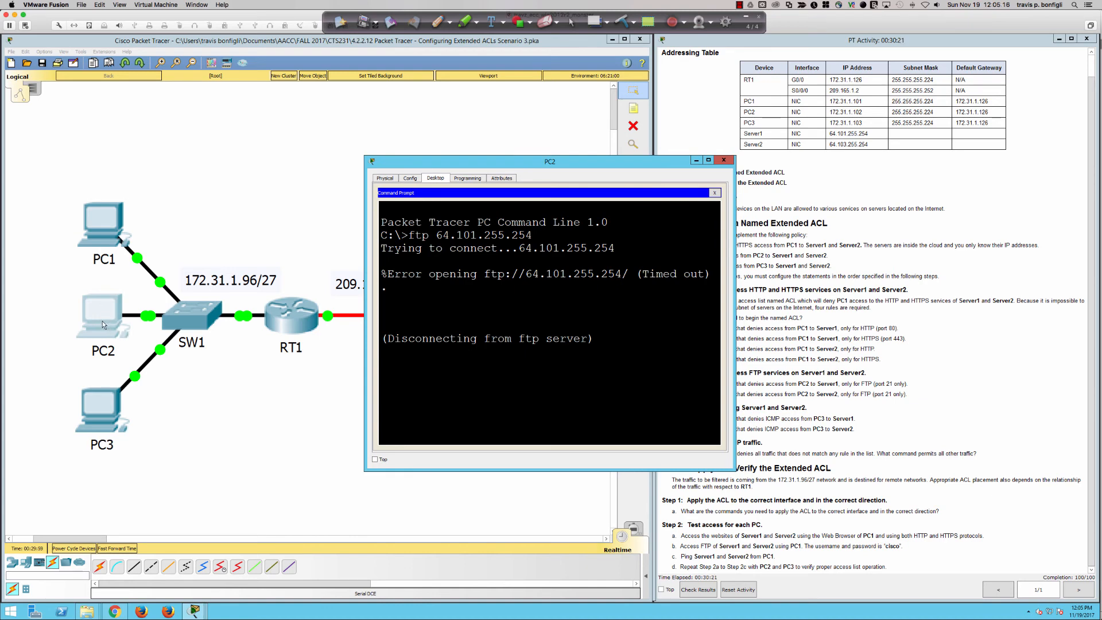
mouse_move(136, 436)
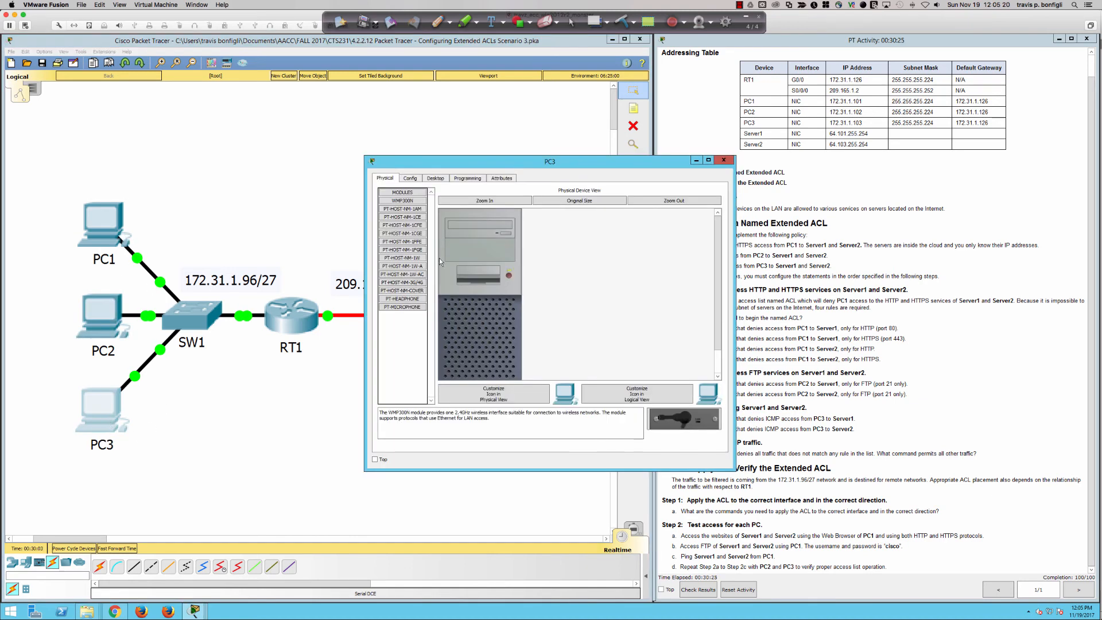
Run ftp 64.103.255.254 from PC3's command prompt to reach Server2.
left_click(434, 177)
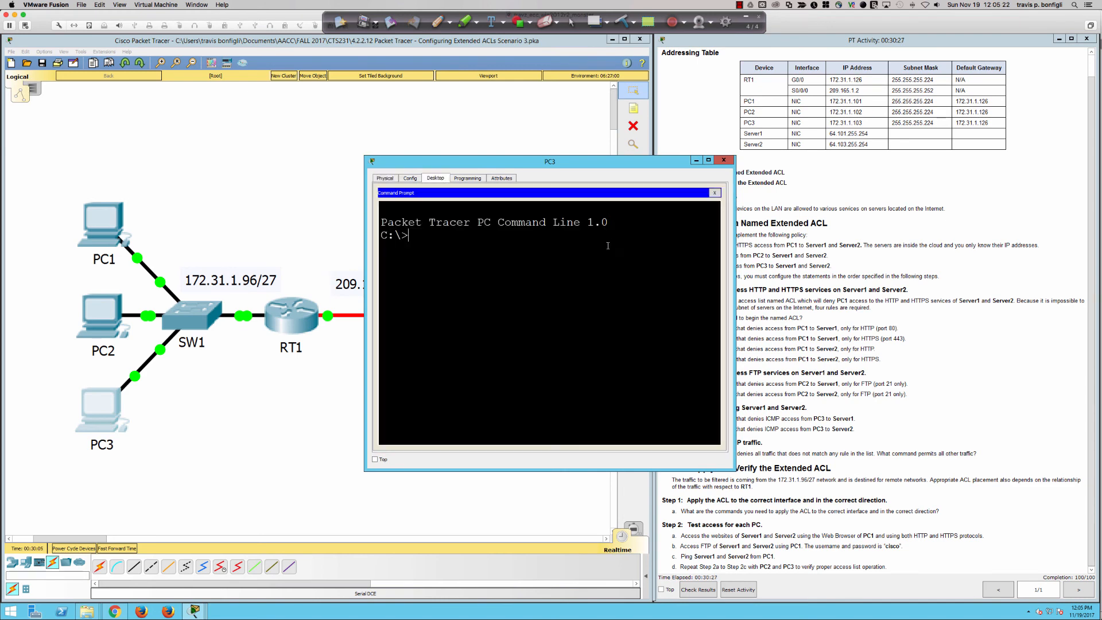
type("ftp")
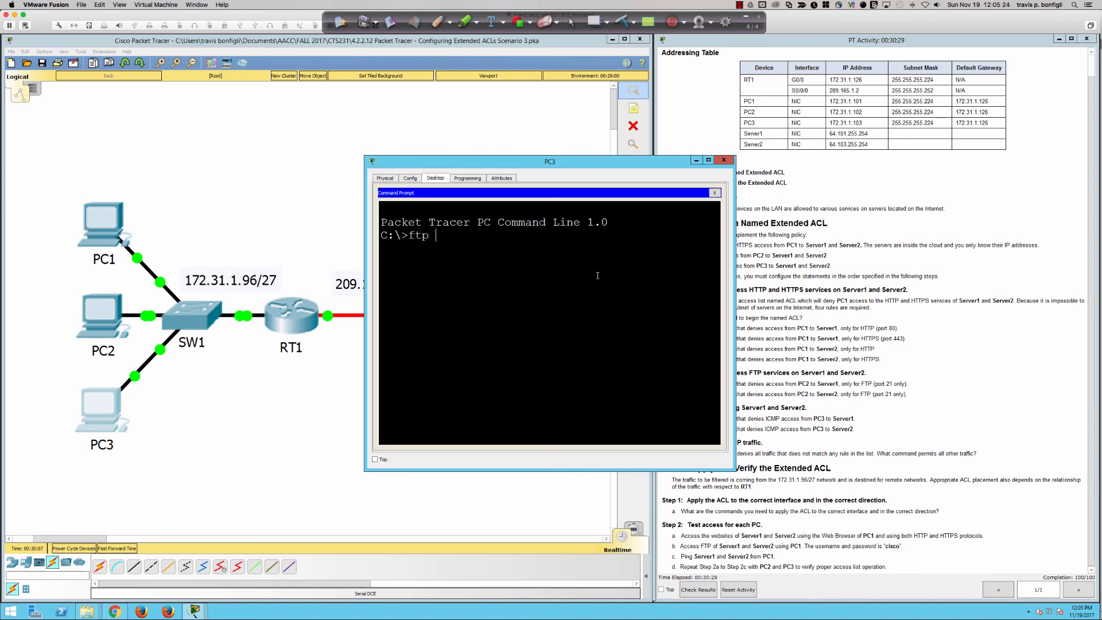
type("64.101.")
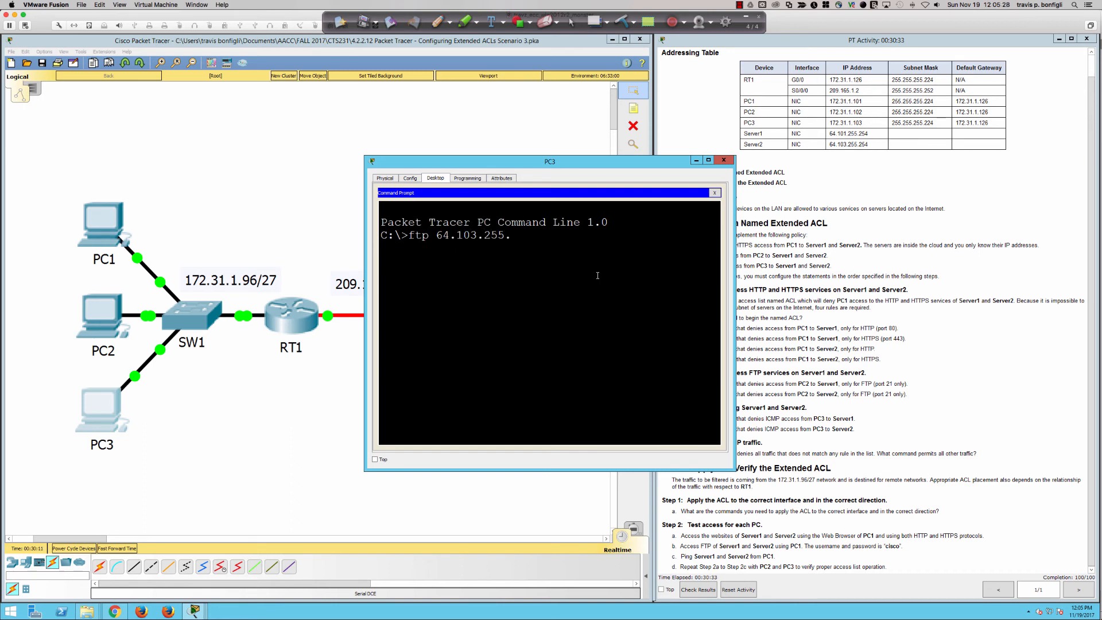
key("Return")
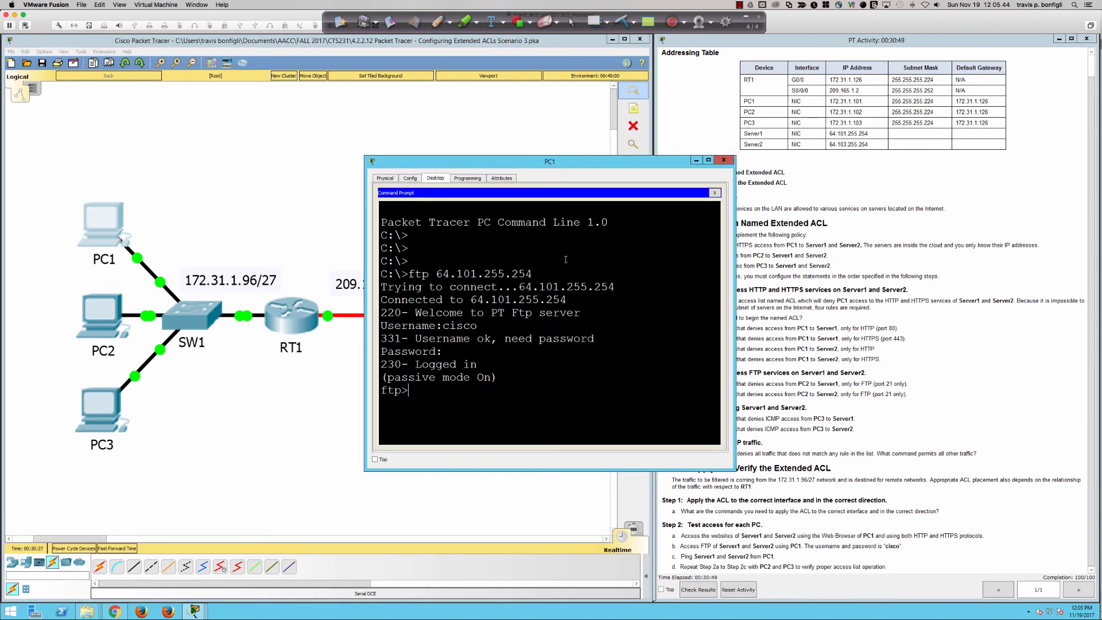
Quit PC1's FTP session, ping 64.101.255.254, then ping 64.103.255.254.
type("exit")
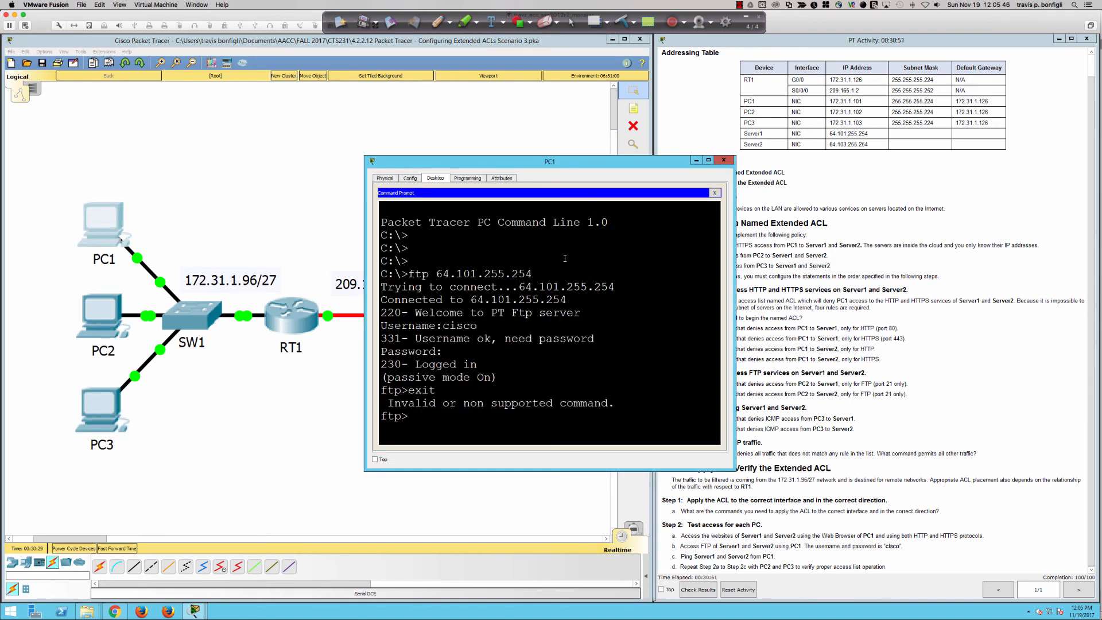
type("quit")
type("ping 64.101.255.254")
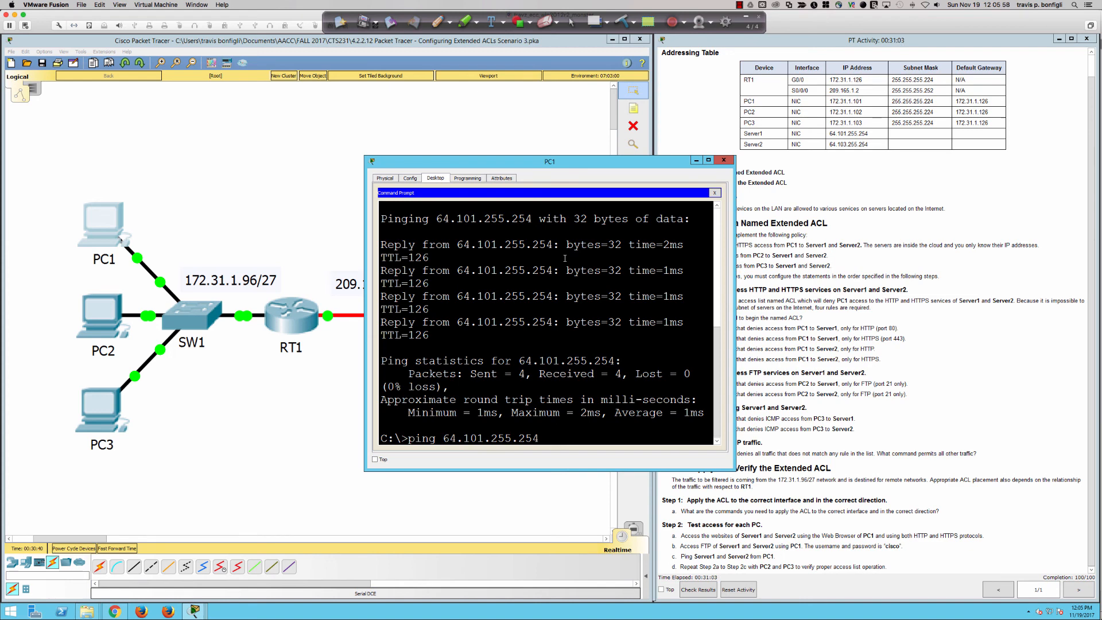
key("BackSpace")
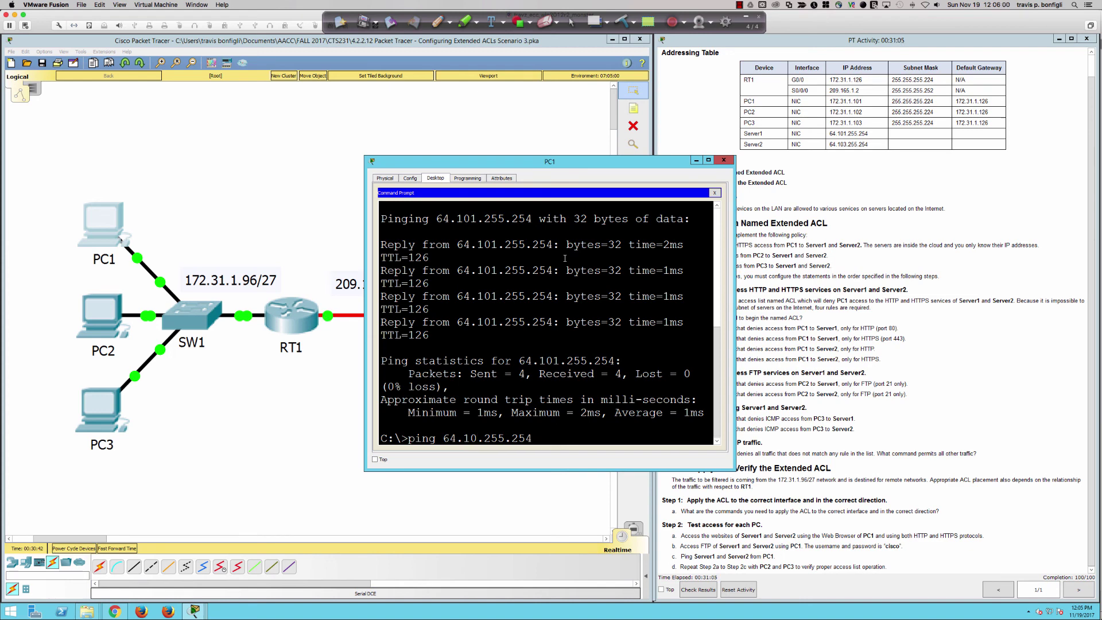
type("3")
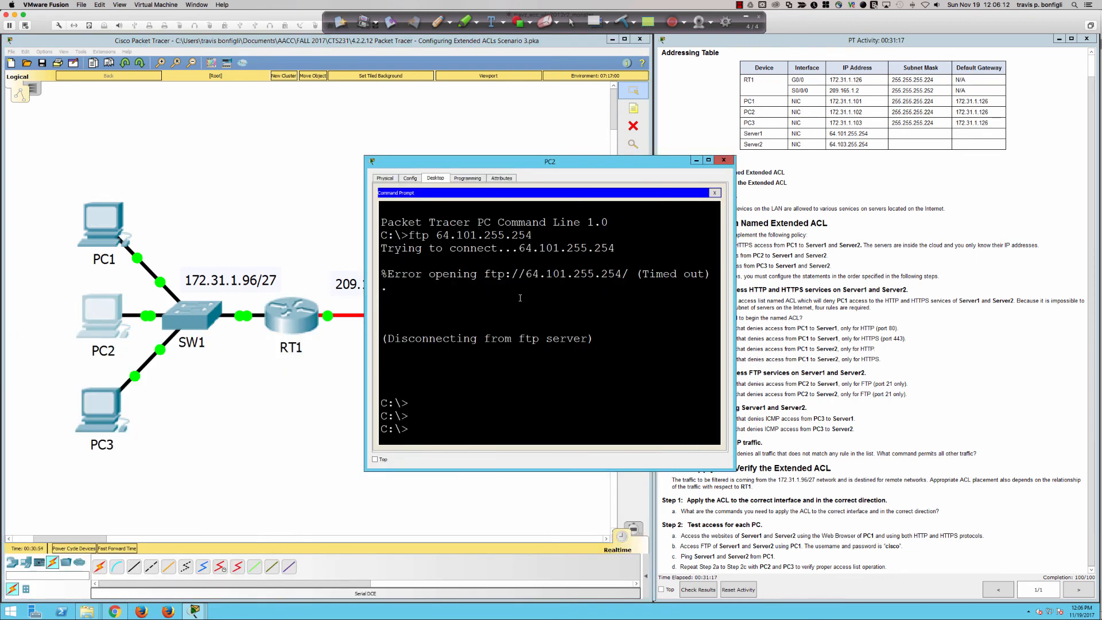
Ping 64.101.255.254 from PC2's command prompt.
type("ping")
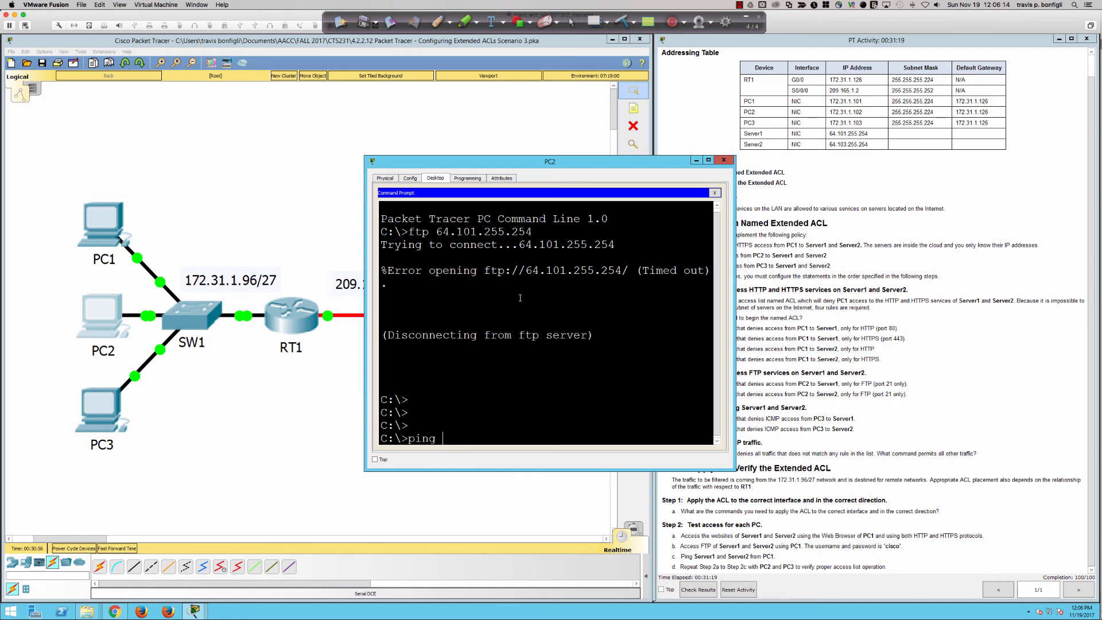
type("64.101.")
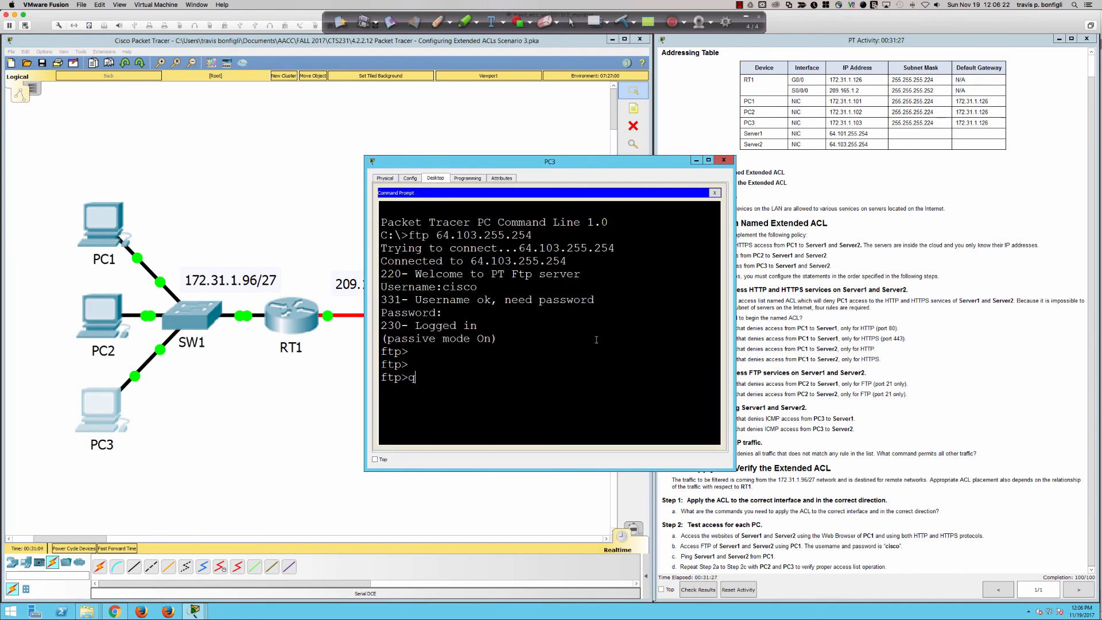
Quit PC3's FTP session and ping 64.101.255.254, getting Destination host unreachable.
type("uit")
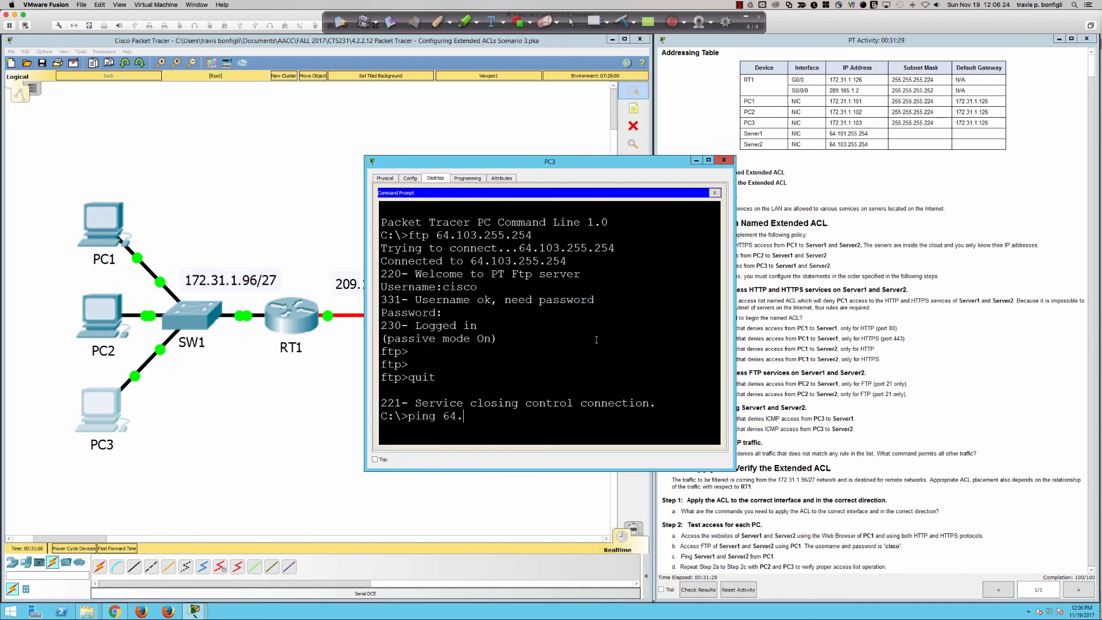
type("101.255.254")
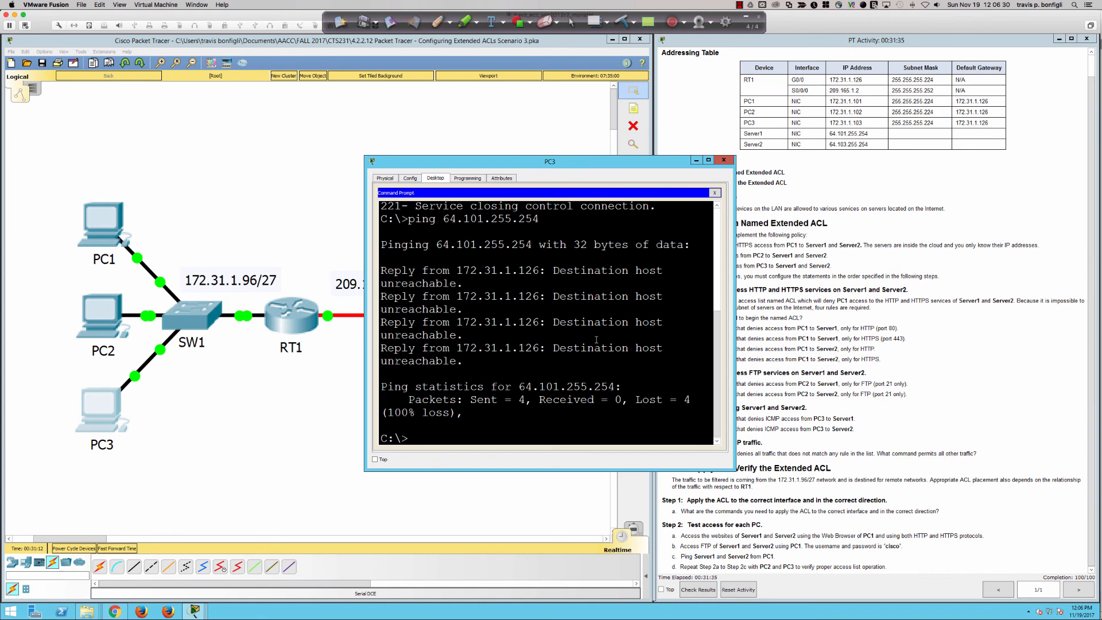
type("ping 64.101.255.254")
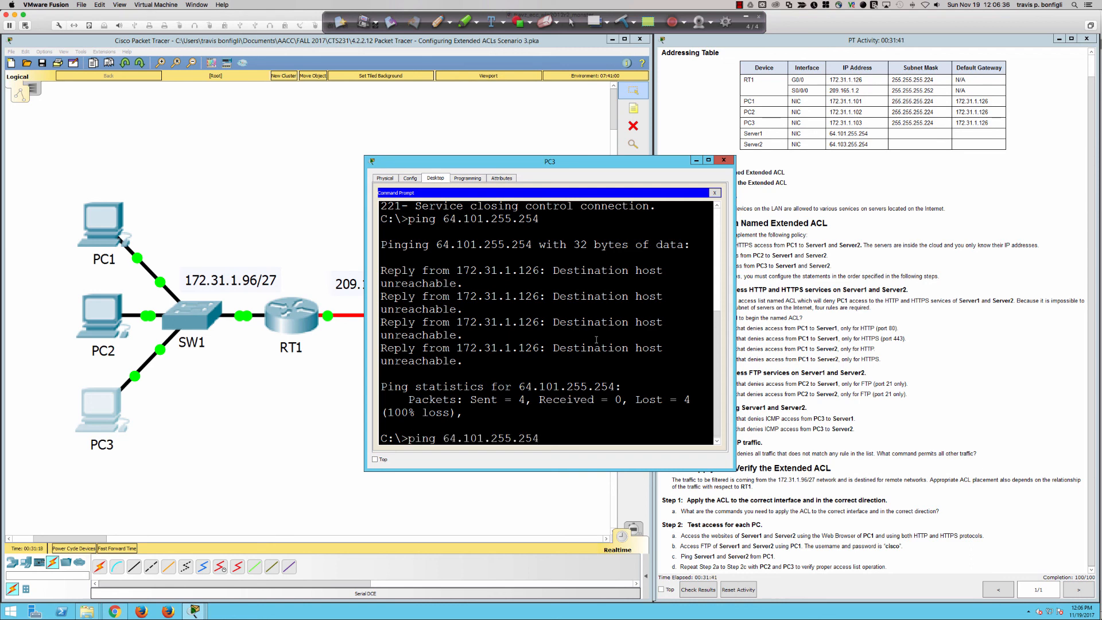